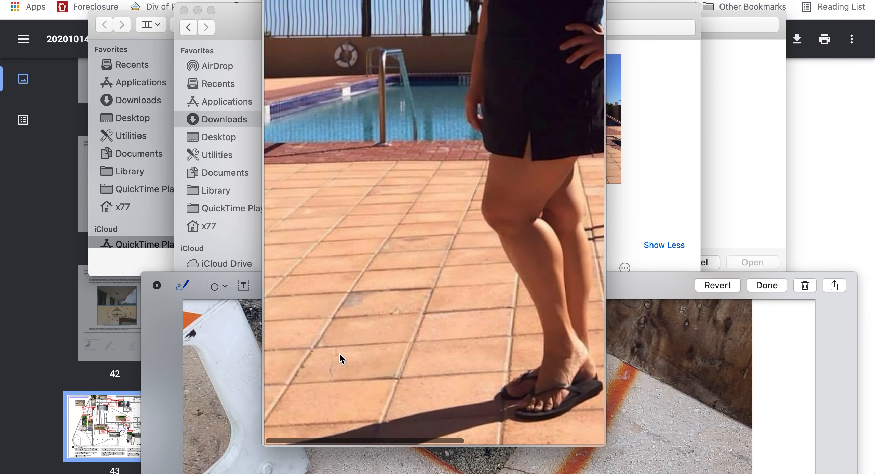
mouse_move(333, 371)
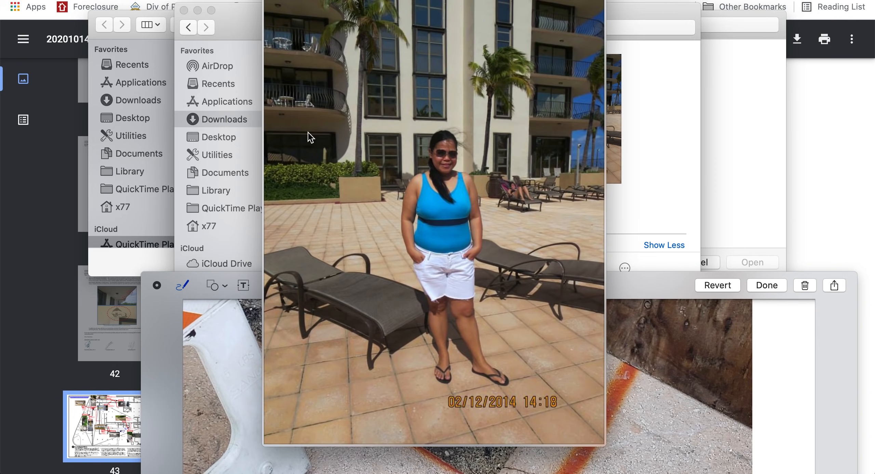
mouse_move(369, 330)
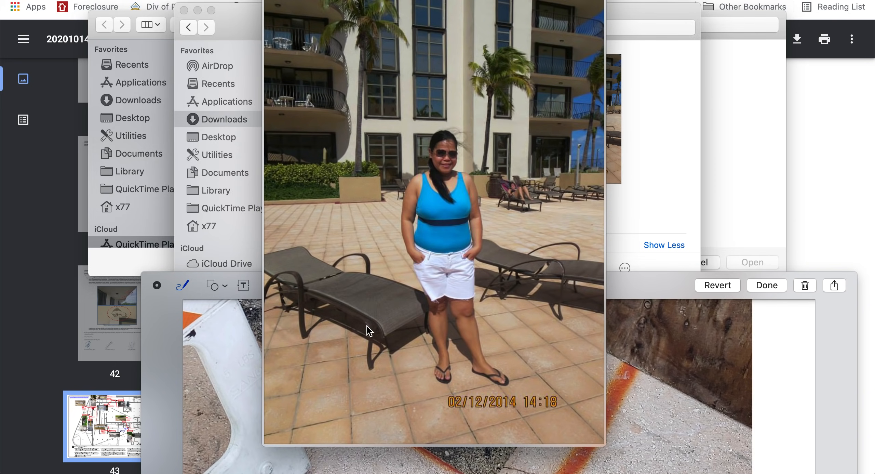
mouse_move(515, 148)
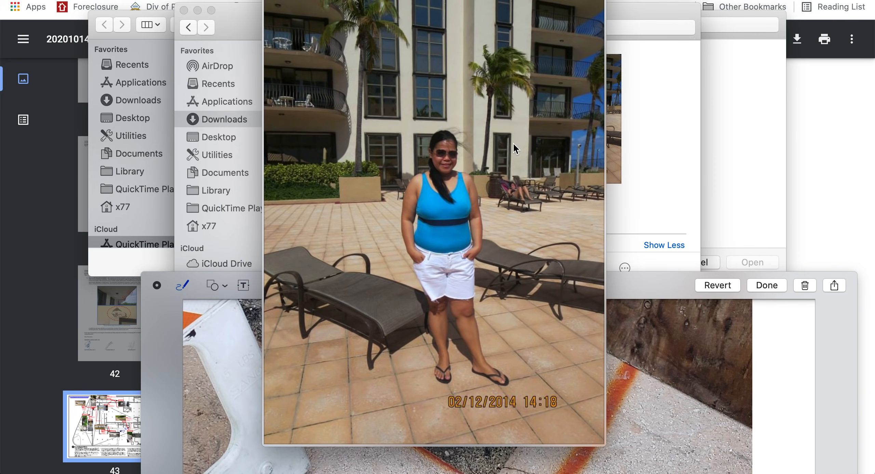
mouse_move(545, 156)
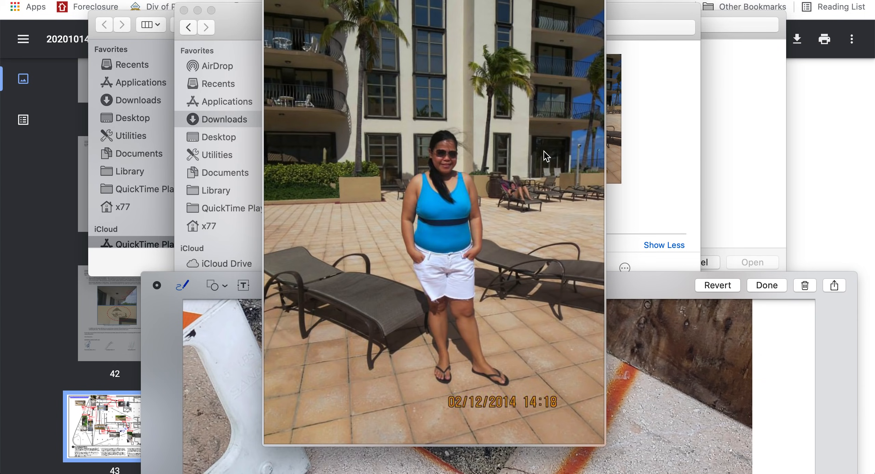
mouse_move(360, 94)
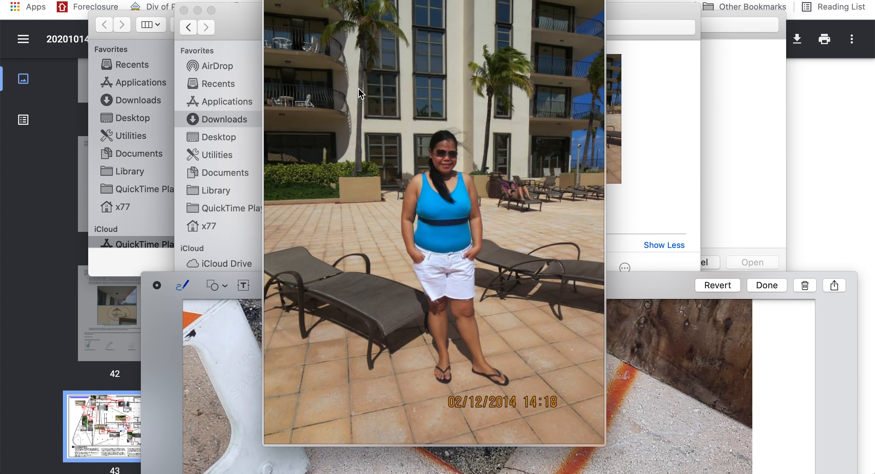
mouse_move(363, 150)
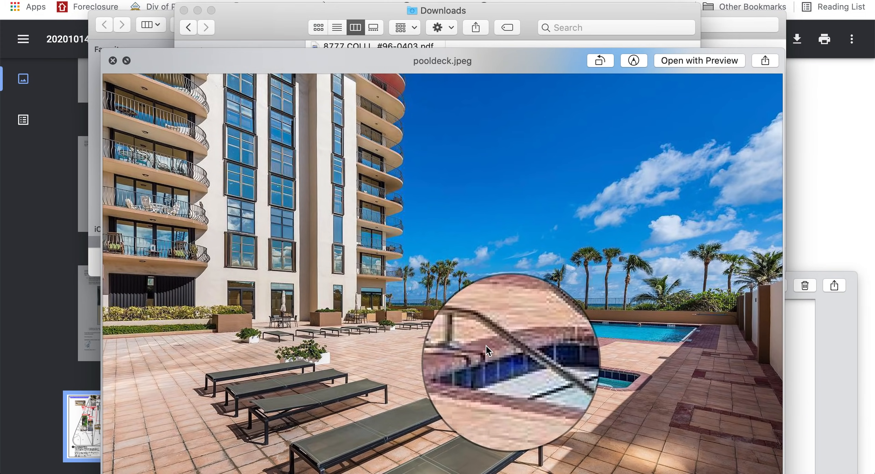
- Adjust the magnifier loupe over the pool steps in the pooldeck.jpeg markup
left_click_drag(441, 60, 462, 91)
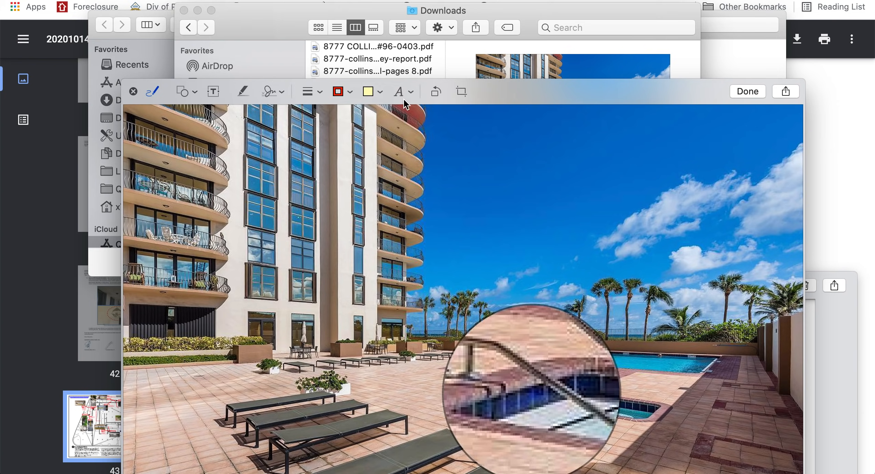
mouse_move(470, 10)
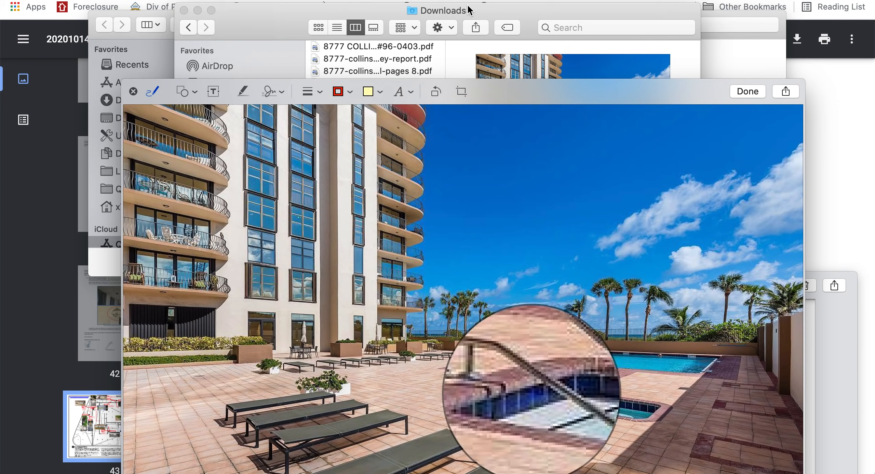
mouse_move(528, 79)
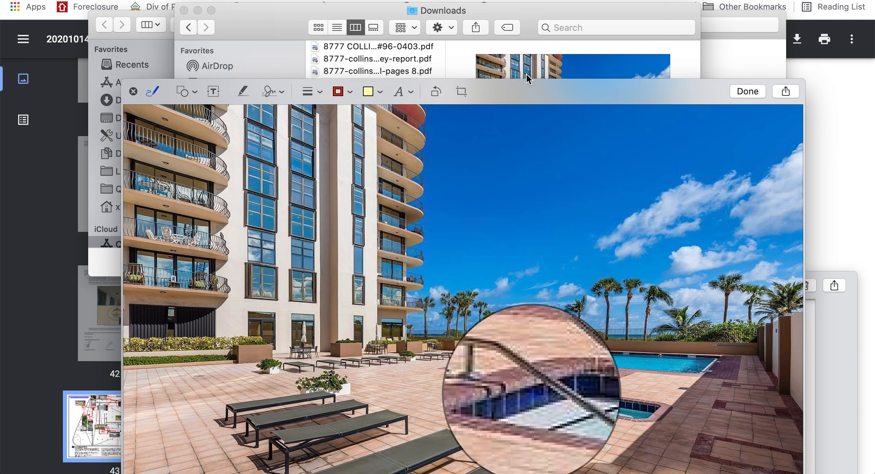
mouse_move(522, 69)
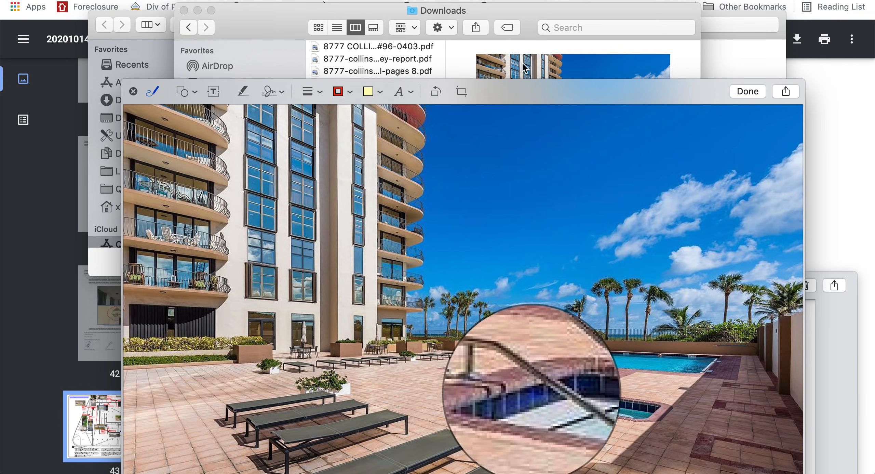
mouse_move(498, 95)
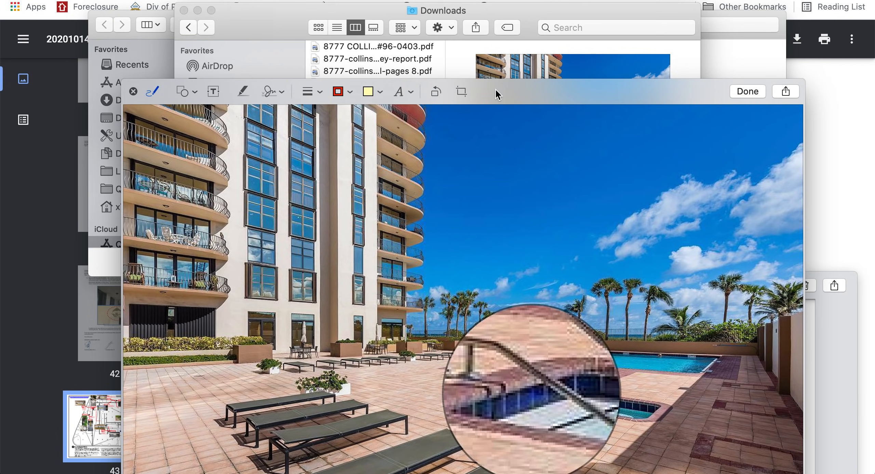
mouse_move(580, 95)
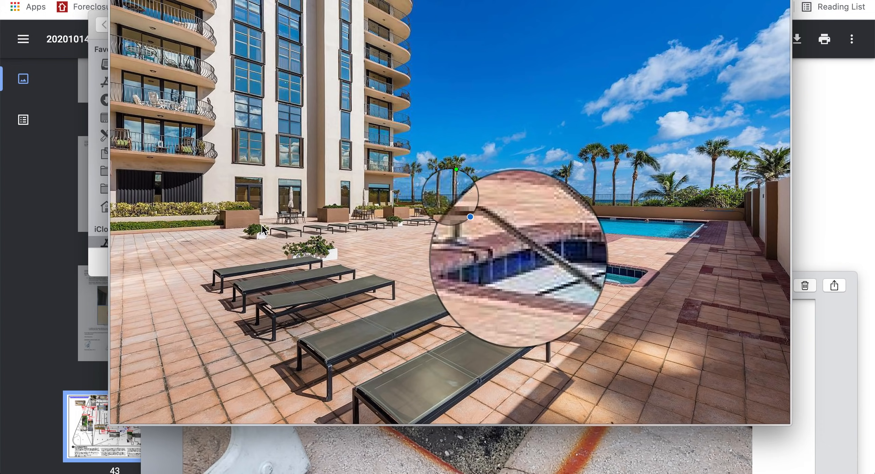
mouse_move(762, 353)
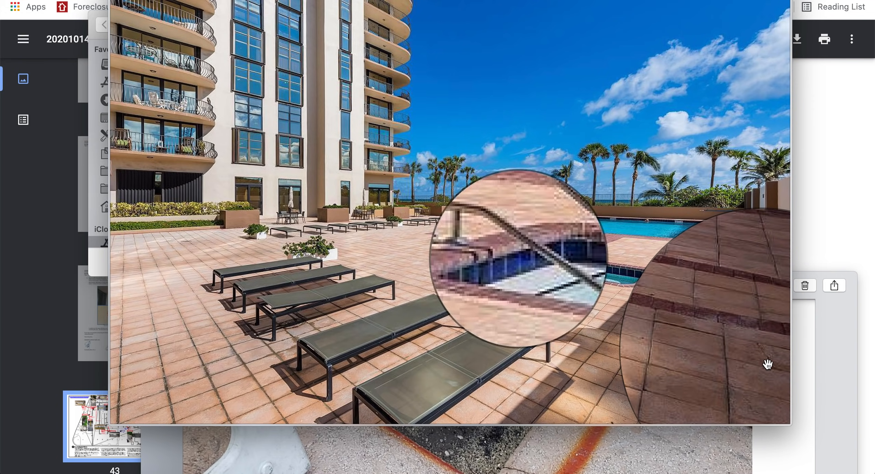
mouse_move(538, 341)
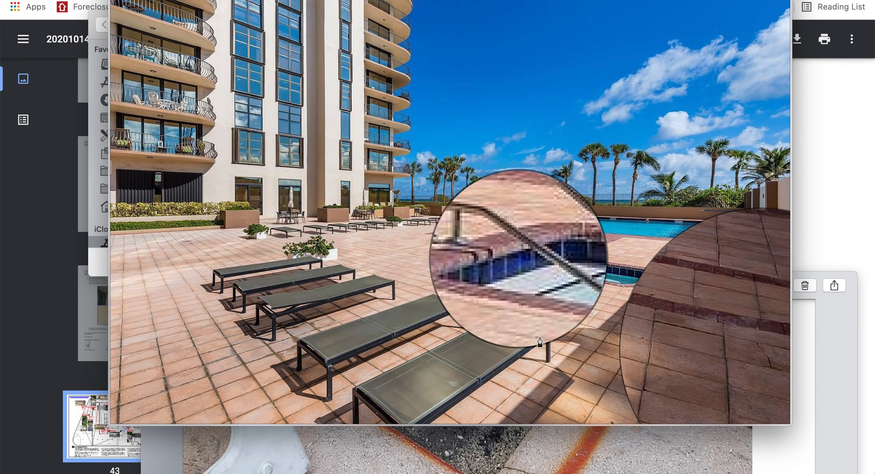
mouse_move(379, 267)
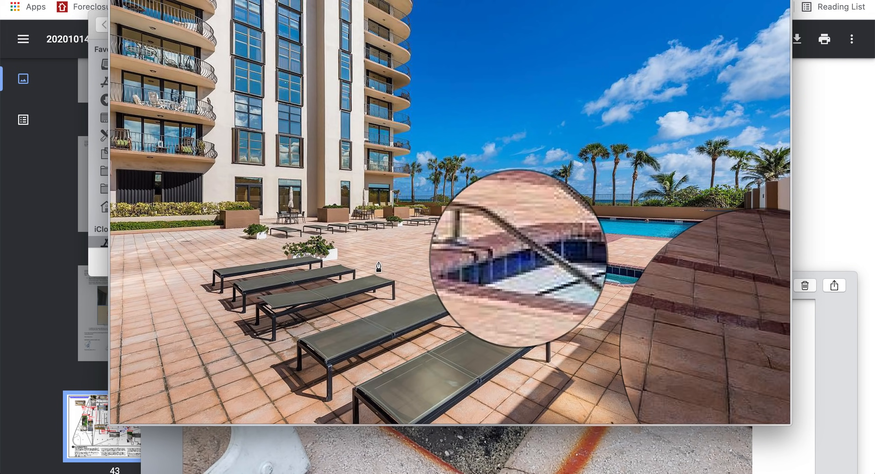
mouse_move(767, 368)
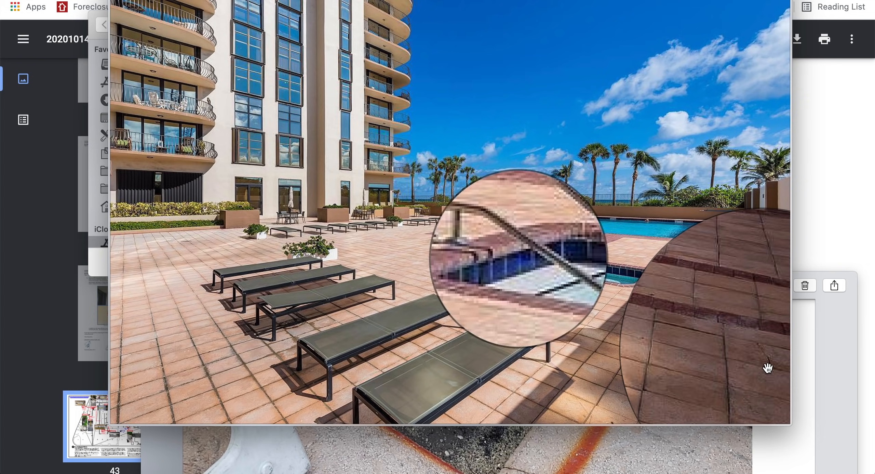
mouse_move(768, 315)
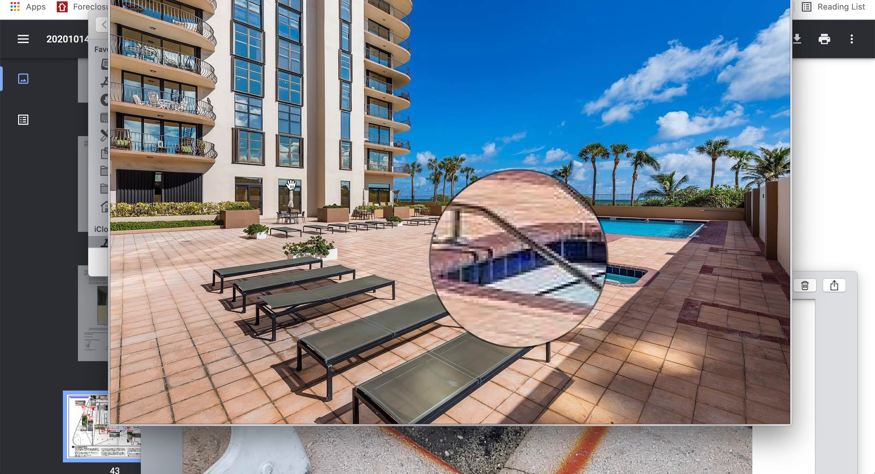
mouse_move(243, 192)
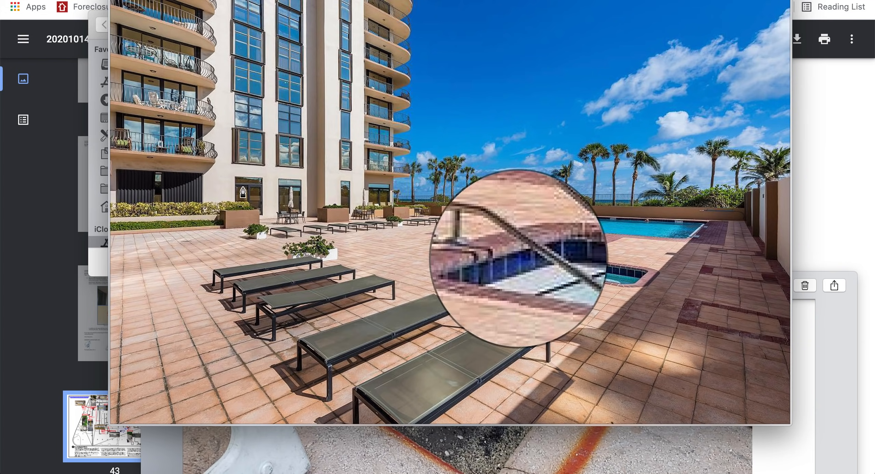
mouse_move(338, 208)
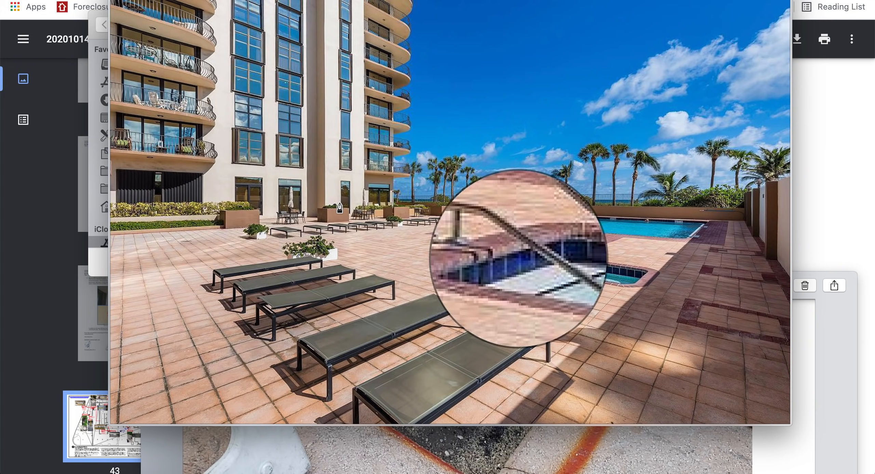
mouse_move(235, 109)
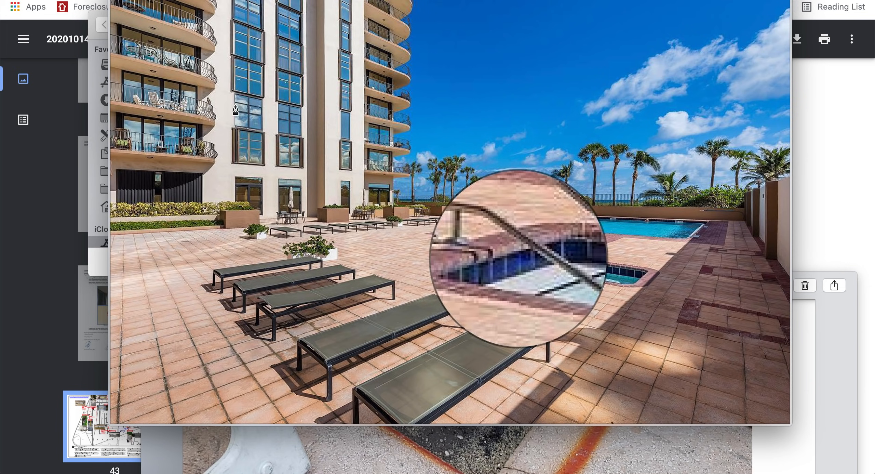
mouse_move(255, 174)
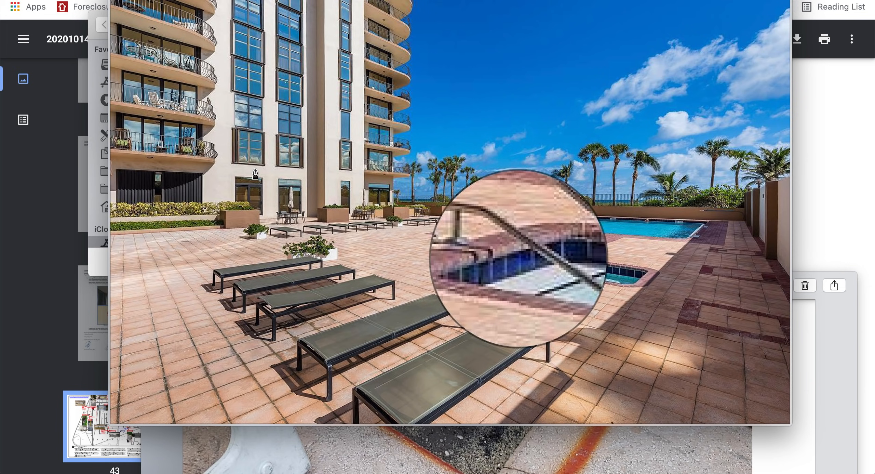
mouse_move(735, 314)
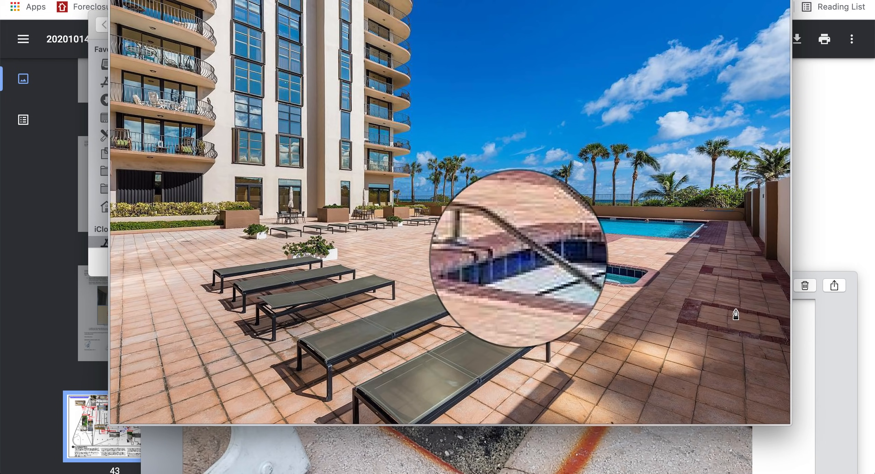
mouse_move(716, 248)
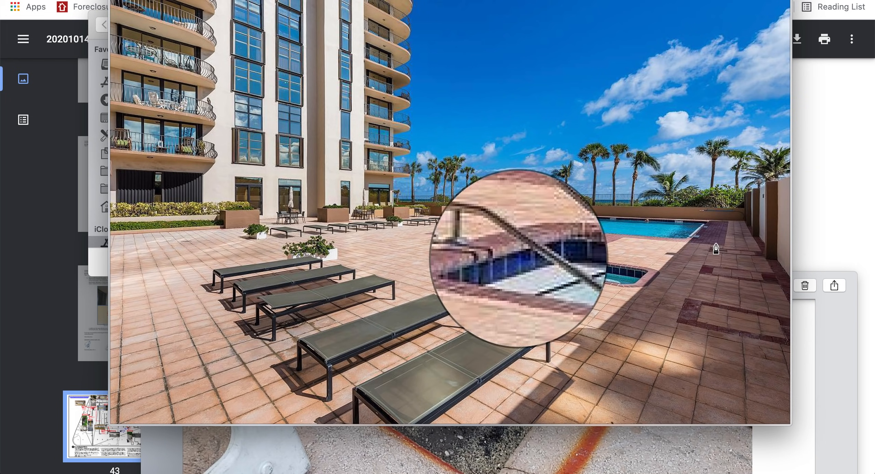
mouse_move(722, 374)
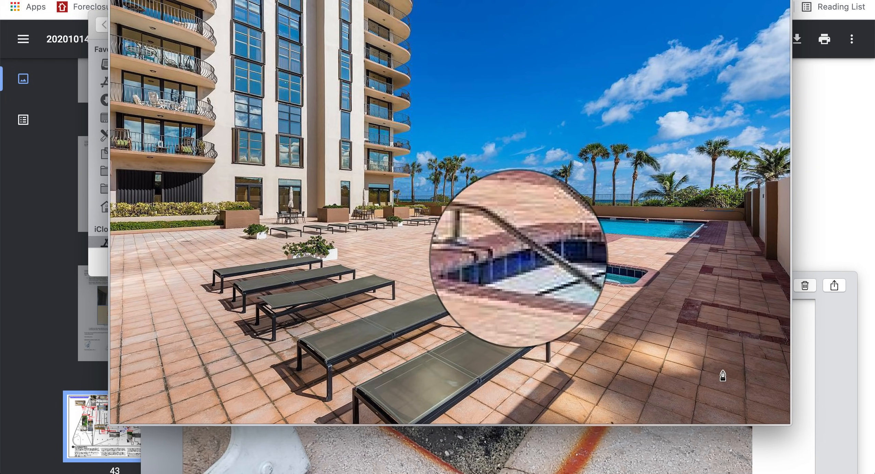
mouse_move(714, 345)
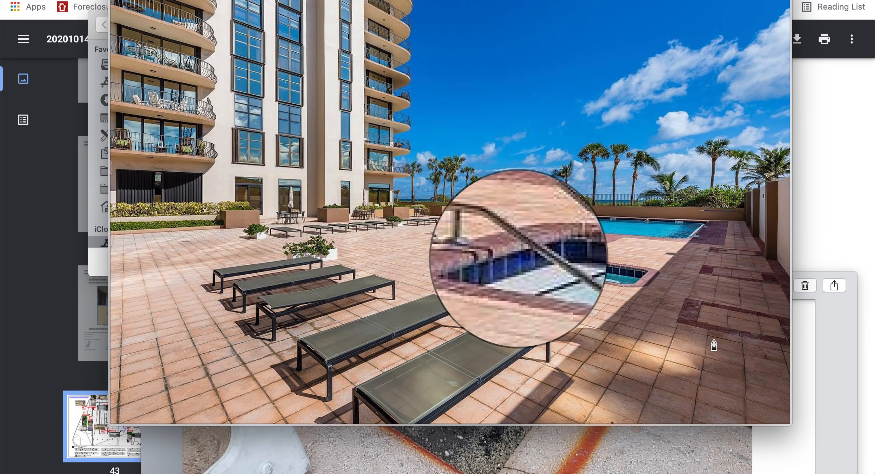
mouse_move(753, 371)
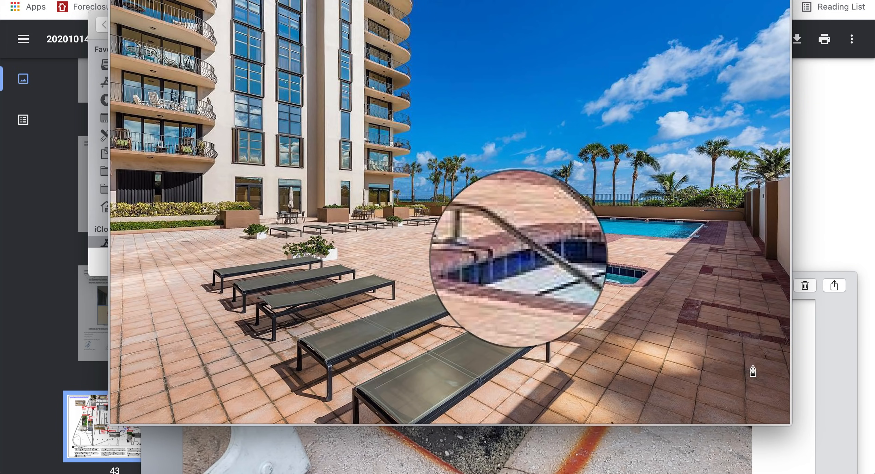
mouse_move(148, 323)
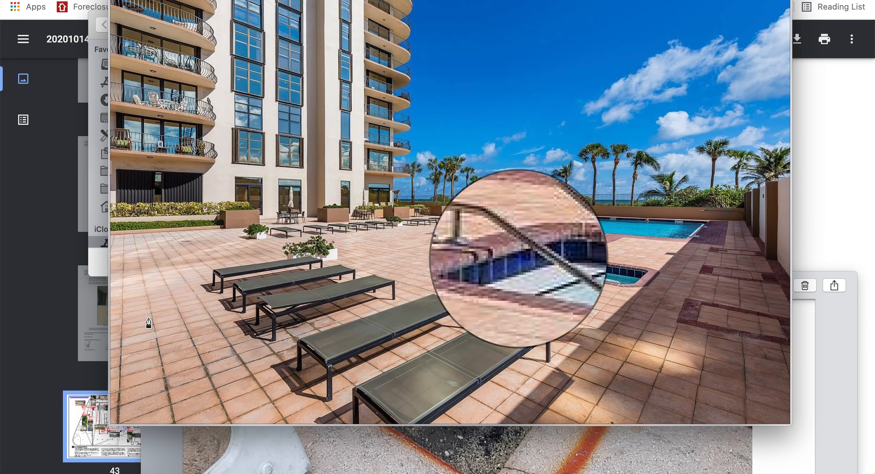
mouse_move(123, 261)
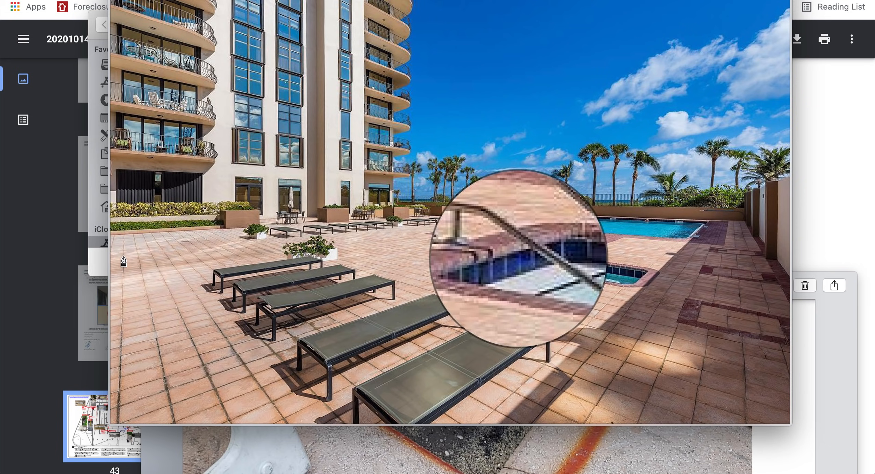
- Draw a red freehand loop around the planter and tiled deck area beside the hedge
left_click_drag(123, 260, 238, 256)
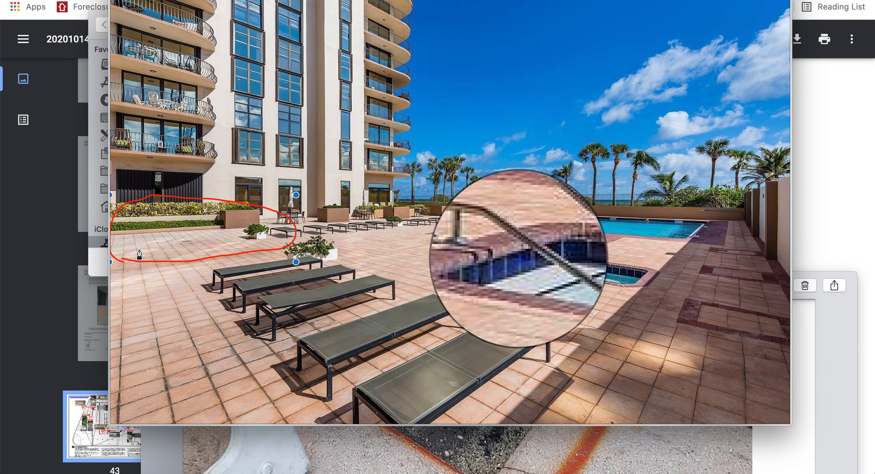
mouse_move(121, 247)
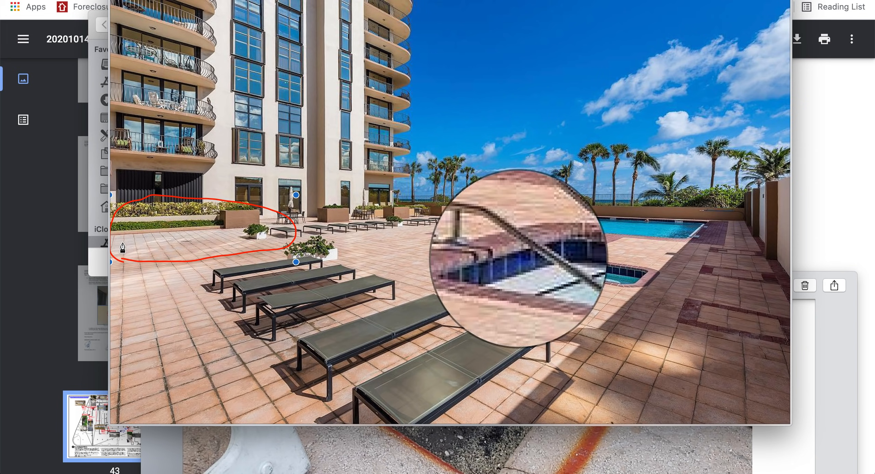
mouse_move(218, 239)
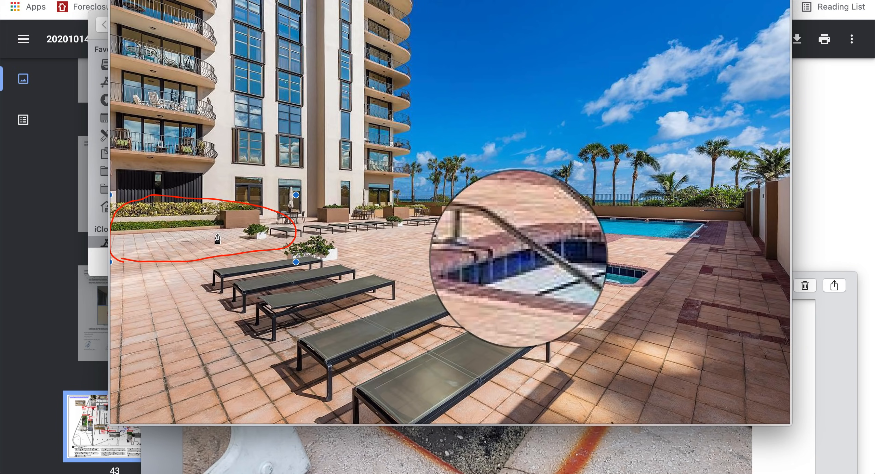
mouse_move(307, 236)
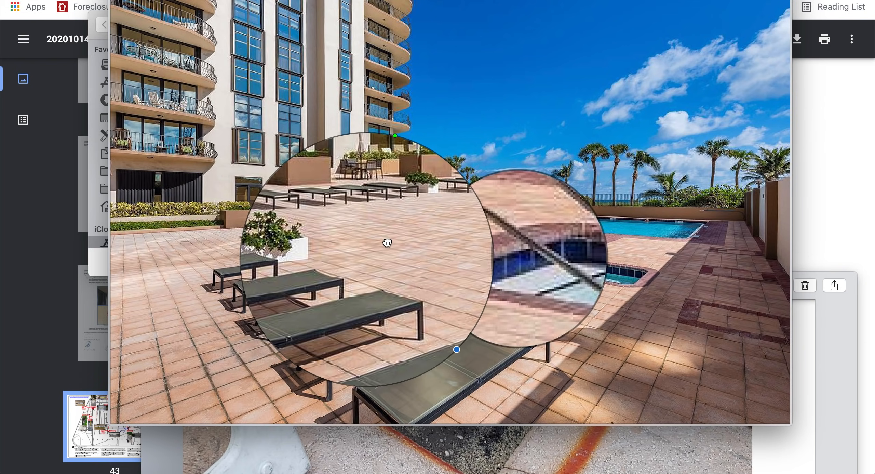
- Move the second magnifier across the deck onto the planter wall
left_click_drag(387, 243, 180, 320)
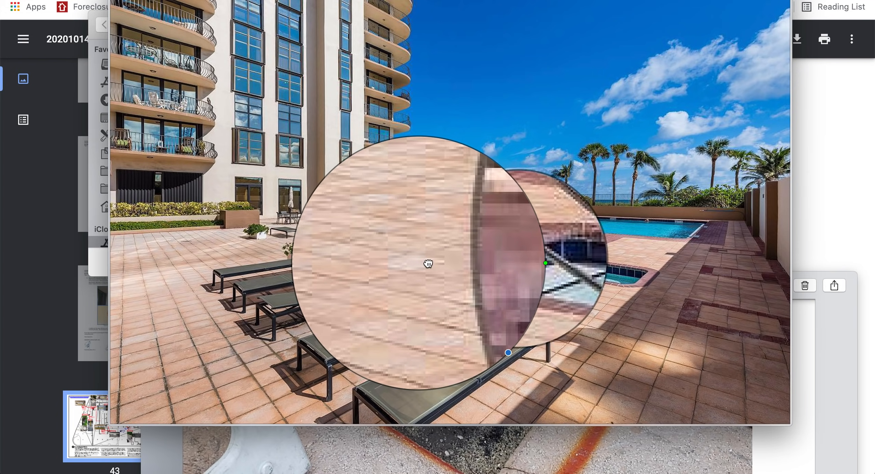
left_click_drag(428, 264, 352, 255)
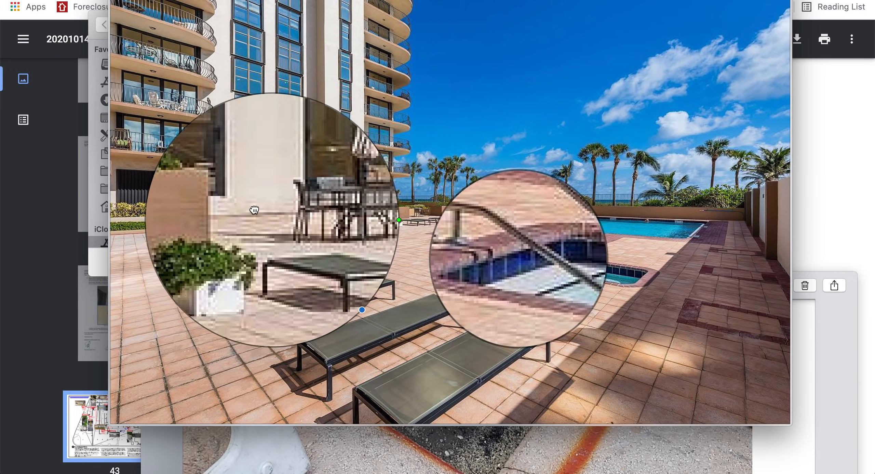
left_click_drag(254, 209, 238, 220)
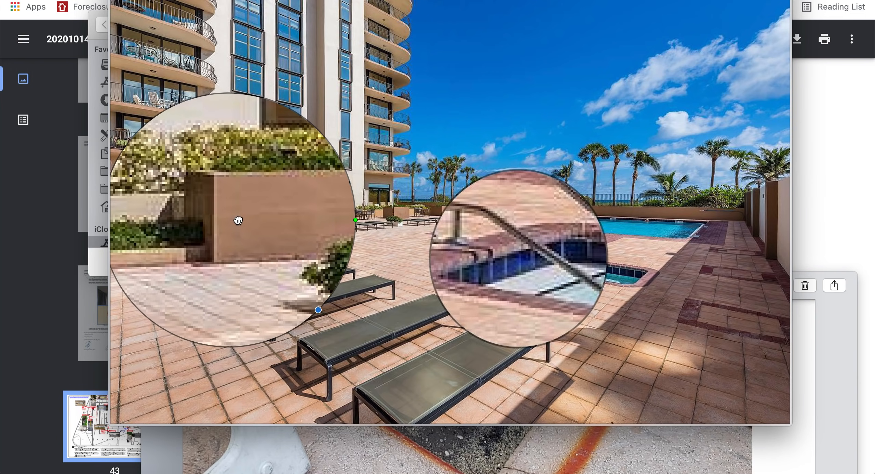
left_click_drag(237, 220, 275, 227)
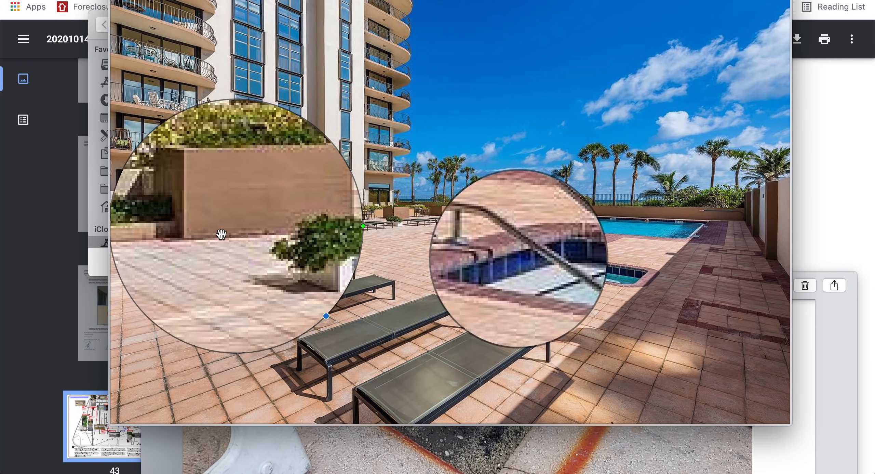
mouse_move(274, 233)
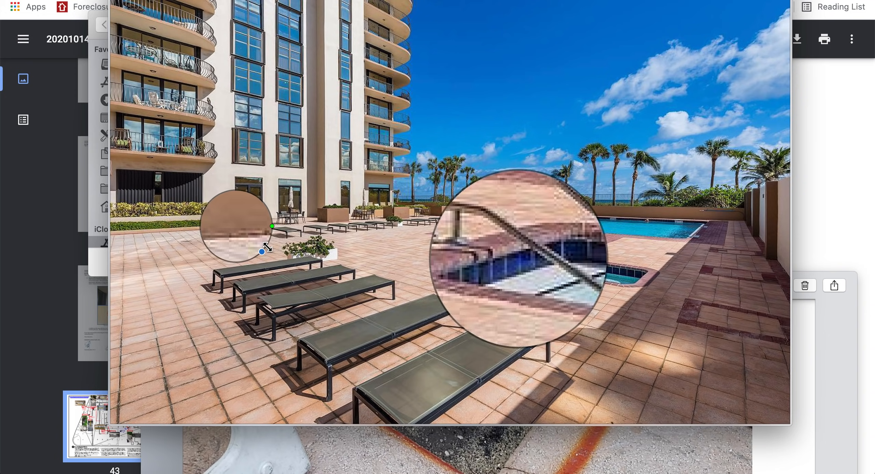
- Shrink the magnifier, place it on the building's planters, and save the photo
left_click_drag(236, 226, 326, 342)
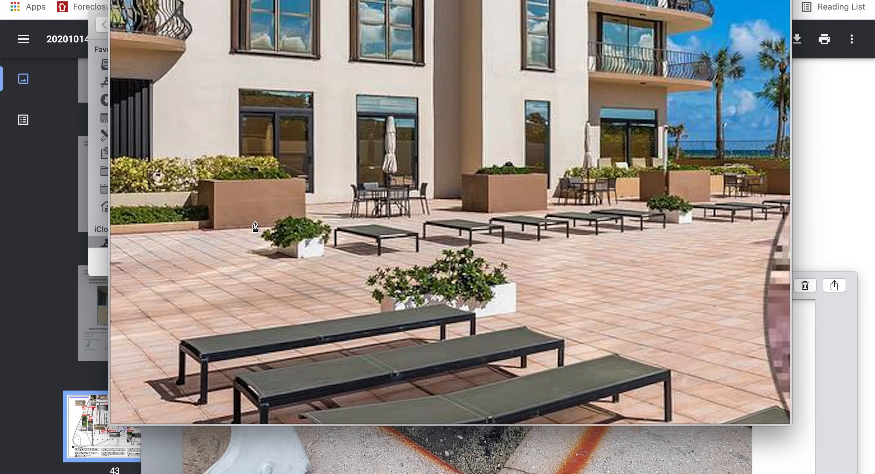
mouse_move(259, 228)
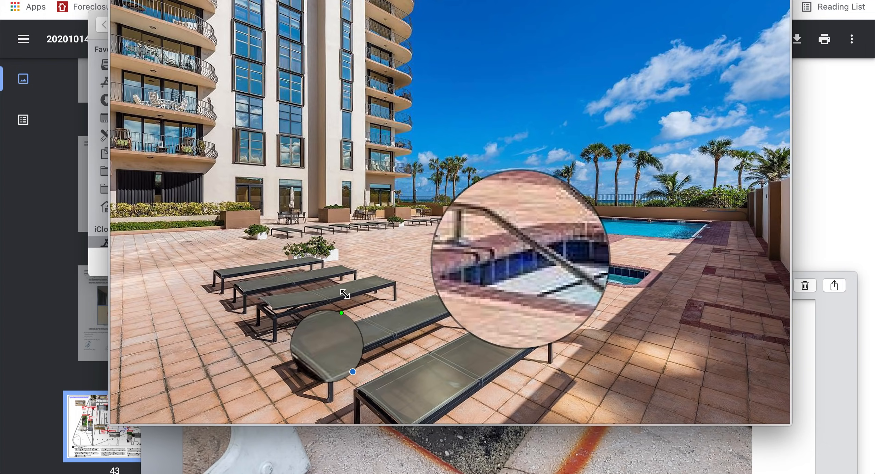
left_click_drag(341, 312, 407, 264)
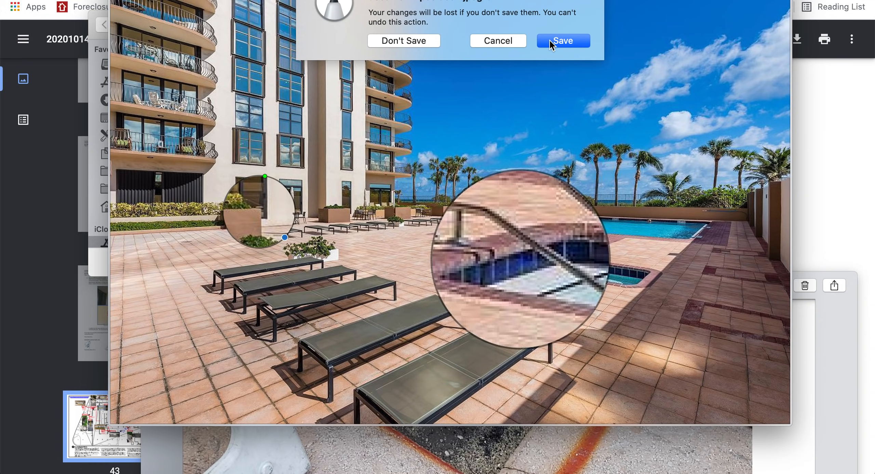
left_click(562, 40)
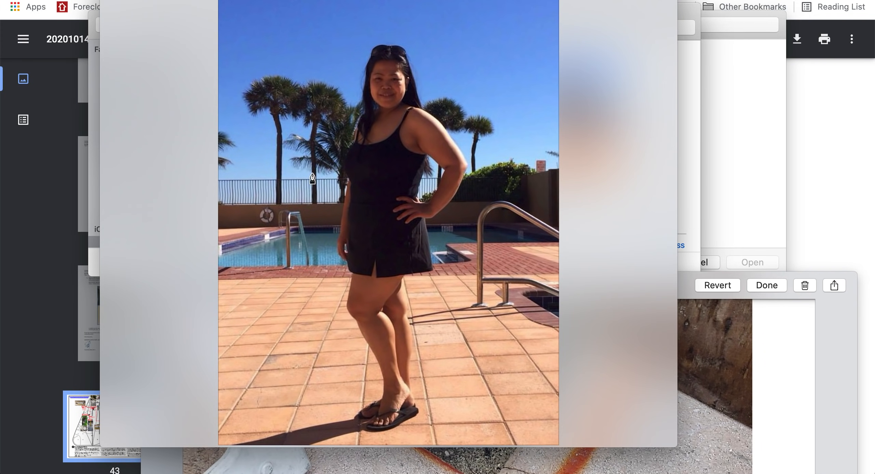
- Add a magnifier loupe and enlarge it over the lower-left floor tiles
left_click(161, 90)
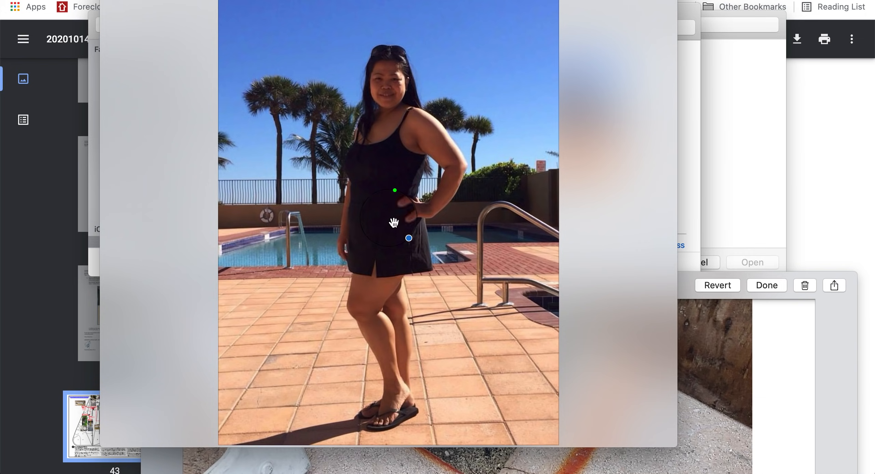
left_click_drag(394, 222, 279, 248)
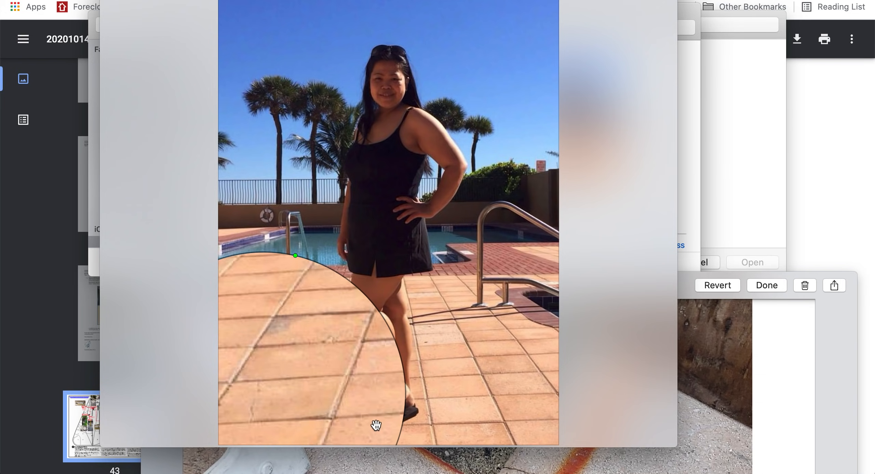
mouse_move(257, 382)
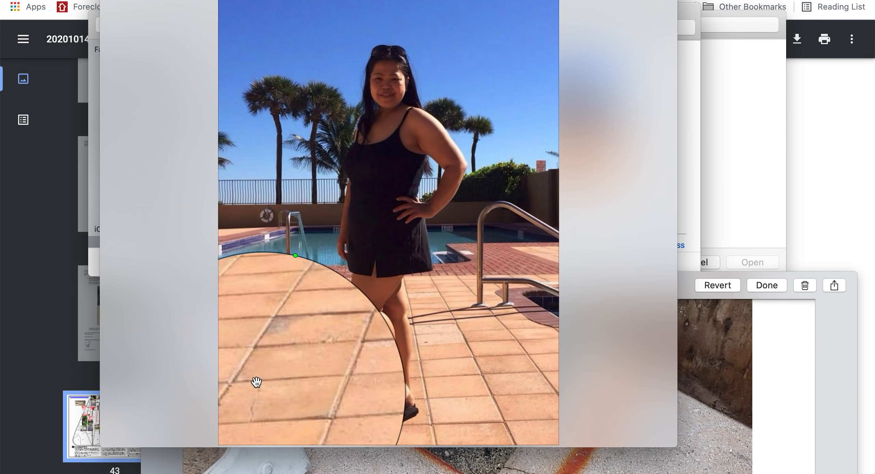
mouse_move(267, 397)
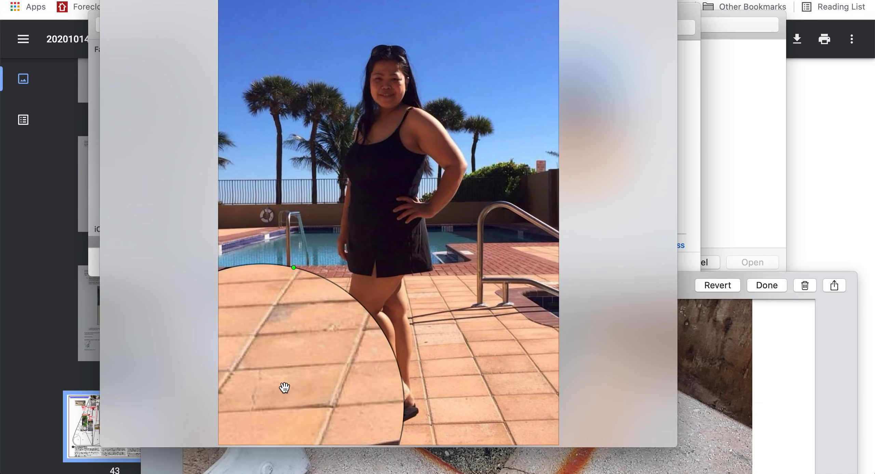
mouse_move(281, 352)
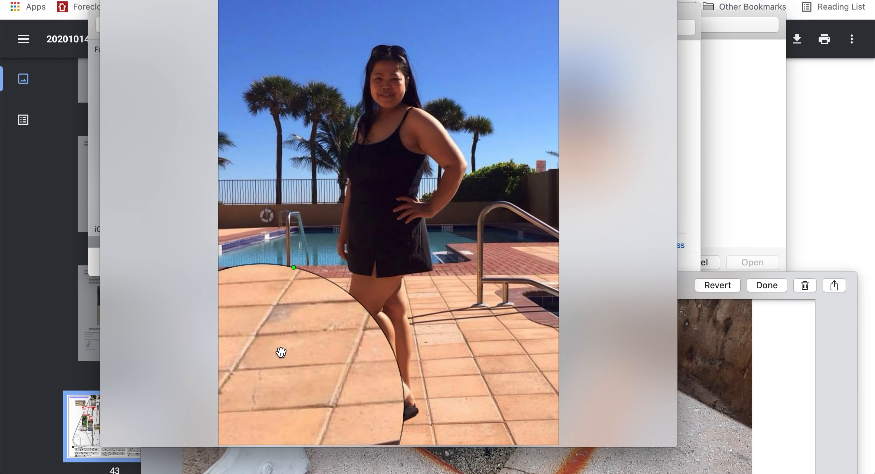
mouse_move(284, 383)
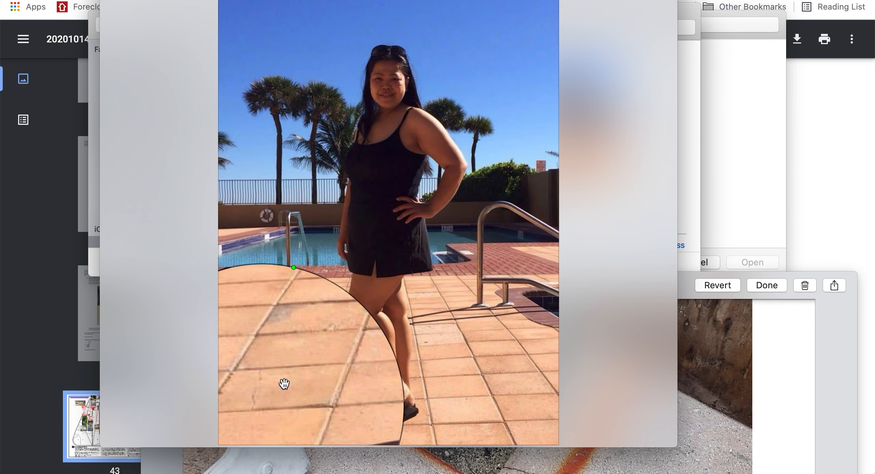
mouse_move(265, 372)
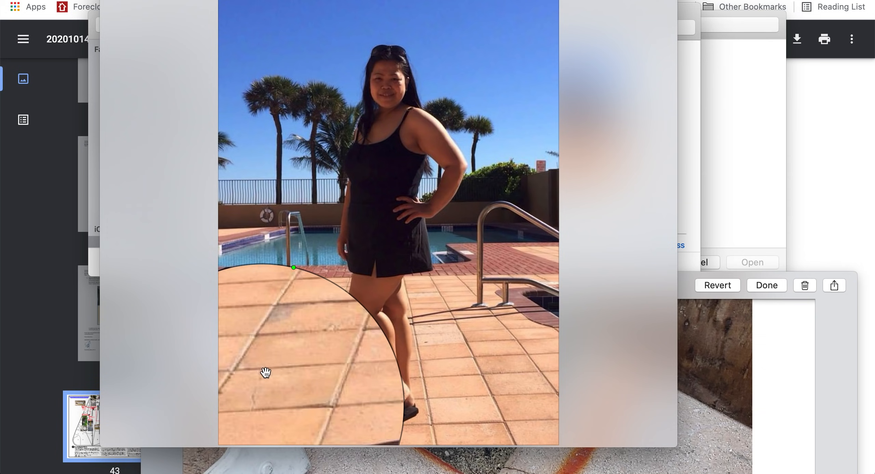
mouse_move(329, 380)
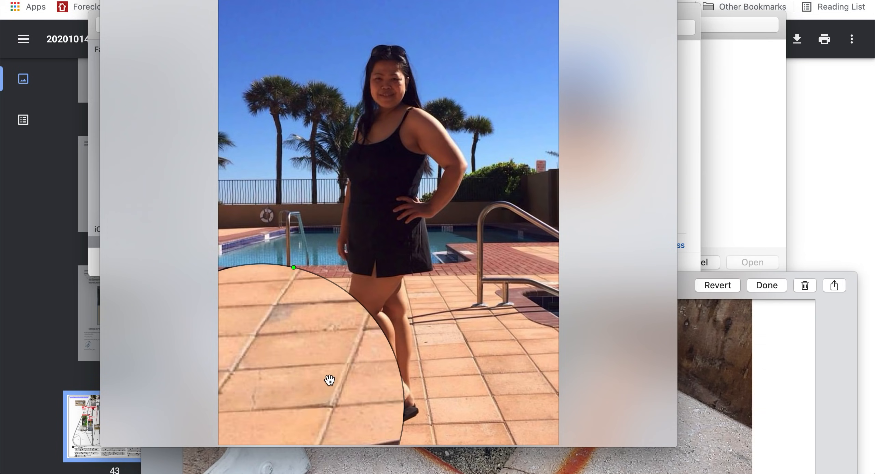
mouse_move(279, 389)
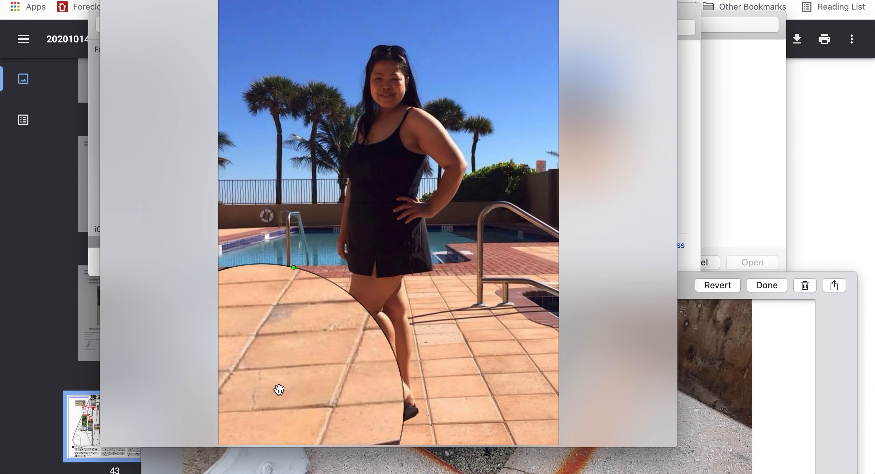
mouse_move(264, 368)
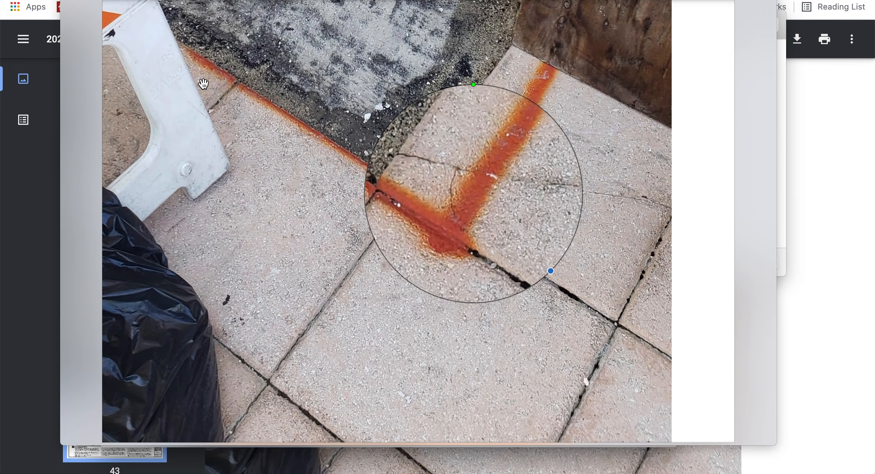
mouse_move(450, 211)
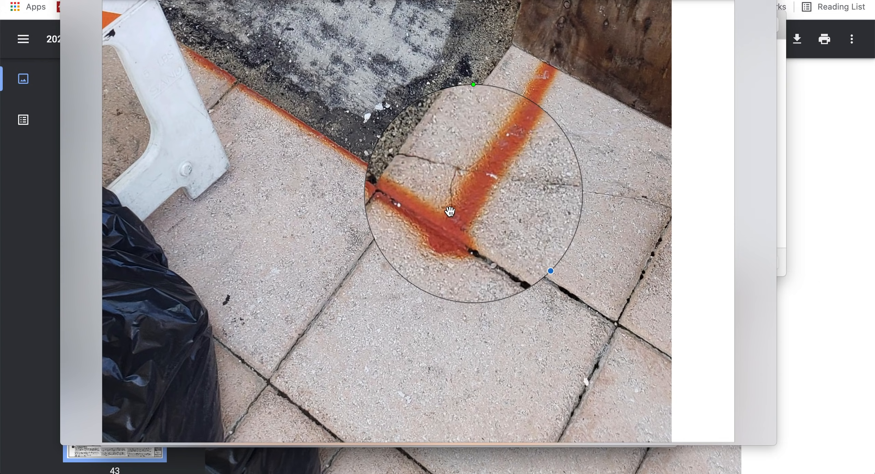
mouse_move(574, 295)
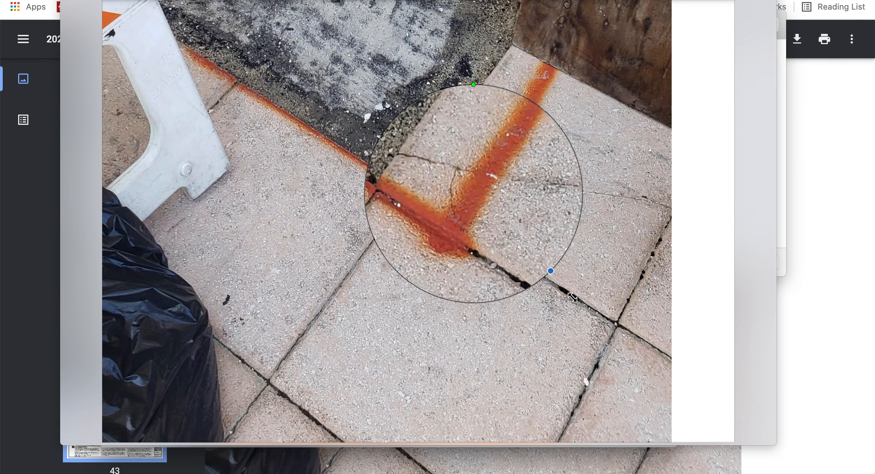
mouse_move(473, 86)
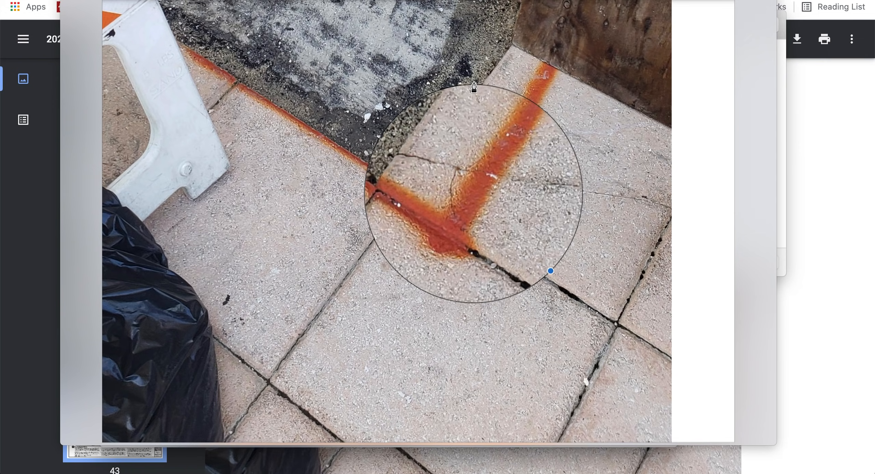
mouse_move(454, 135)
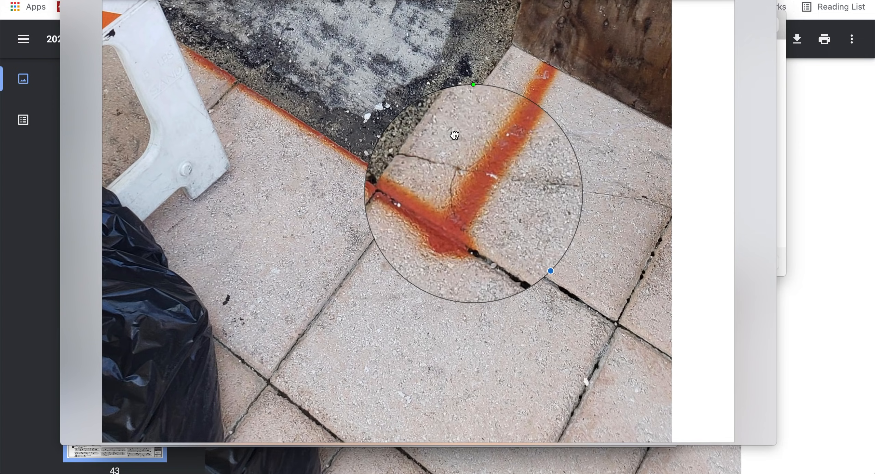
- Increase the loupe's magnification and move it onto the cracked rust-stained junction
left_click_drag(473, 85, 476, 89)
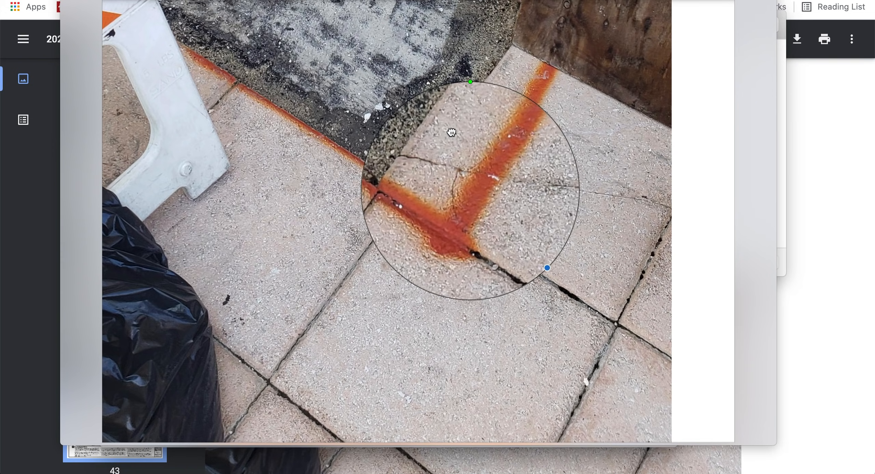
mouse_move(528, 239)
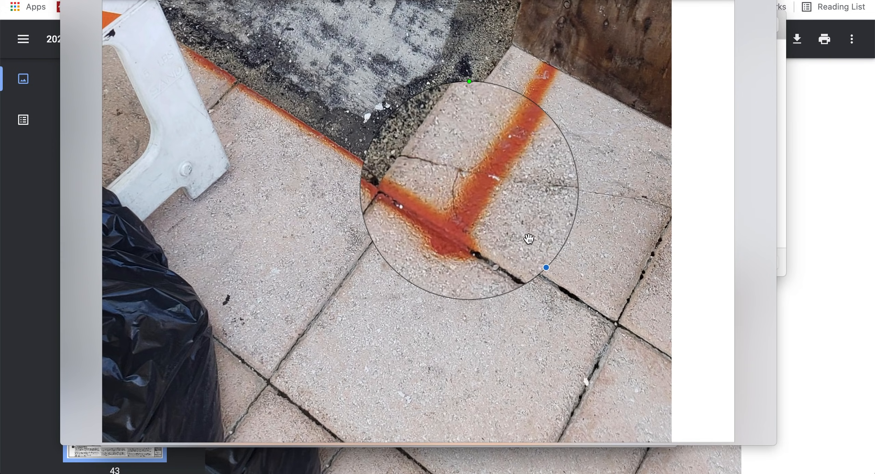
mouse_move(583, 296)
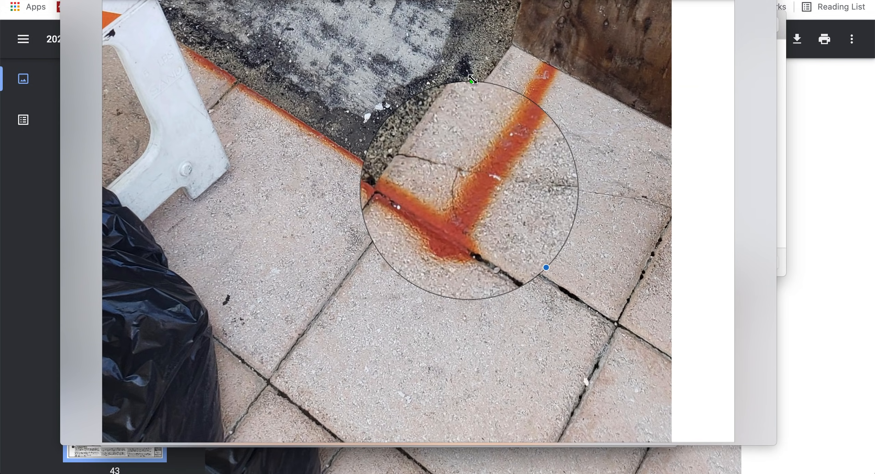
left_click_drag(472, 79, 527, 98)
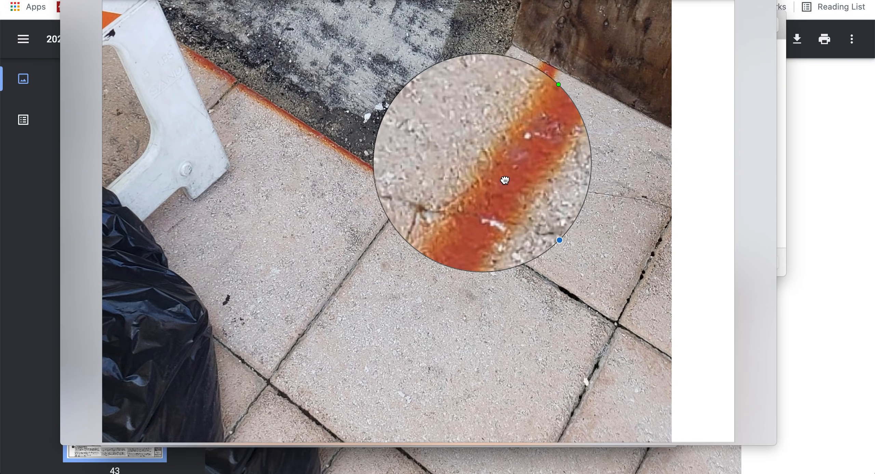
left_click_drag(504, 180, 454, 240)
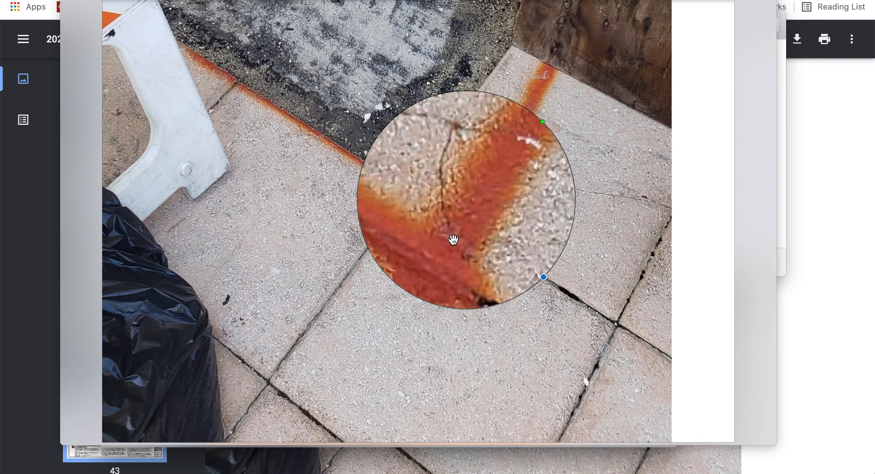
mouse_move(339, 63)
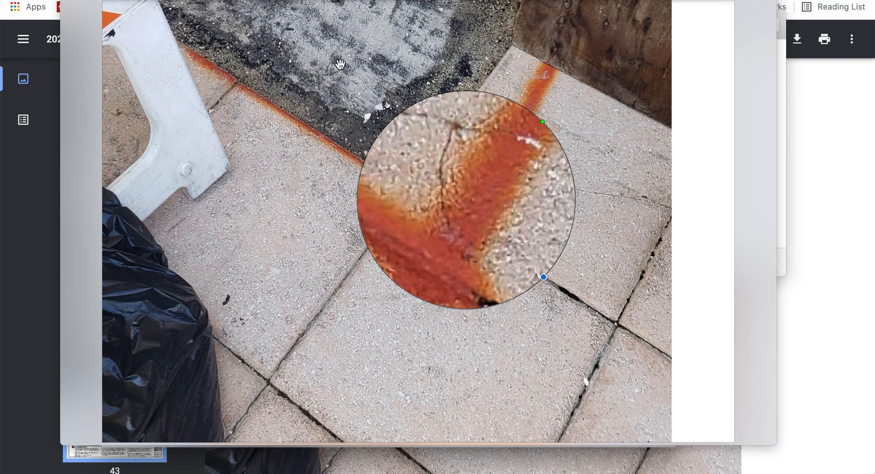
mouse_move(474, 217)
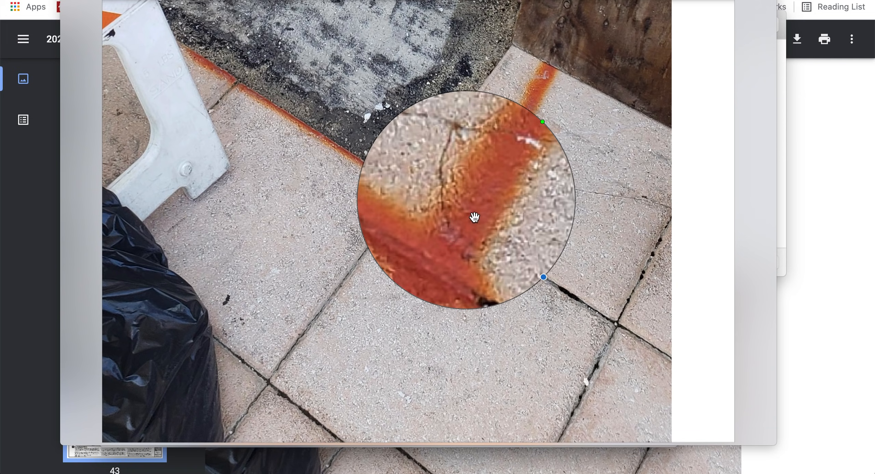
mouse_move(462, 248)
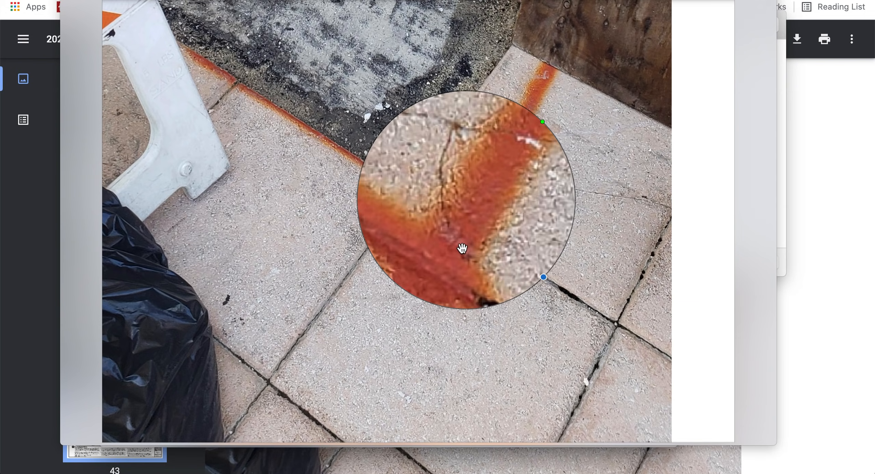
mouse_move(511, 189)
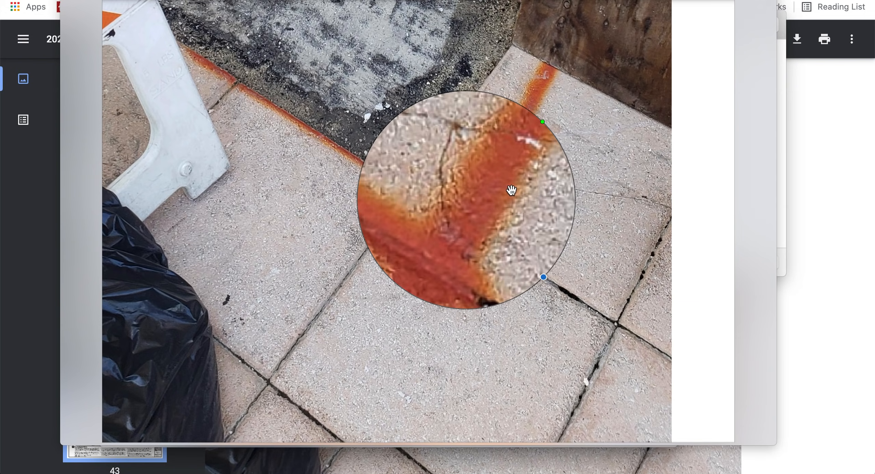
- Sweep the loupe over the crack, rust corner and joints, ending on the lower right slab
left_click_drag(512, 189, 606, 196)
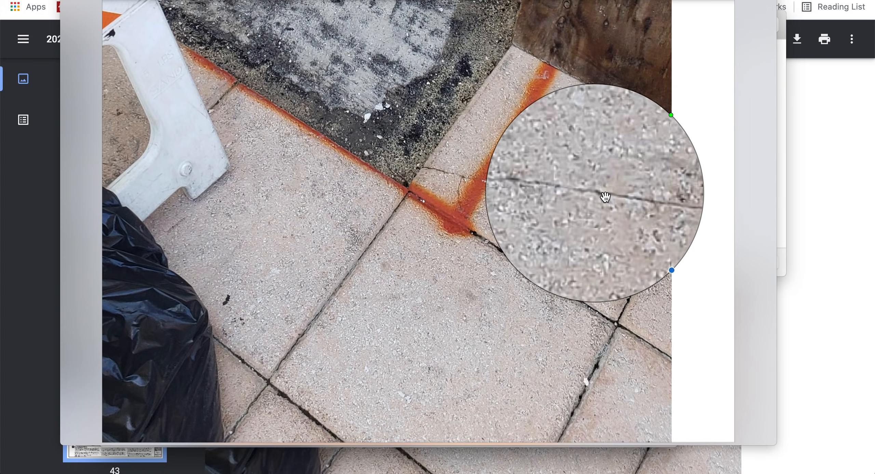
left_click_drag(595, 192, 446, 209)
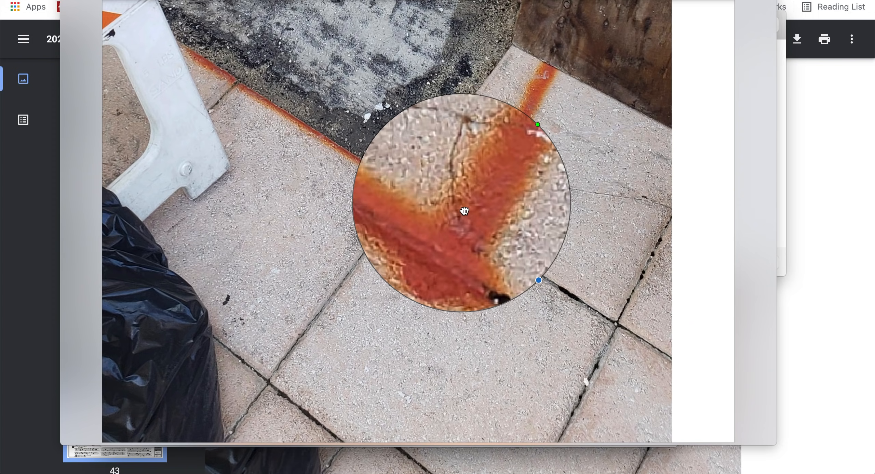
left_click_drag(464, 210, 480, 191)
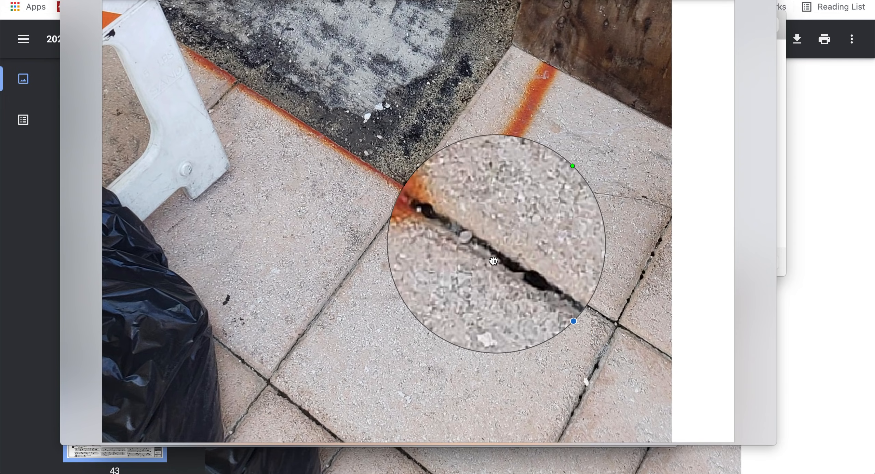
left_click_drag(493, 261, 464, 241)
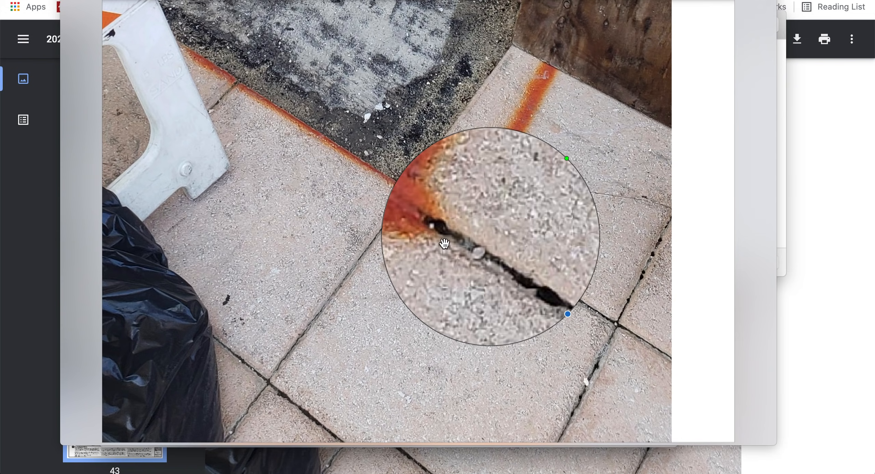
left_click_drag(445, 243, 413, 216)
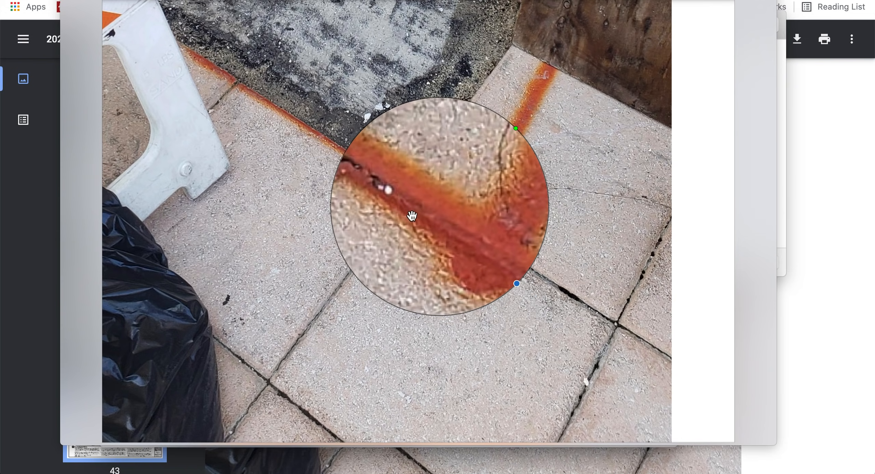
left_click_drag(411, 216, 531, 290)
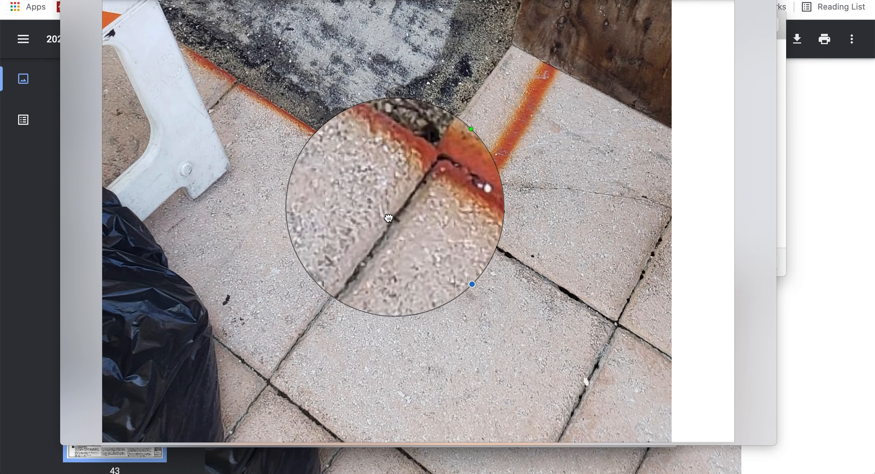
left_click_drag(389, 218, 346, 275)
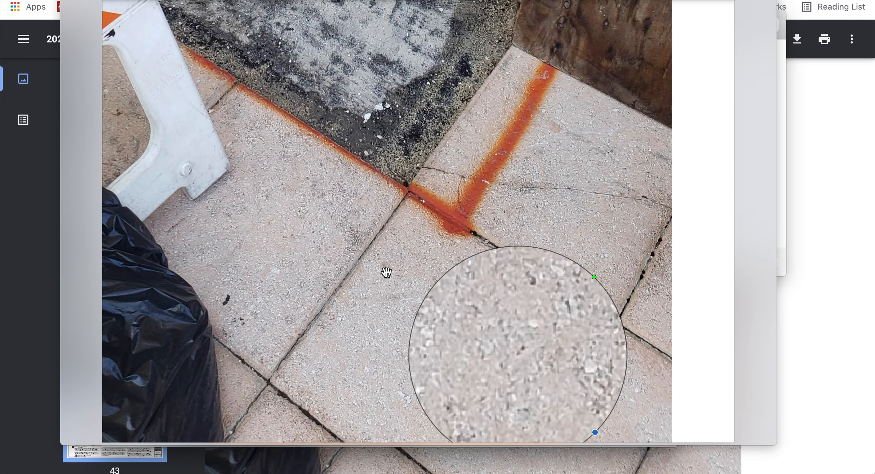
mouse_move(250, 421)
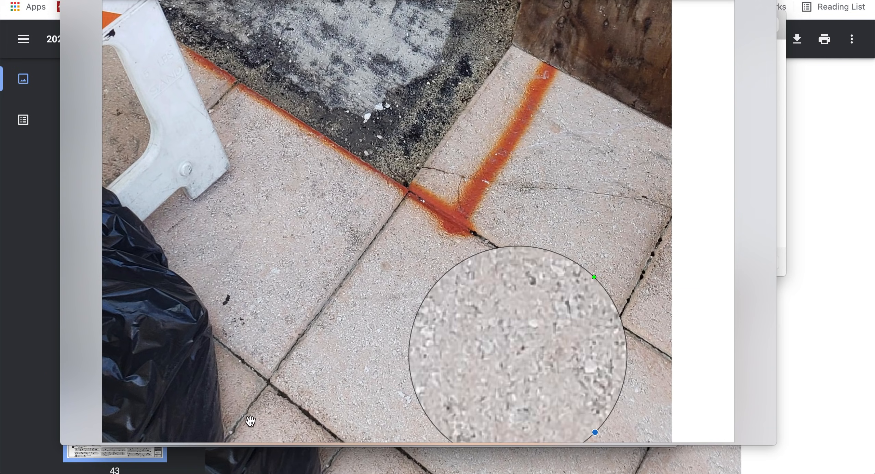
mouse_move(294, 349)
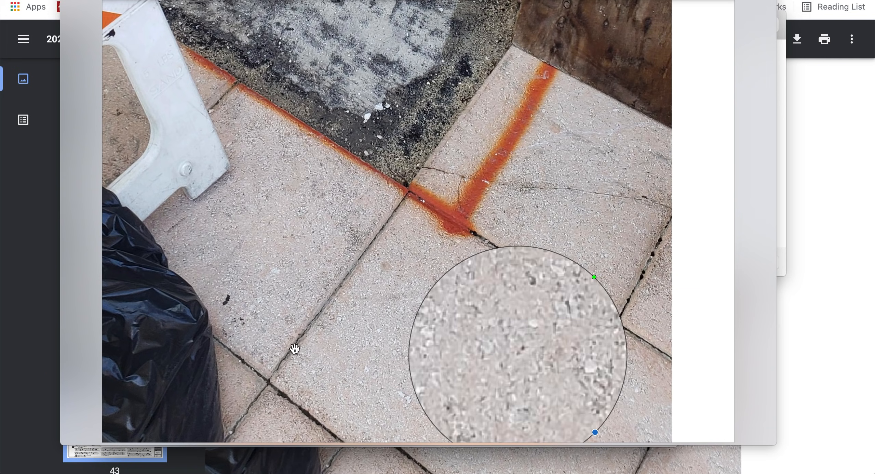
mouse_move(238, 408)
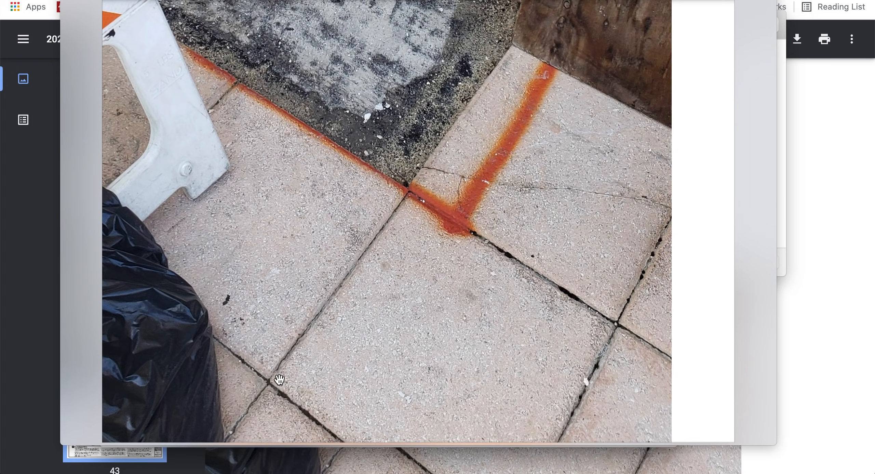
mouse_move(526, 44)
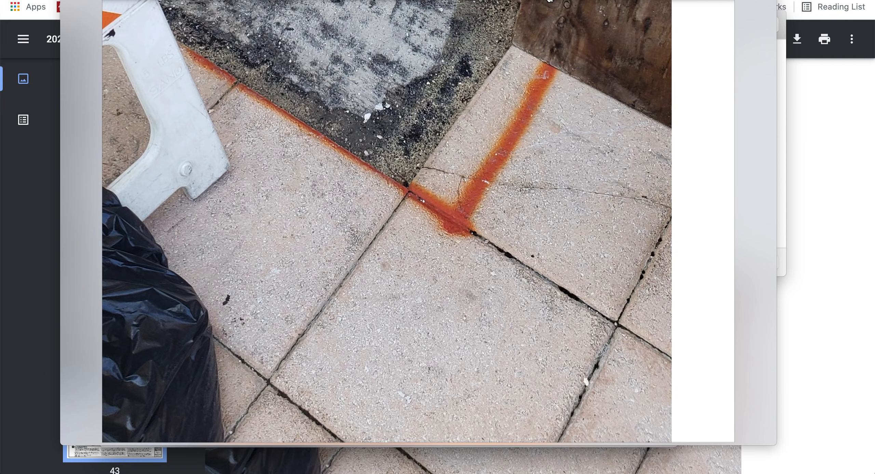
mouse_move(388, 231)
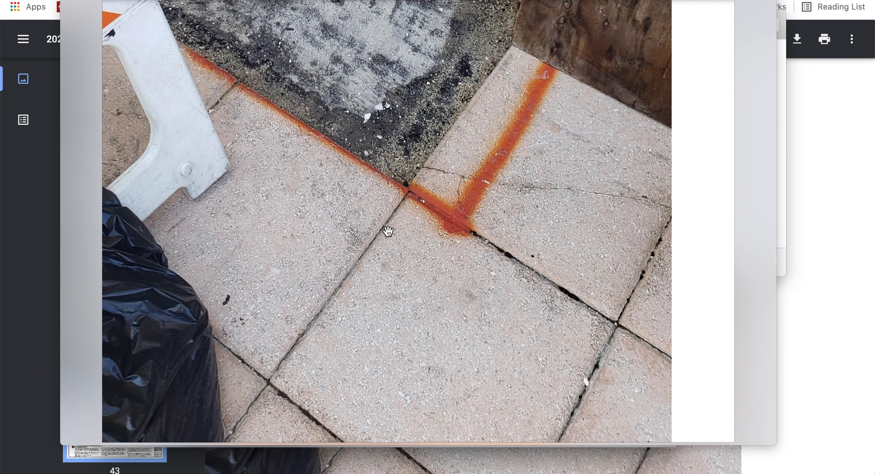
mouse_move(332, 99)
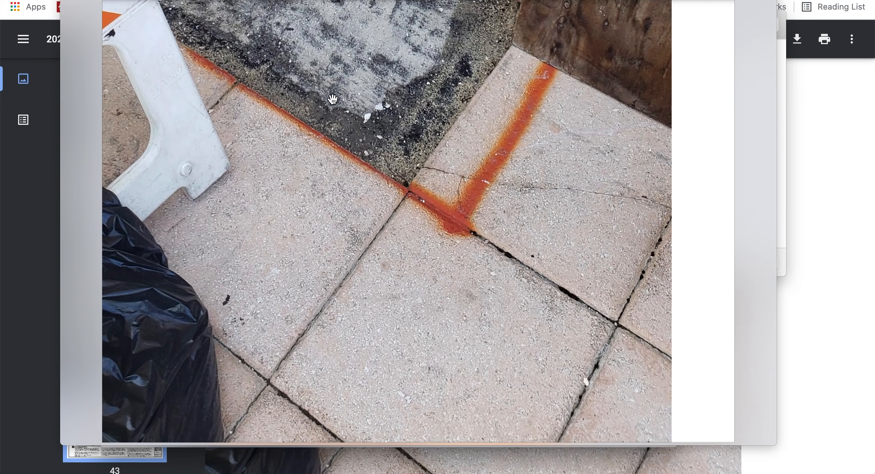
mouse_move(479, 214)
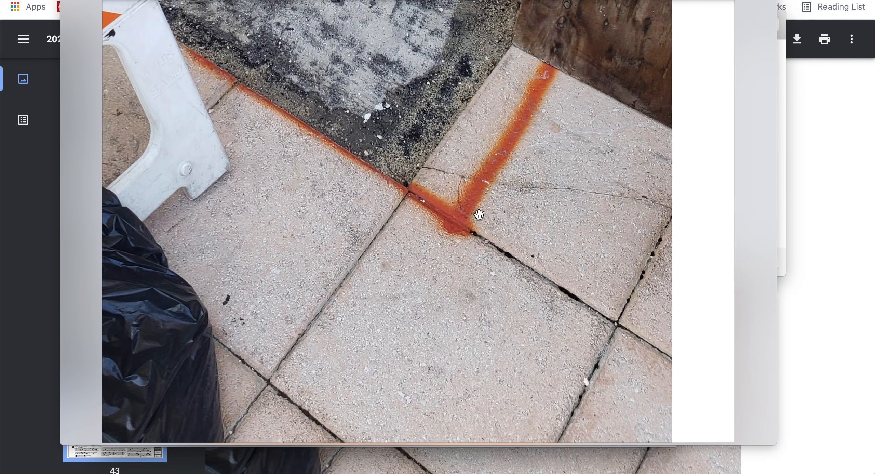
mouse_move(675, 213)
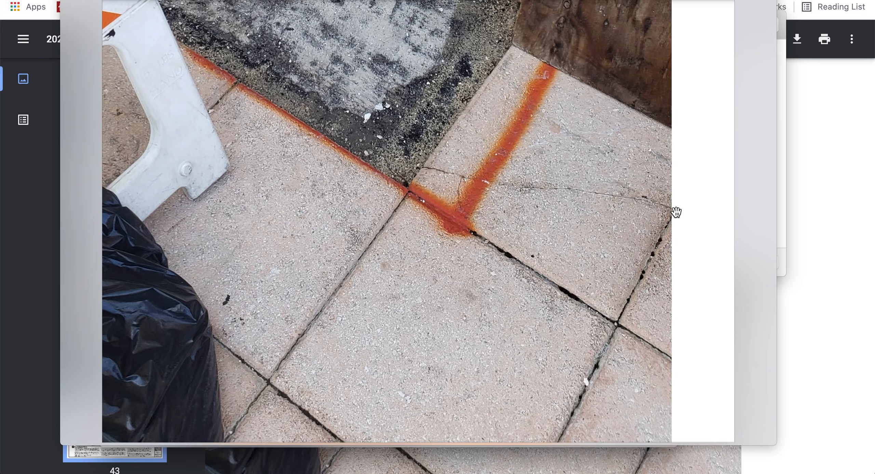
mouse_move(565, 187)
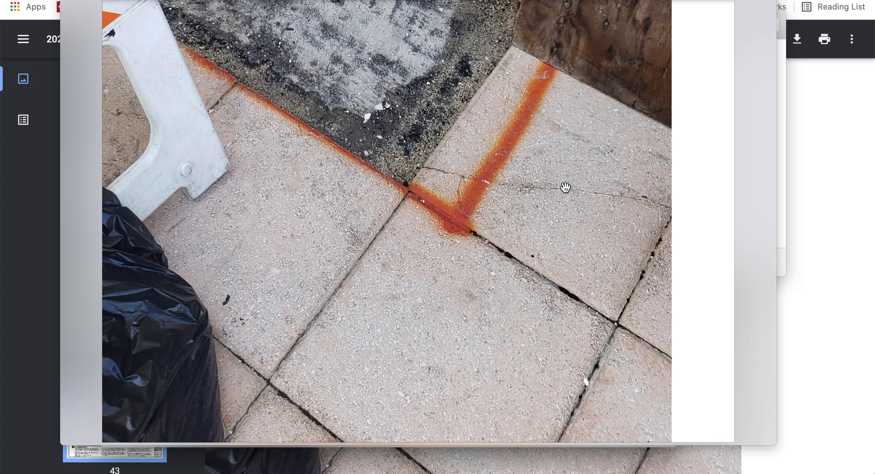
mouse_move(343, 177)
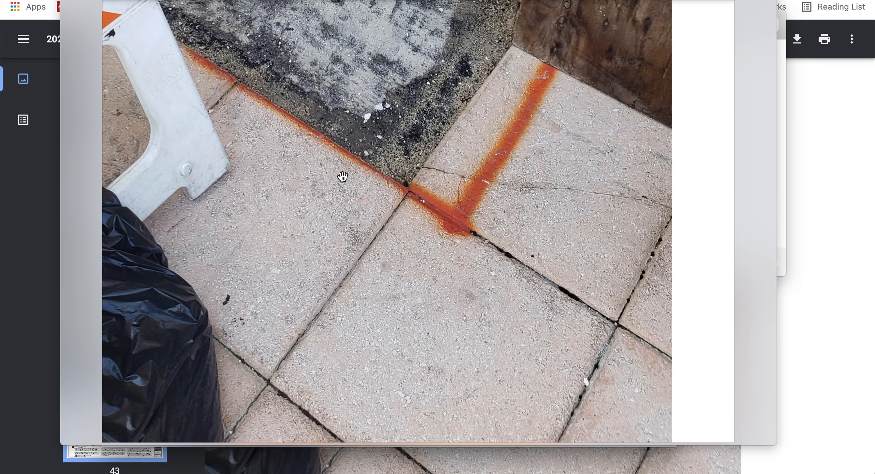
mouse_move(404, 156)
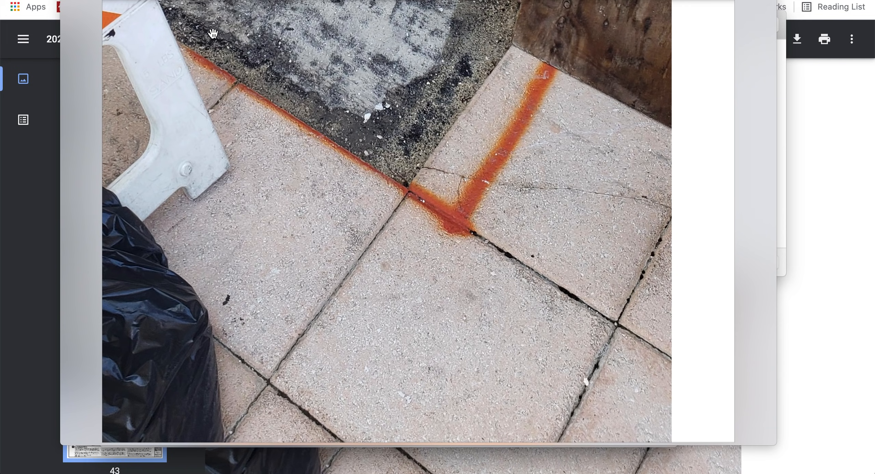
mouse_move(298, 188)
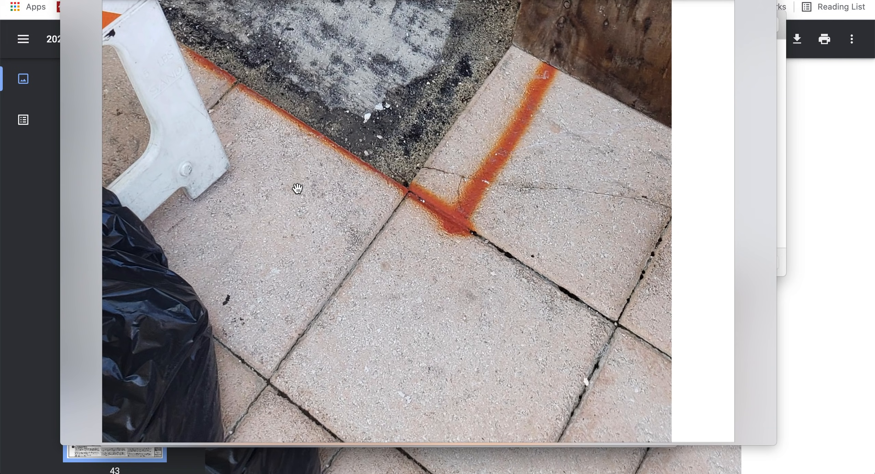
mouse_move(478, 262)
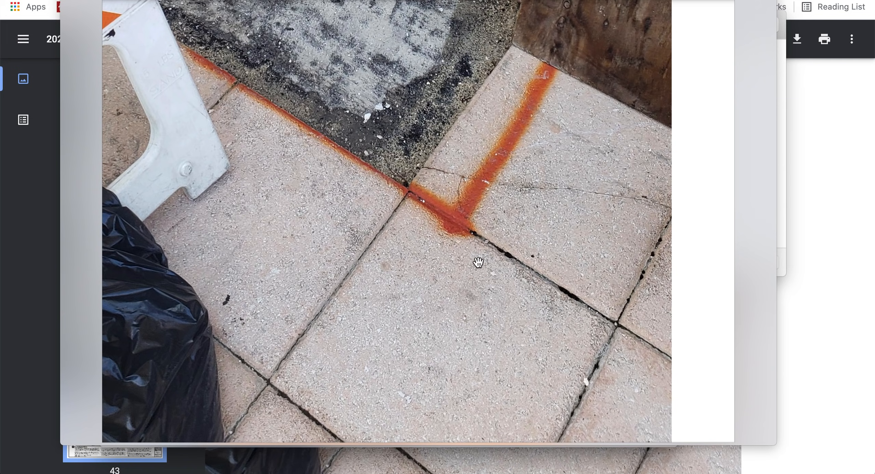
mouse_move(243, 382)
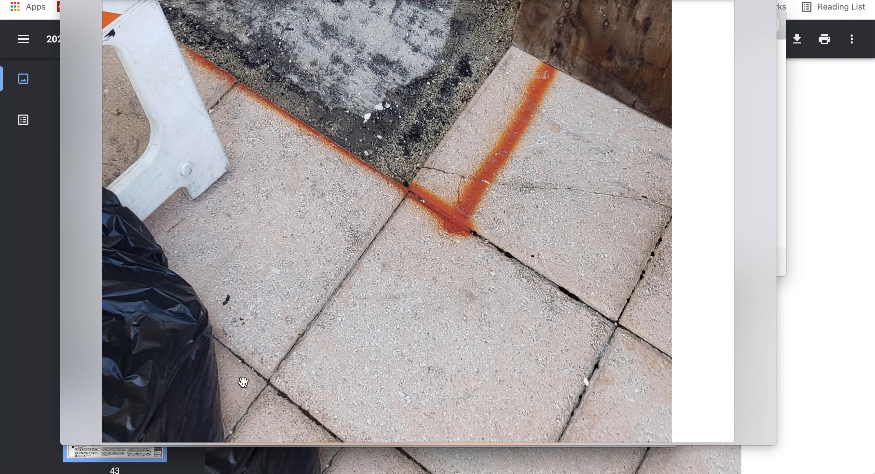
mouse_move(462, 182)
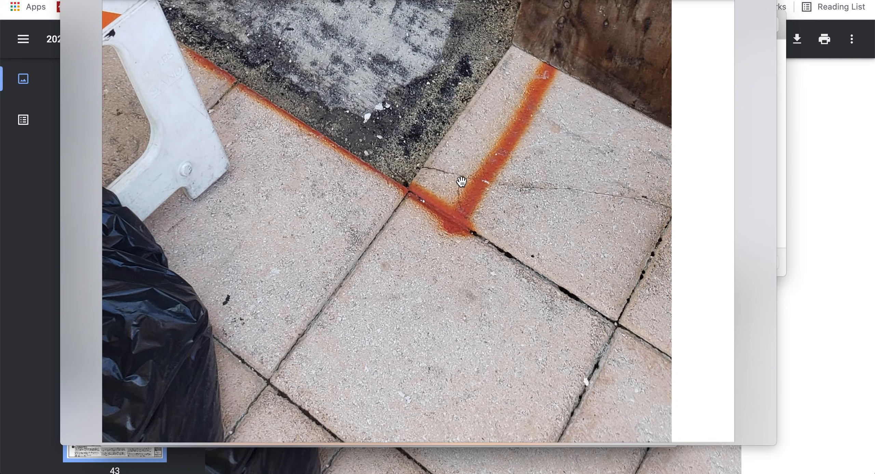
mouse_move(617, 198)
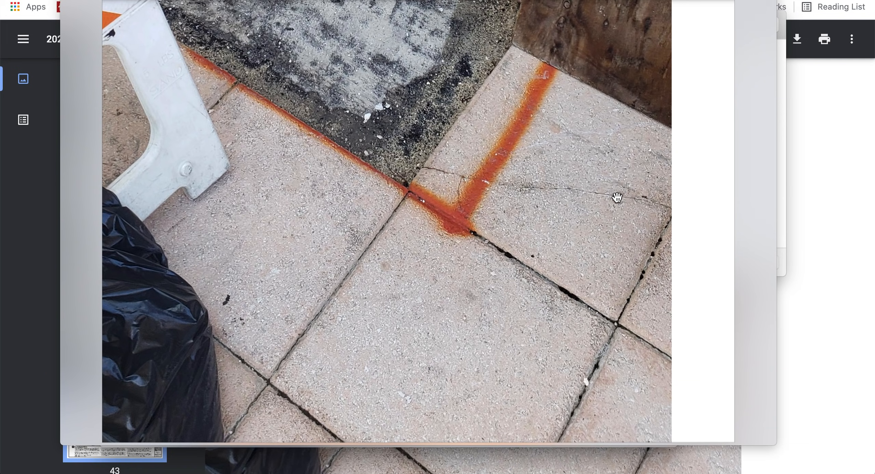
mouse_move(628, 199)
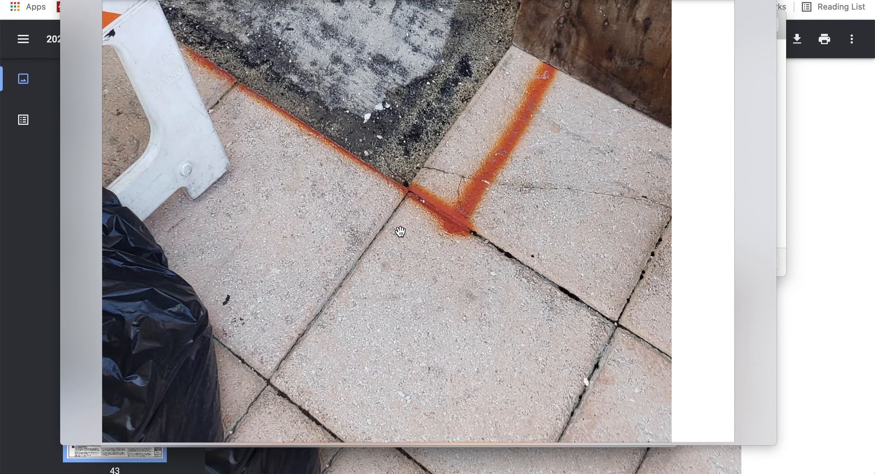
mouse_move(250, 88)
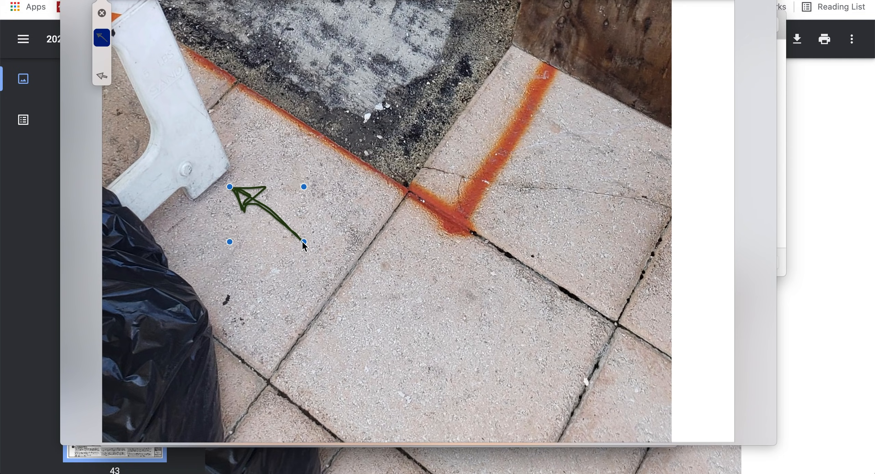
mouse_move(233, 194)
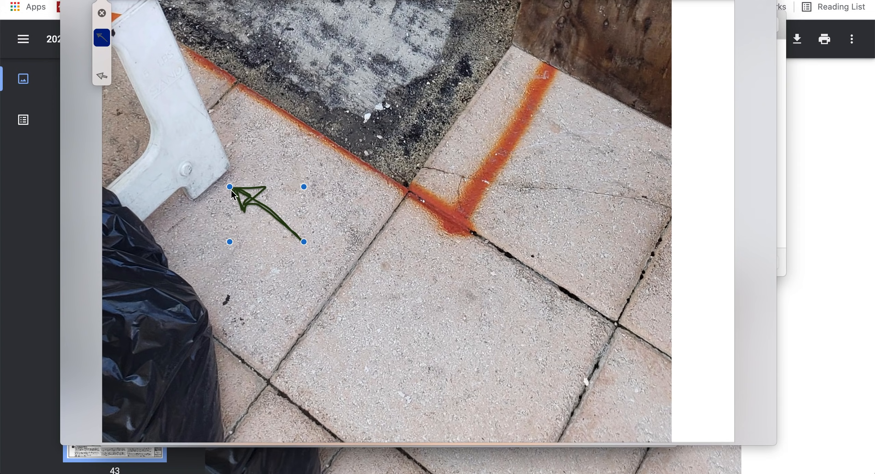
- Sketch a bracket across the central slab and convert it into a yellow rectangle
left_click(358, 283)
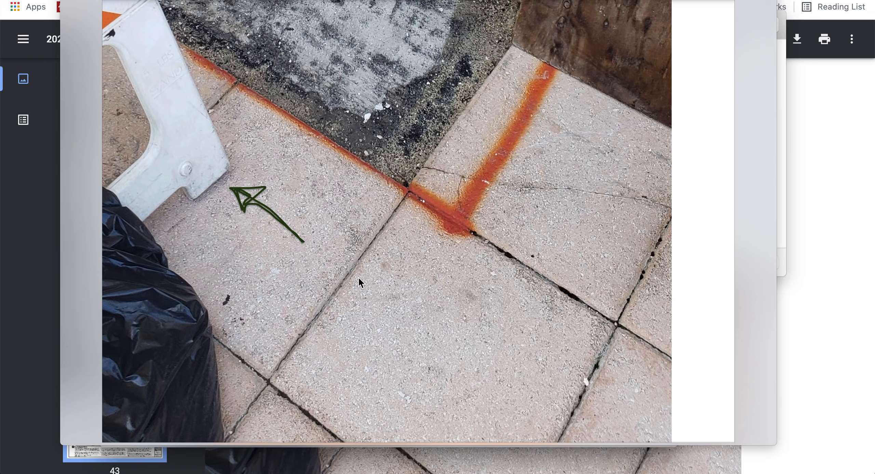
left_click_drag(339, 276, 531, 244)
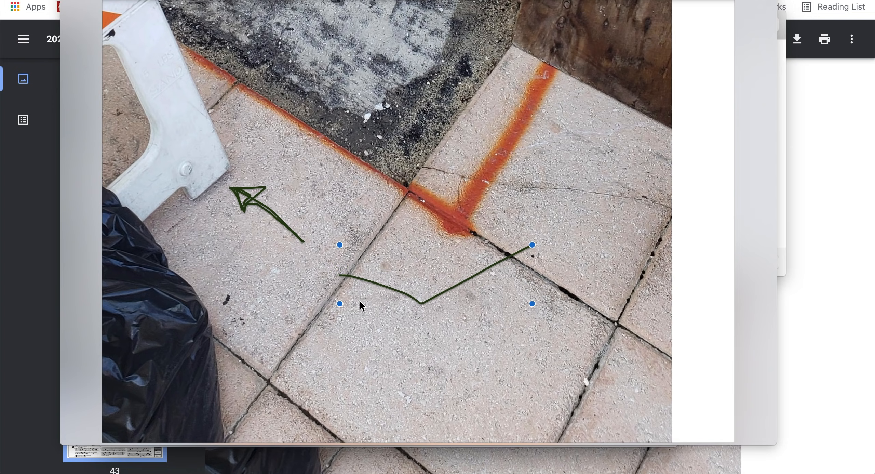
mouse_move(389, 325)
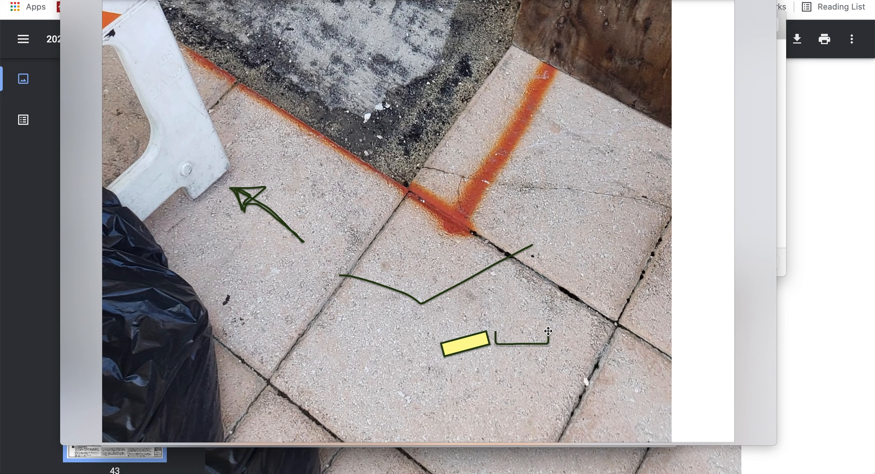
left_click(522, 339)
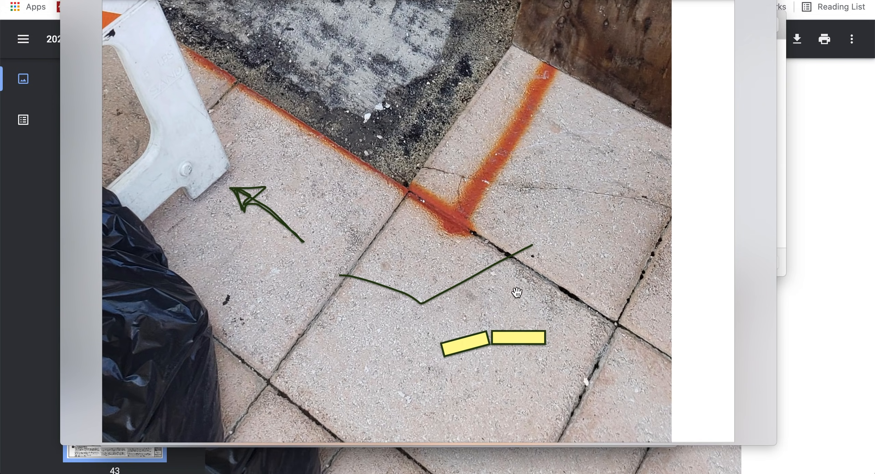
mouse_move(479, 338)
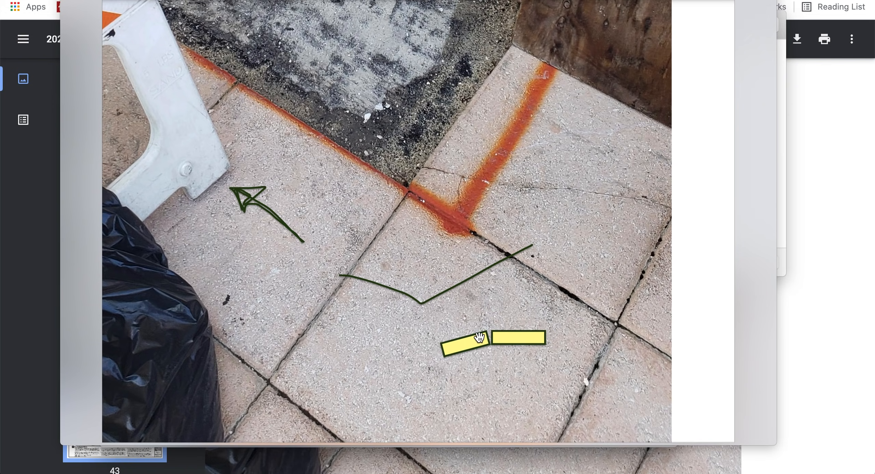
mouse_move(490, 322)
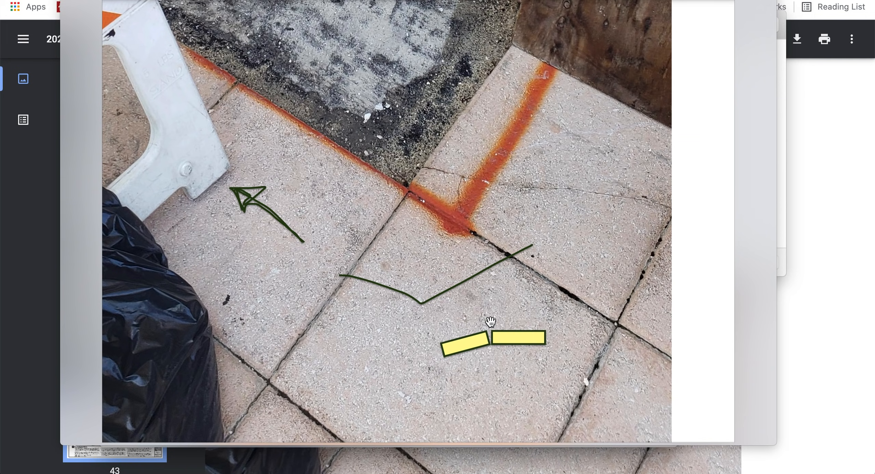
mouse_move(286, 402)
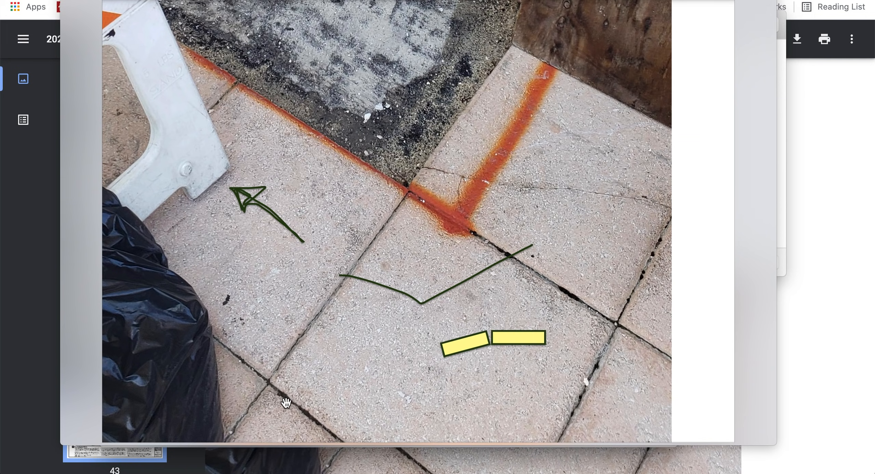
mouse_move(331, 308)
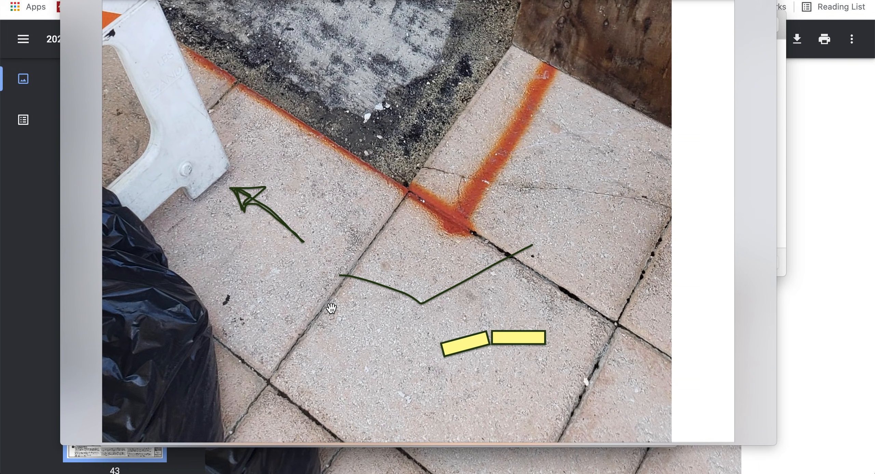
mouse_move(578, 317)
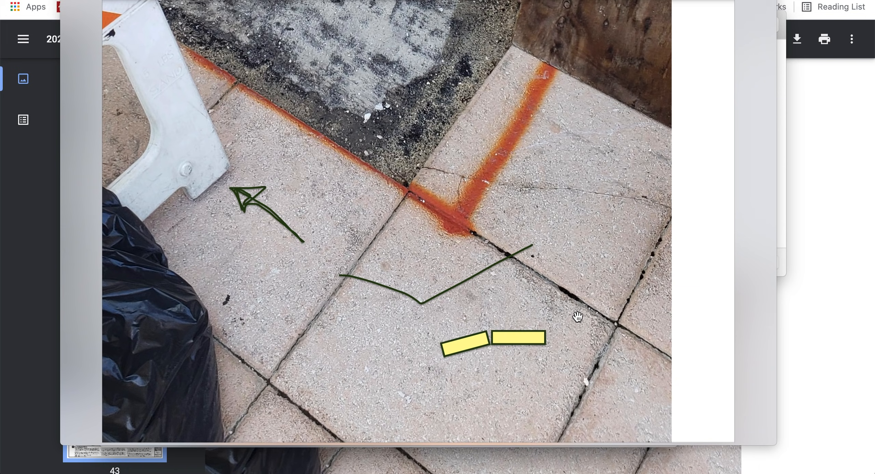
mouse_move(348, 188)
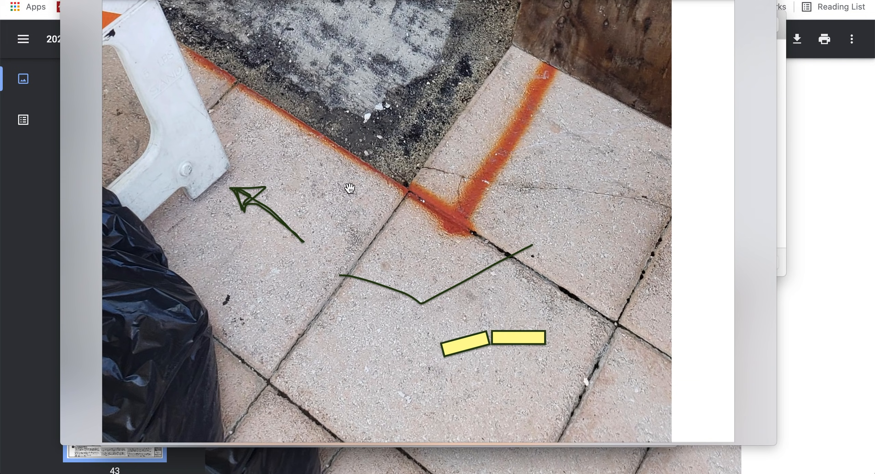
mouse_move(401, 177)
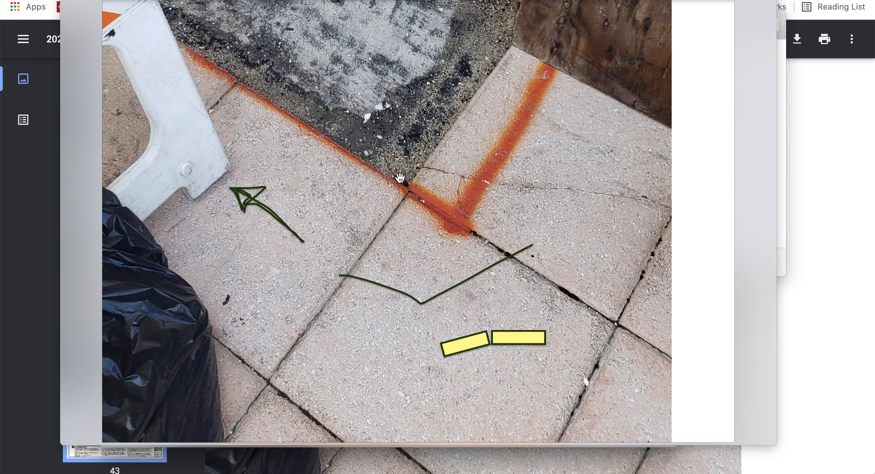
mouse_move(368, 263)
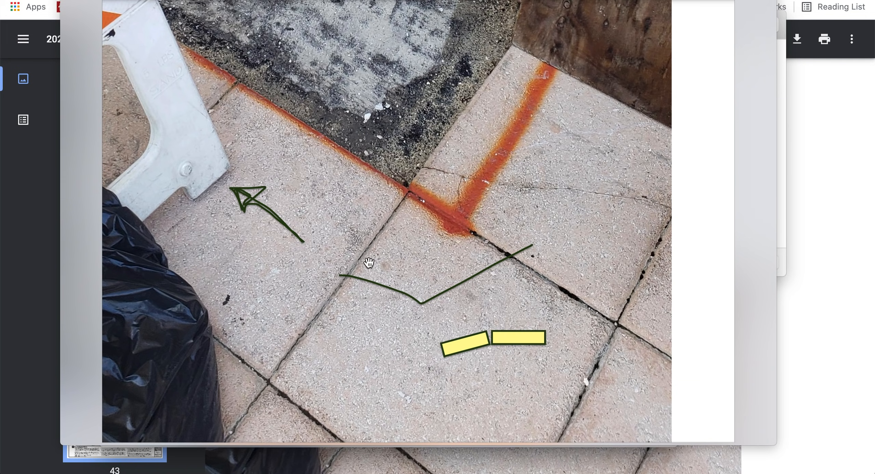
mouse_move(389, 200)
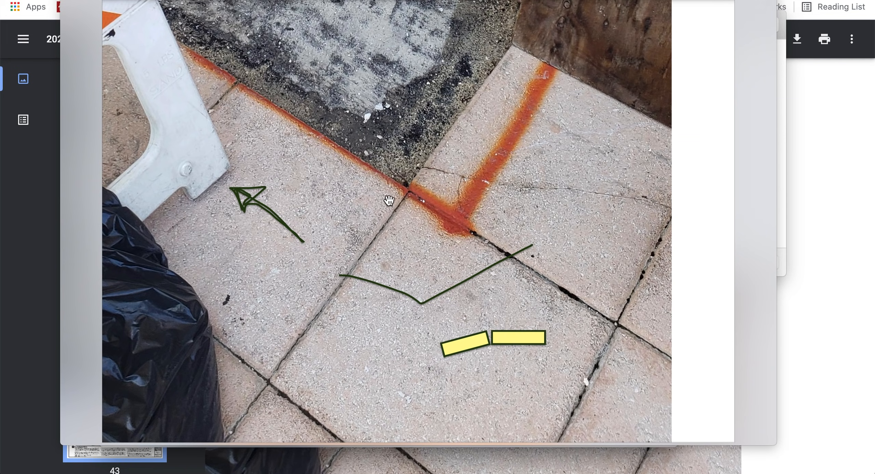
mouse_move(345, 220)
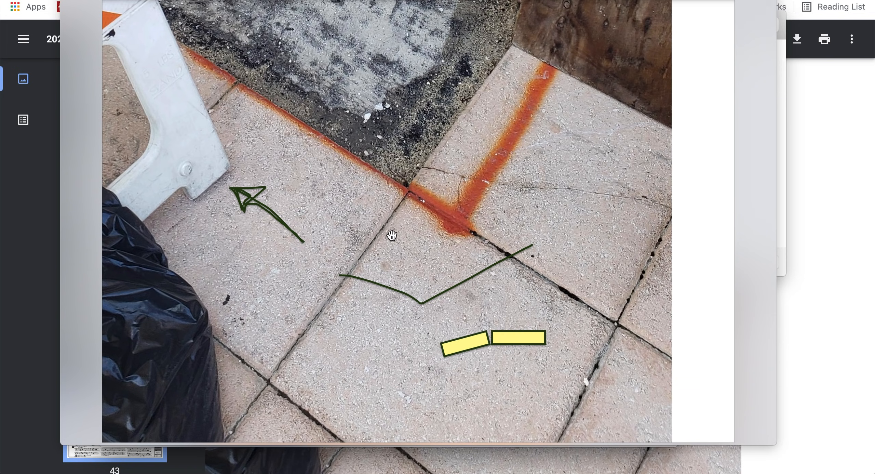
mouse_move(380, 238)
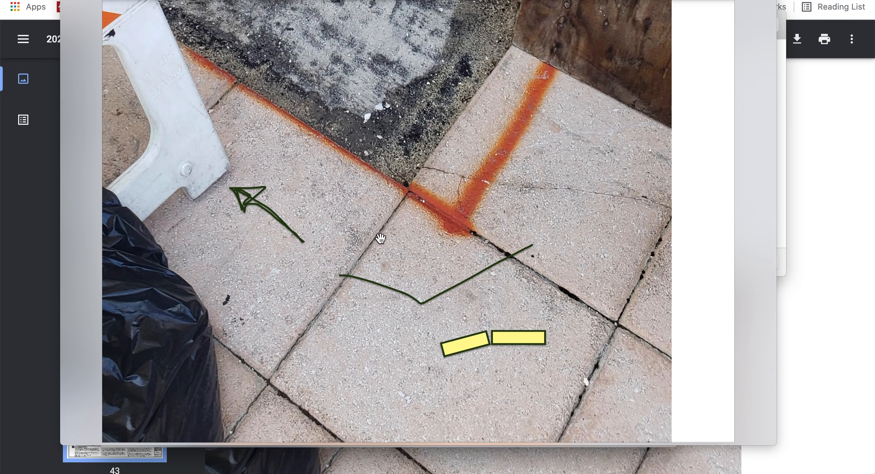
mouse_move(276, 187)
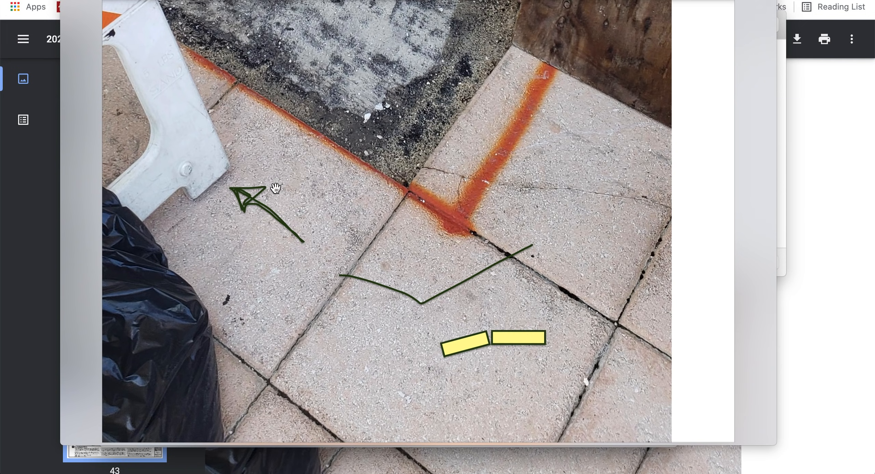
mouse_move(460, 306)
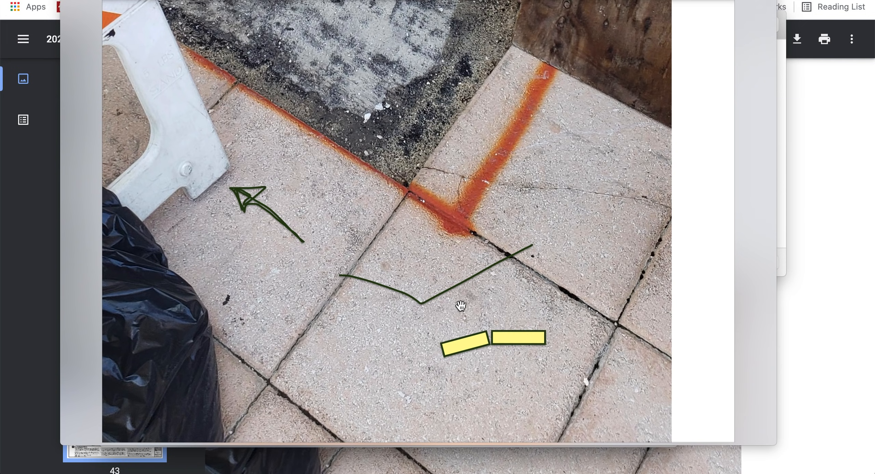
mouse_move(402, 186)
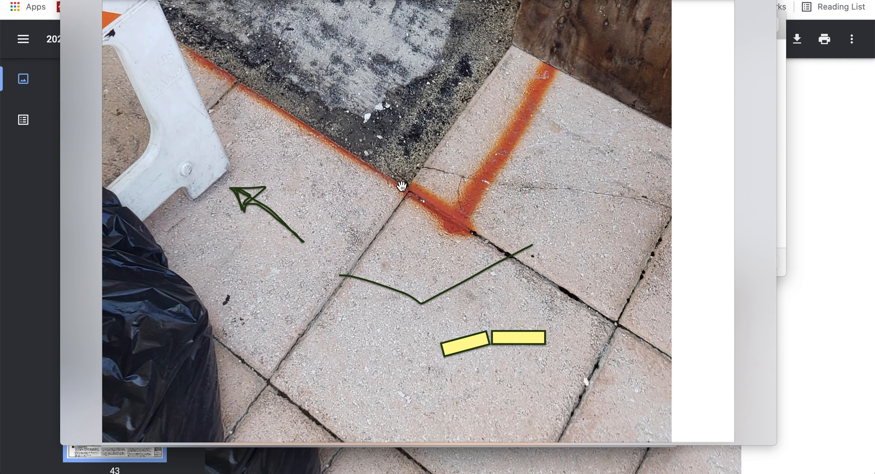
mouse_move(342, 265)
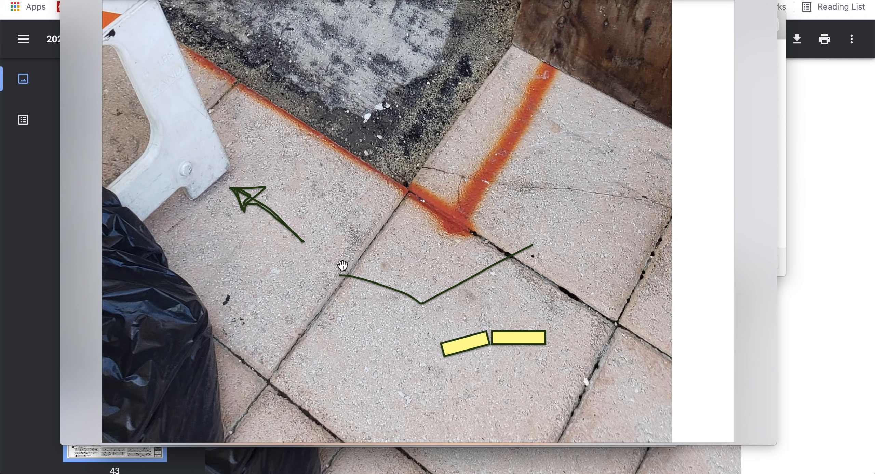
mouse_move(329, 299)
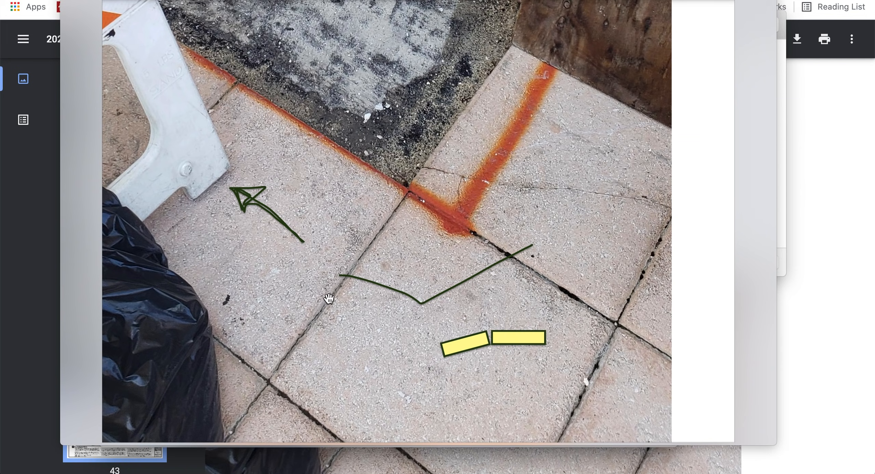
mouse_move(361, 248)
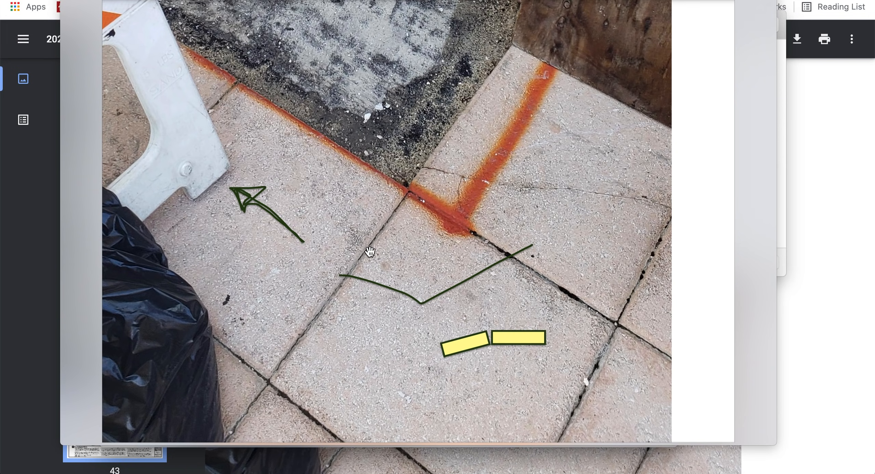
mouse_move(300, 338)
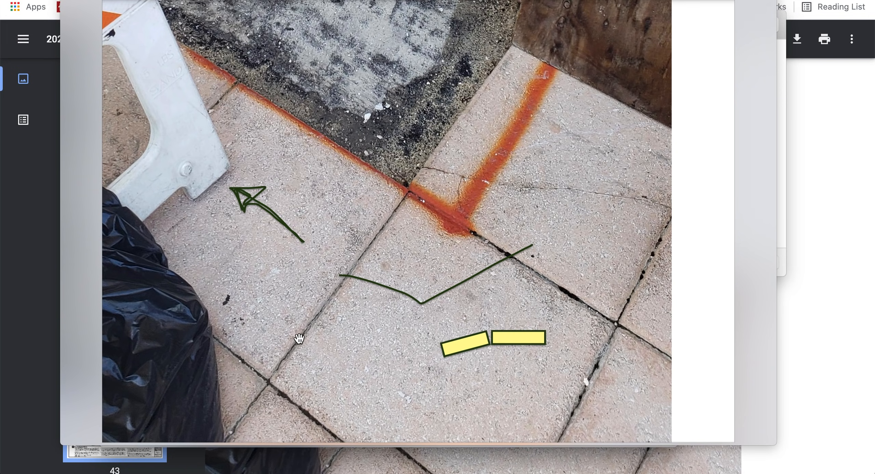
mouse_move(340, 266)
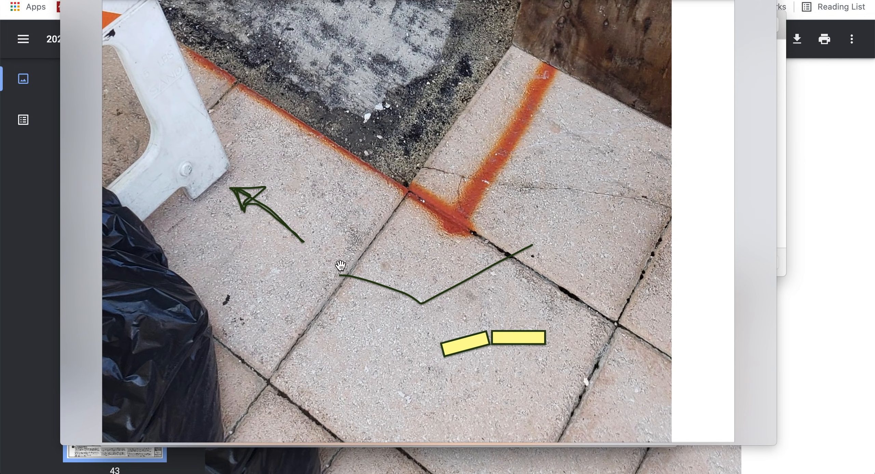
mouse_move(319, 305)
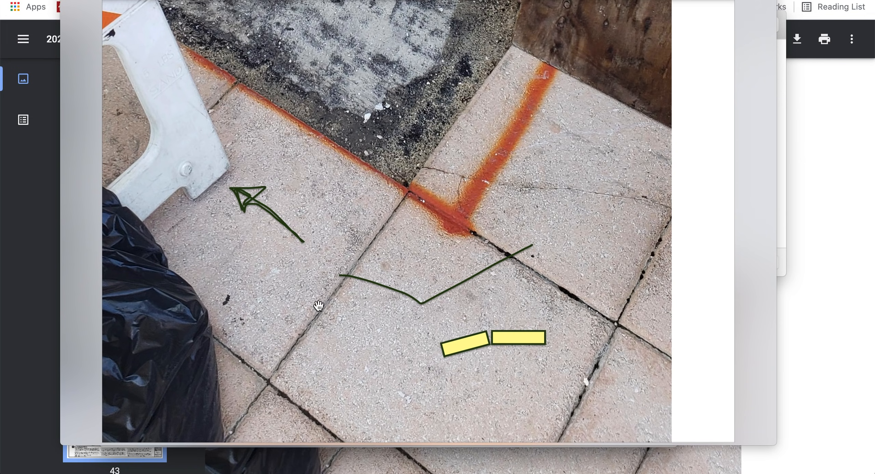
mouse_move(420, 228)
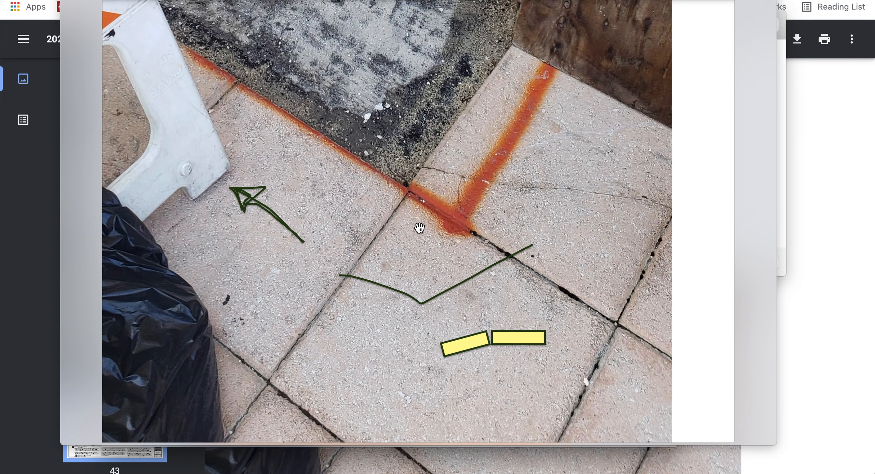
mouse_move(604, 197)
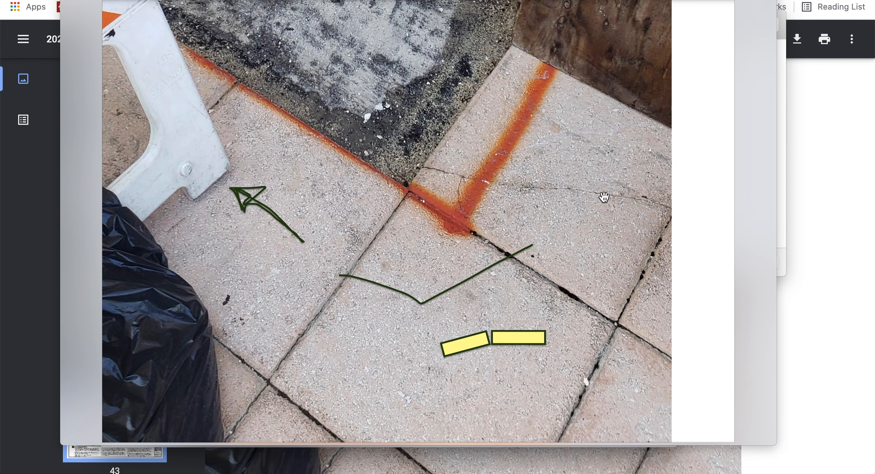
mouse_move(318, 356)
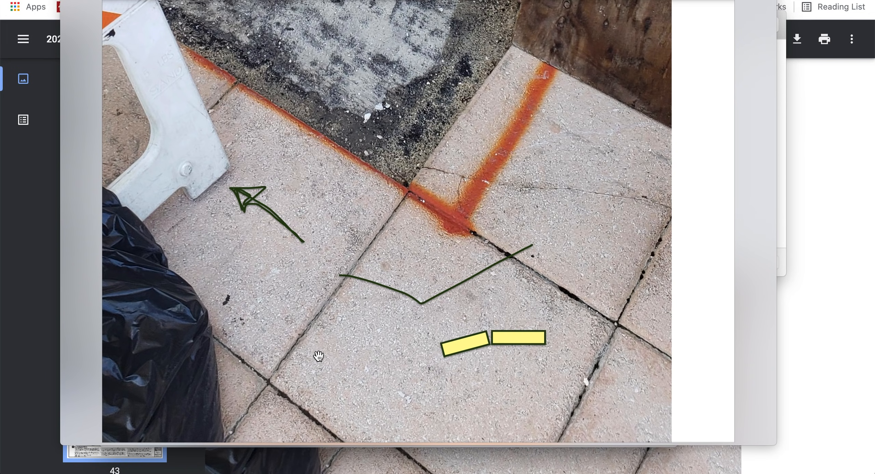
mouse_move(150, 300)
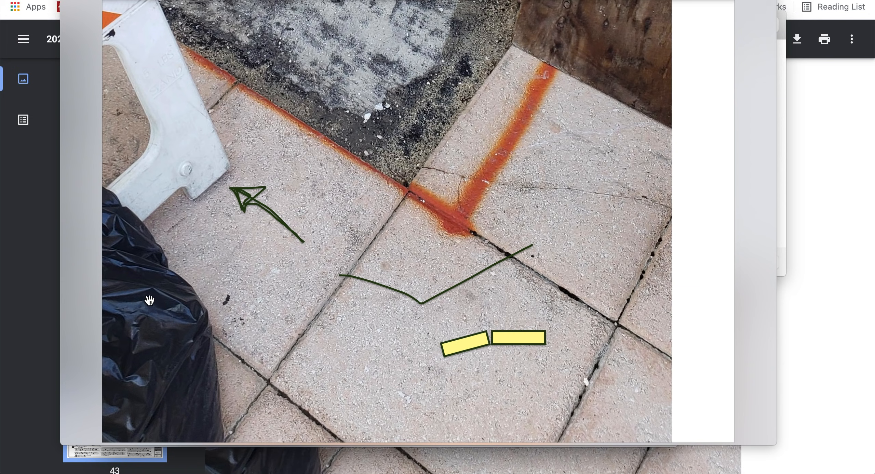
mouse_move(151, 172)
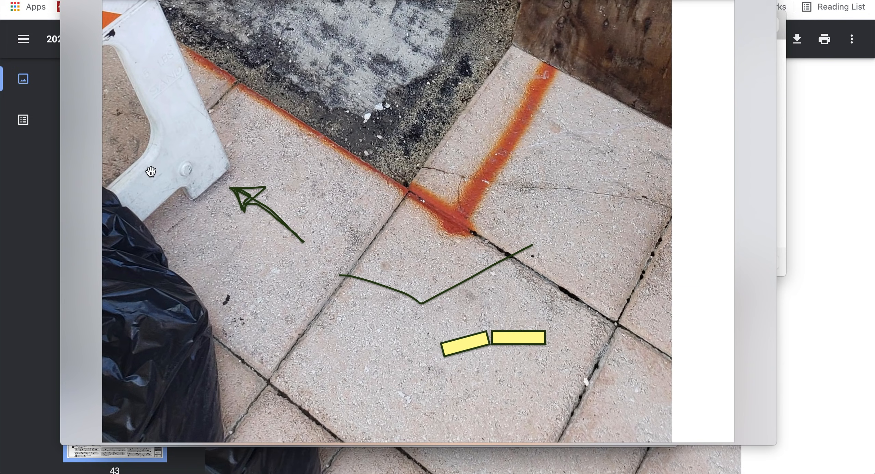
mouse_move(327, 281)
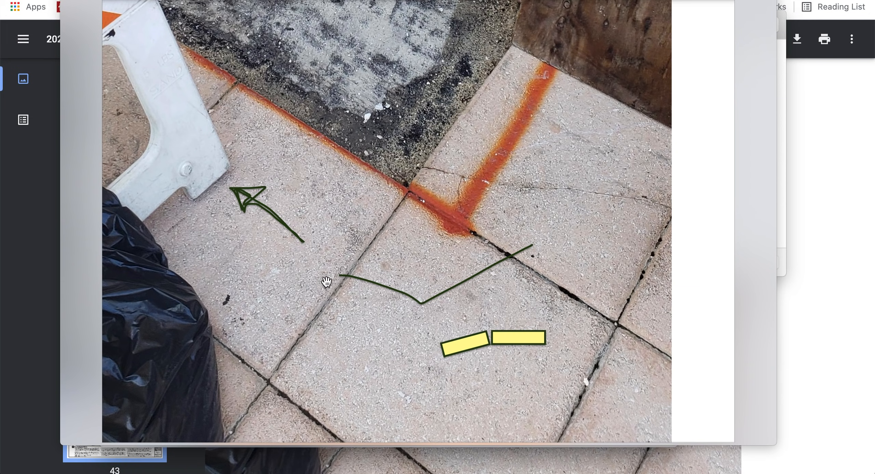
mouse_move(472, 380)
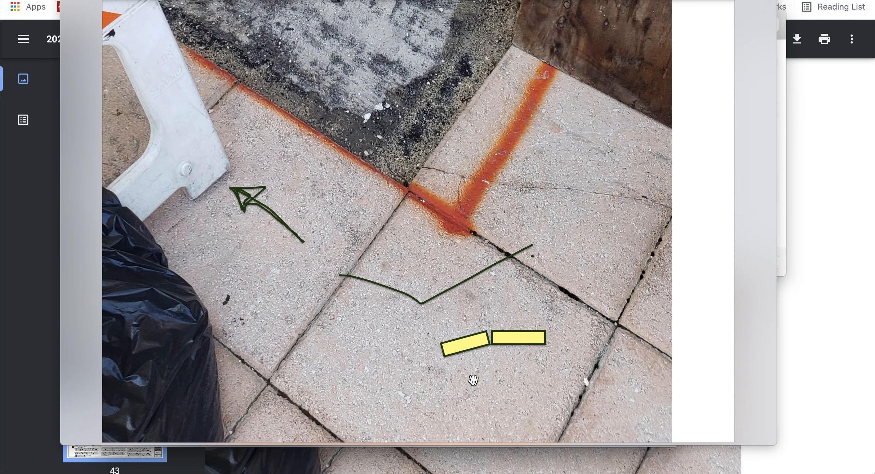
mouse_move(375, 344)
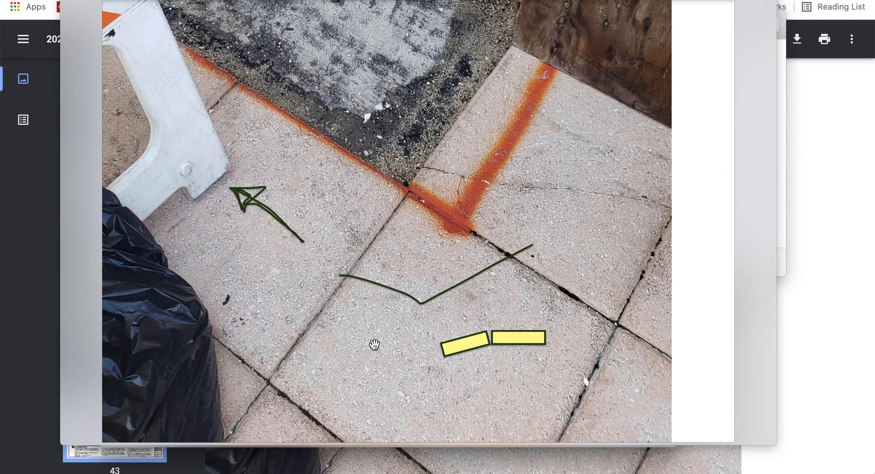
mouse_move(429, 159)
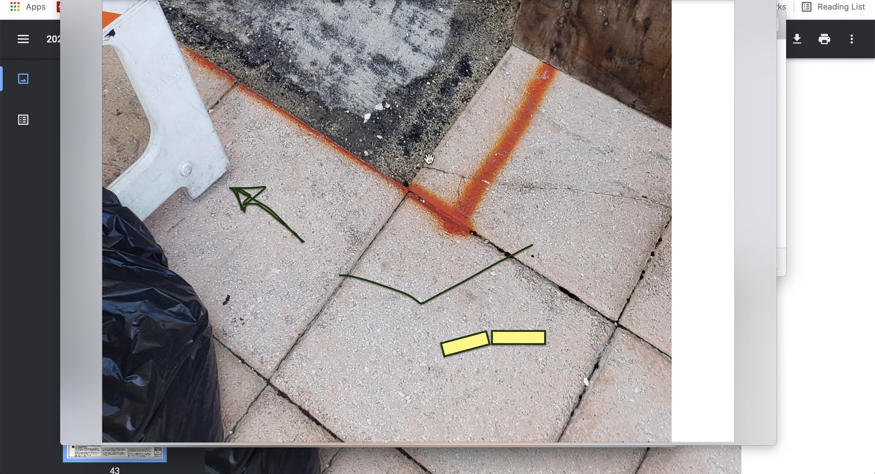
mouse_move(430, 171)
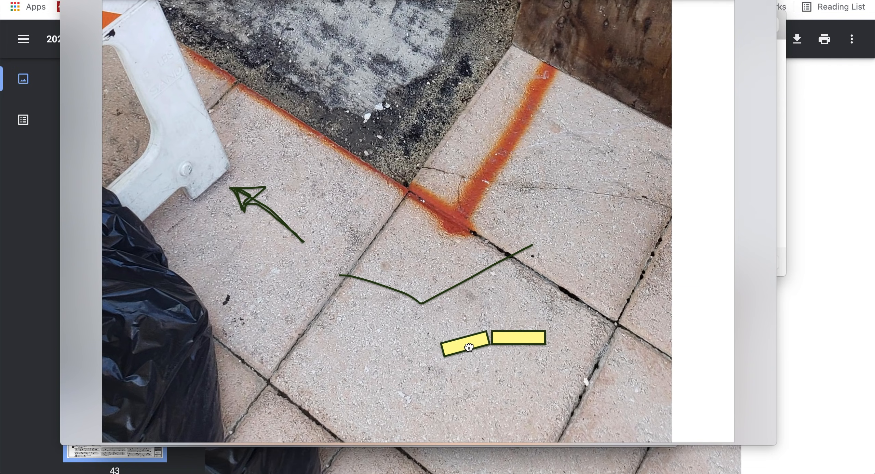
- Sketch a green curve along the stone edge near the rust corner
left_click(468, 345)
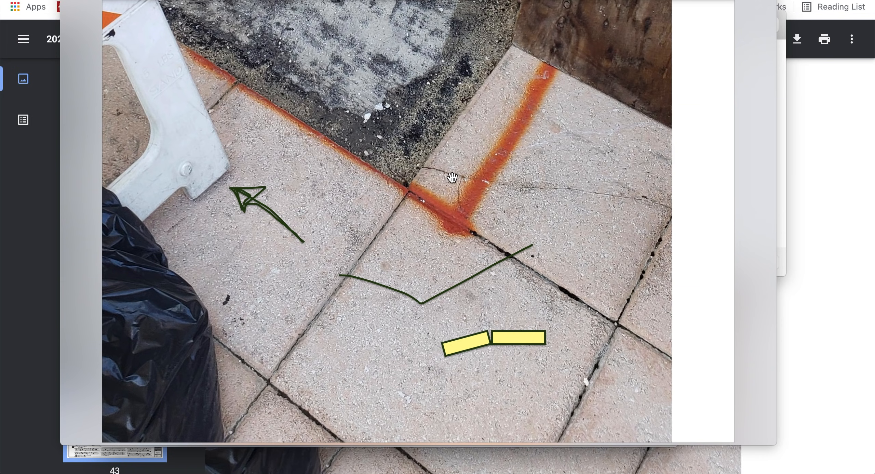
mouse_move(481, 179)
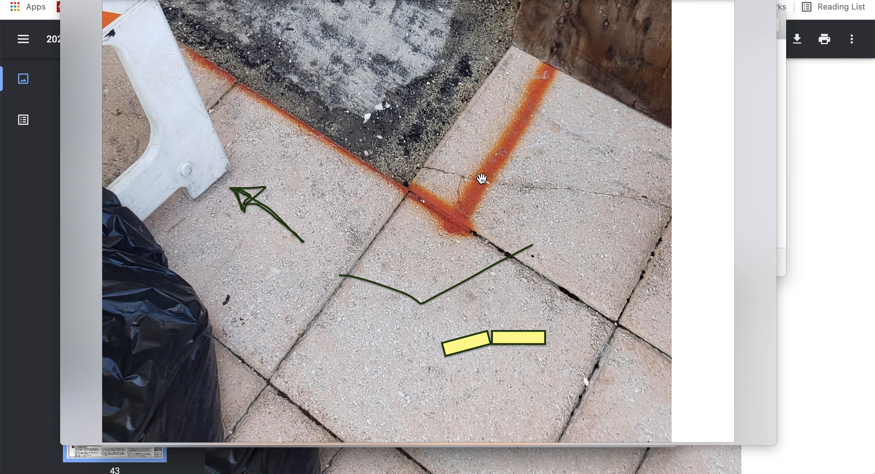
mouse_move(606, 212)
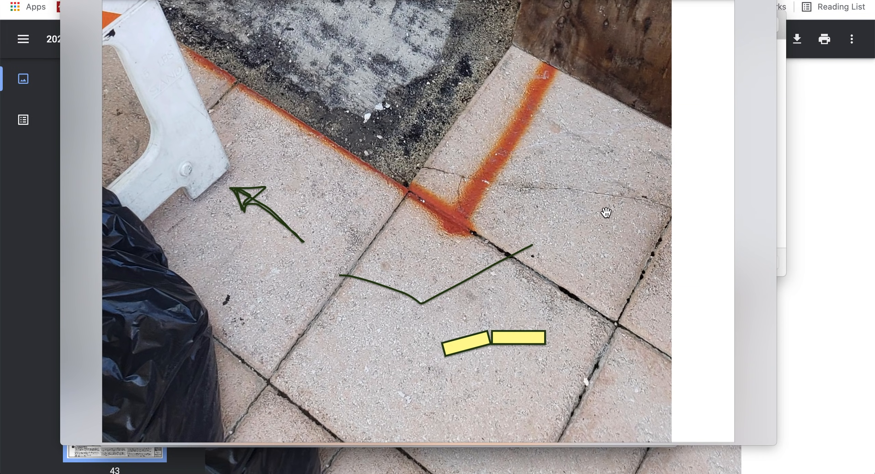
mouse_move(698, 191)
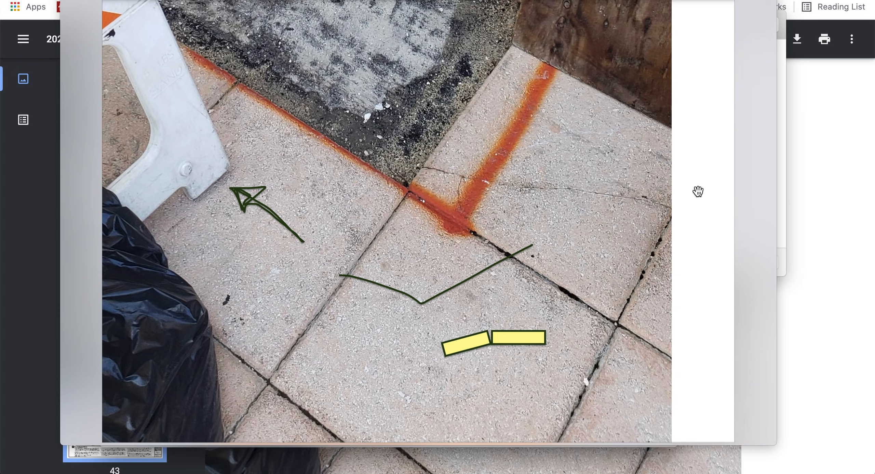
mouse_move(673, 215)
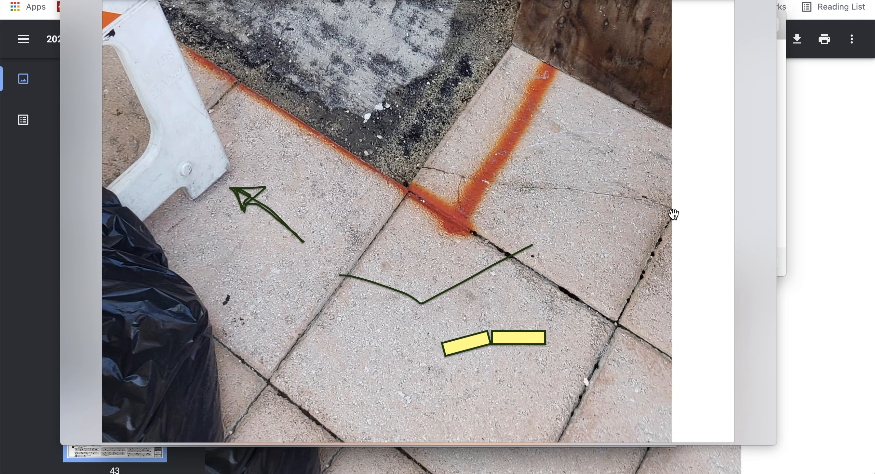
mouse_move(382, 165)
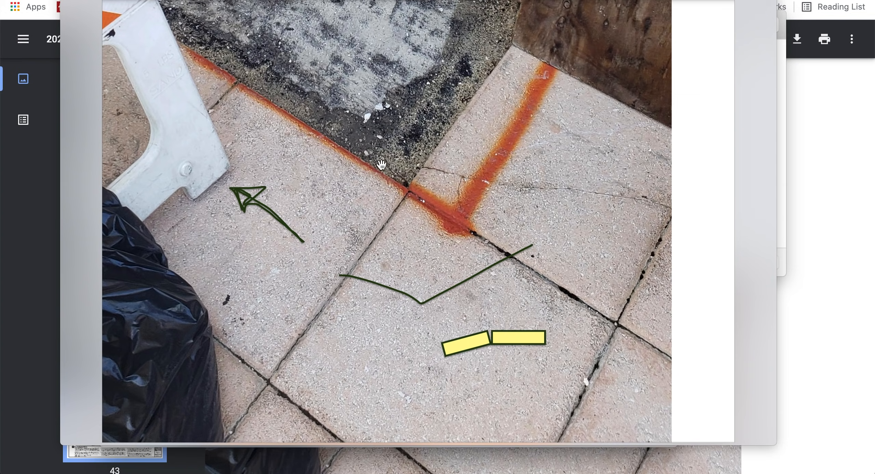
left_click_drag(353, 176, 404, 227)
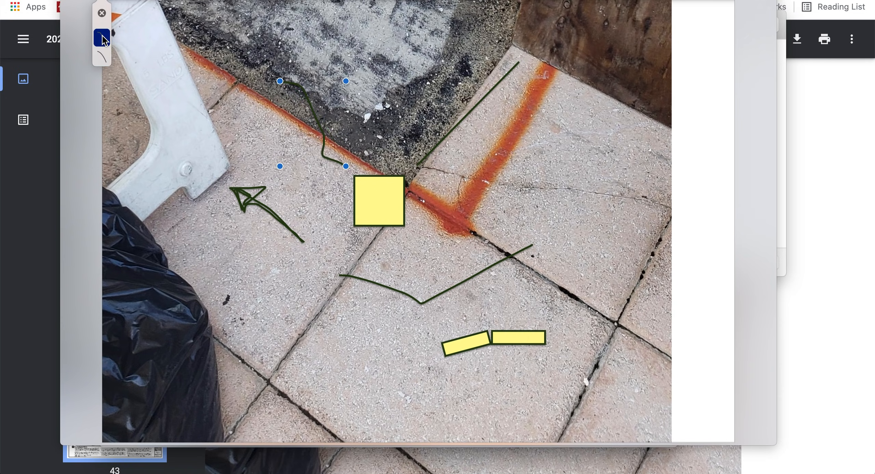
- Draw green freehand curves radiating from the yellow square at the rust corner
left_click(101, 13)
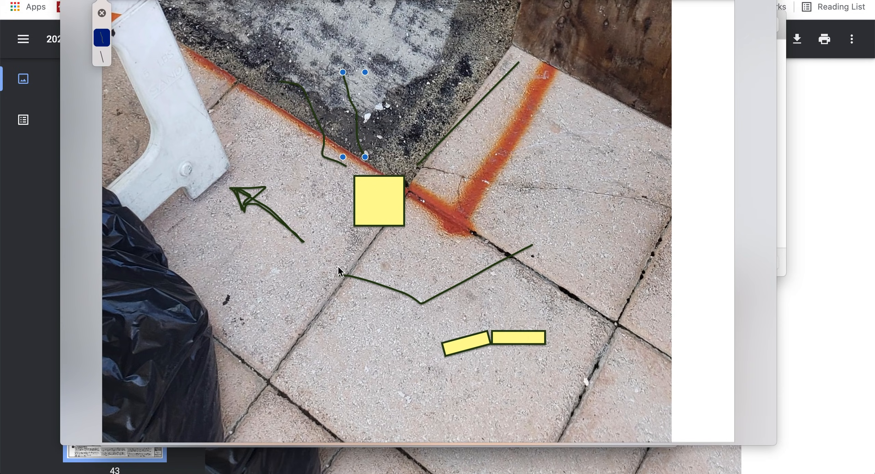
mouse_move(345, 236)
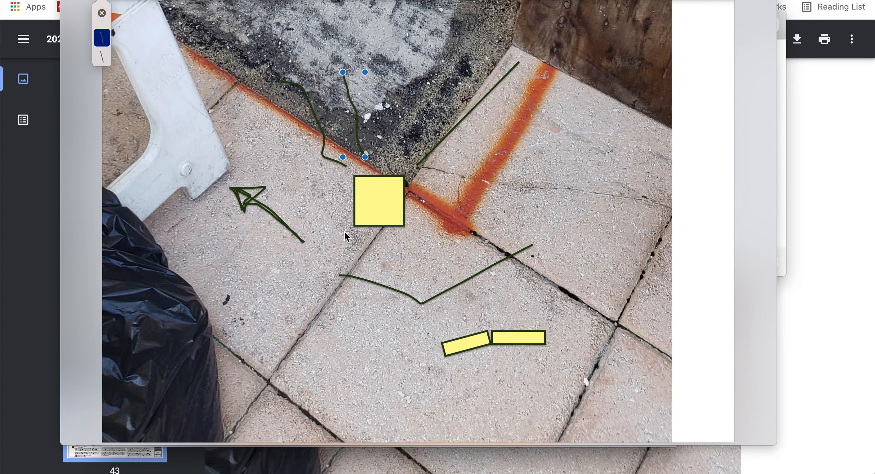
left_click(379, 201)
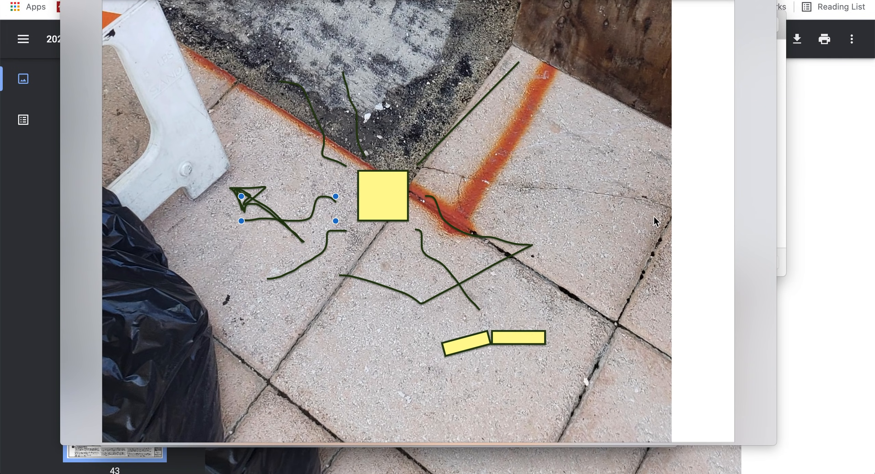
mouse_move(456, 88)
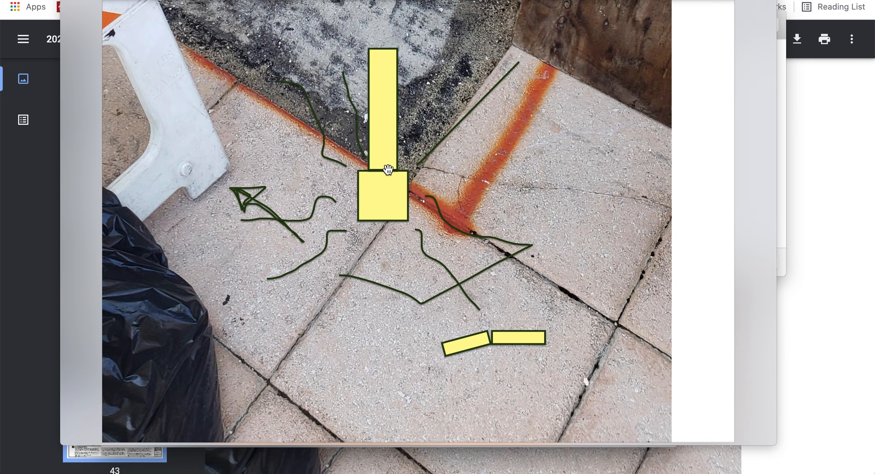
mouse_move(391, 193)
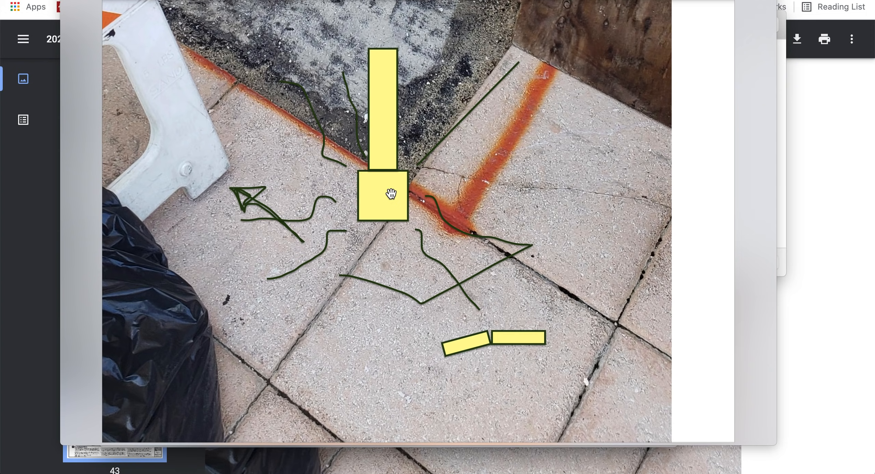
mouse_move(359, 31)
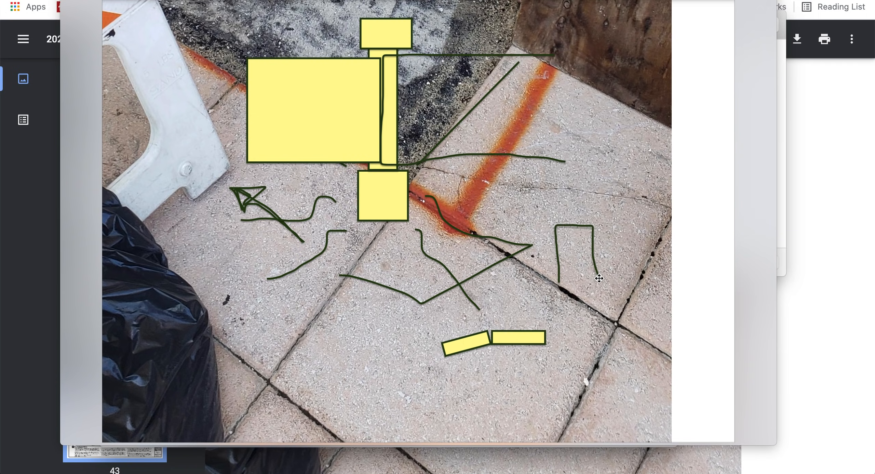
- Adjust the markup on the tile photo beside the stacked yellow rectangles
left_click(575, 254)
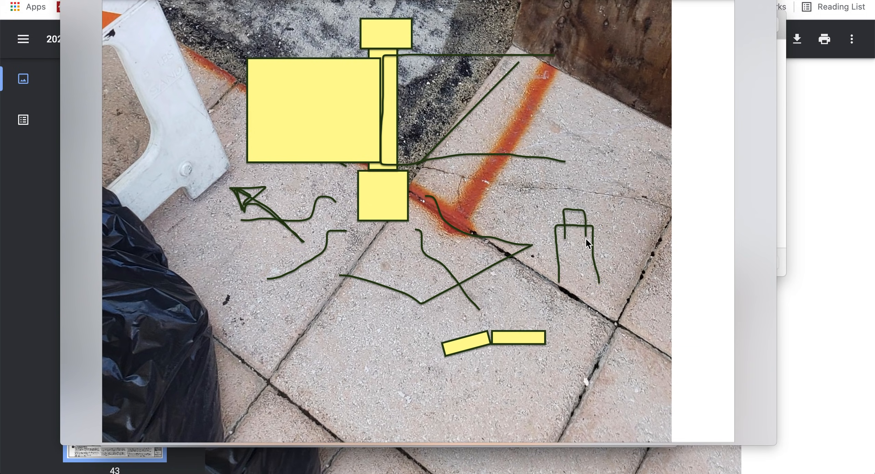
mouse_move(573, 285)
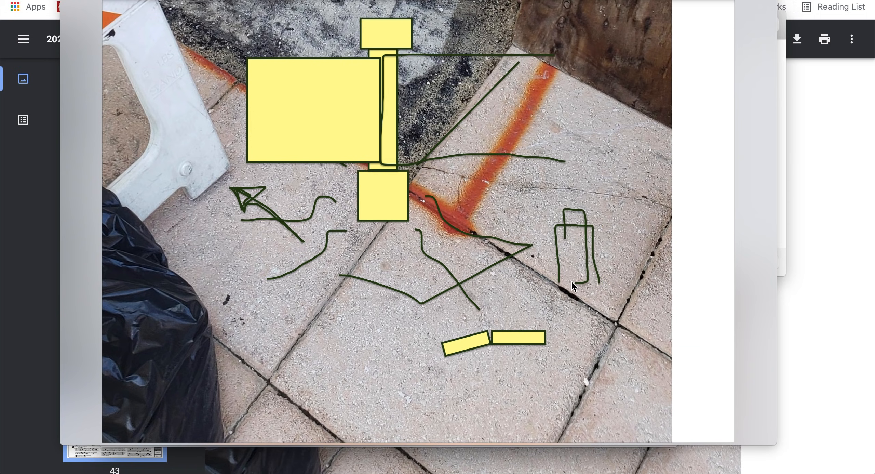
- Keep the hand-drawn green outline on the right tile instead of the suggested rectangle
left_click(574, 243)
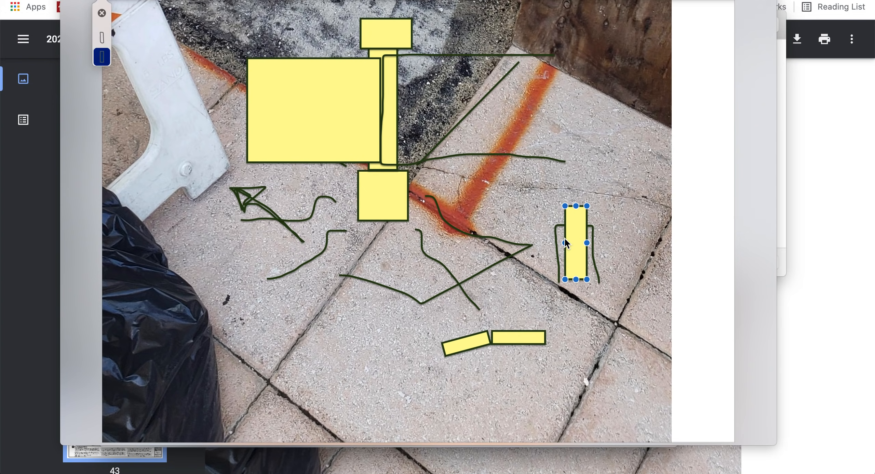
left_click(102, 37)
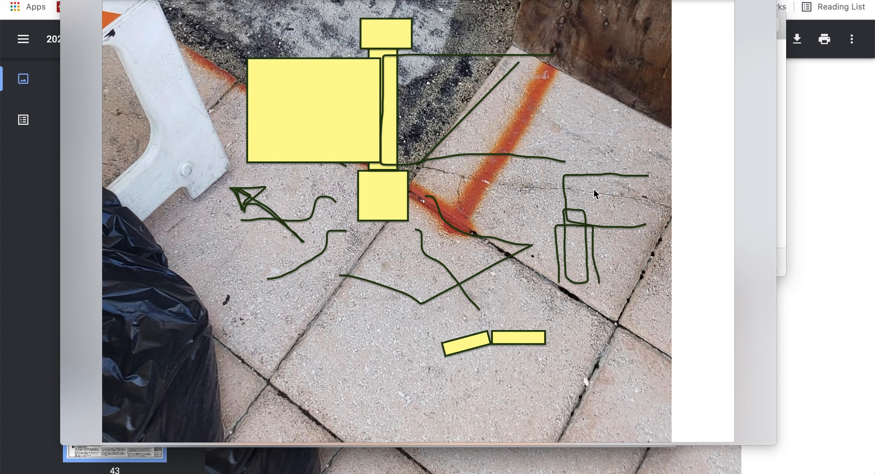
mouse_move(602, 196)
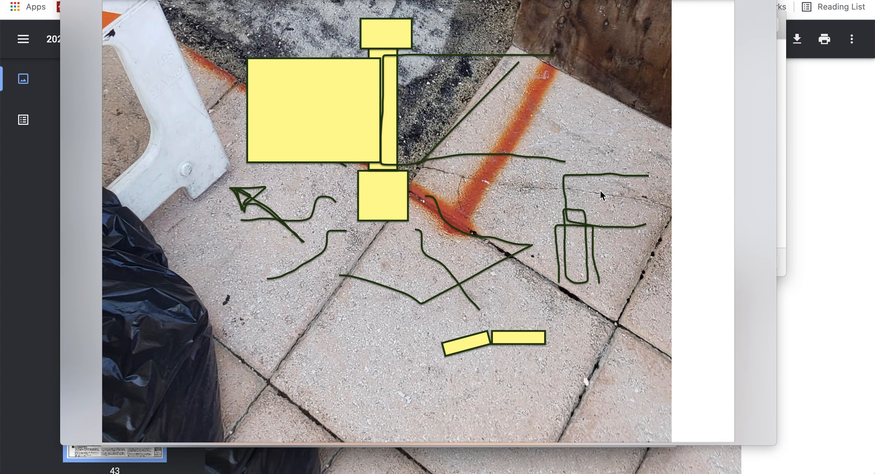
- Add more green strokes on the right tile, stretching toward the rust streak
left_click(600, 201)
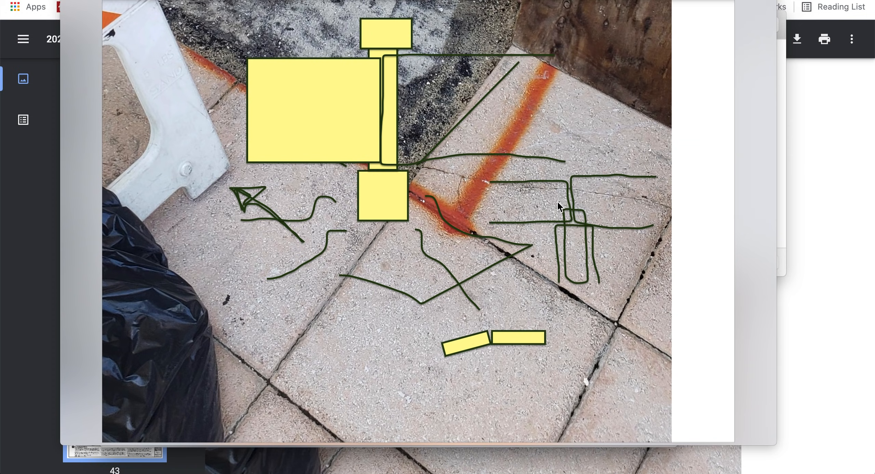
mouse_move(573, 195)
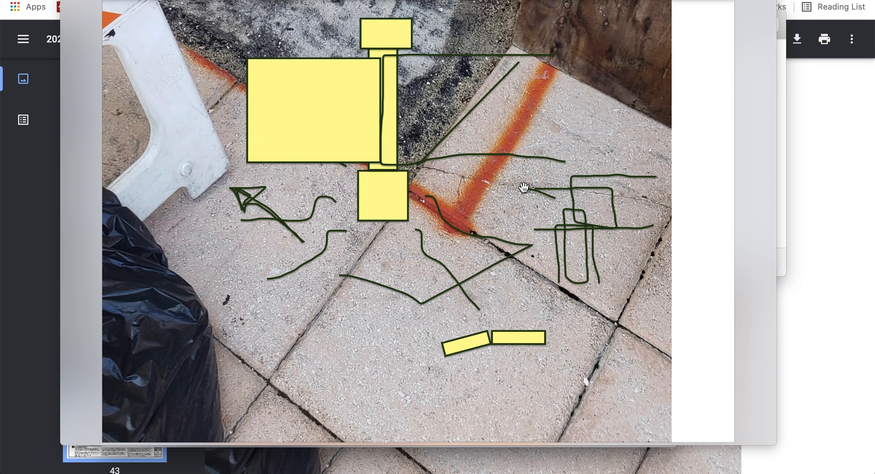
mouse_move(512, 204)
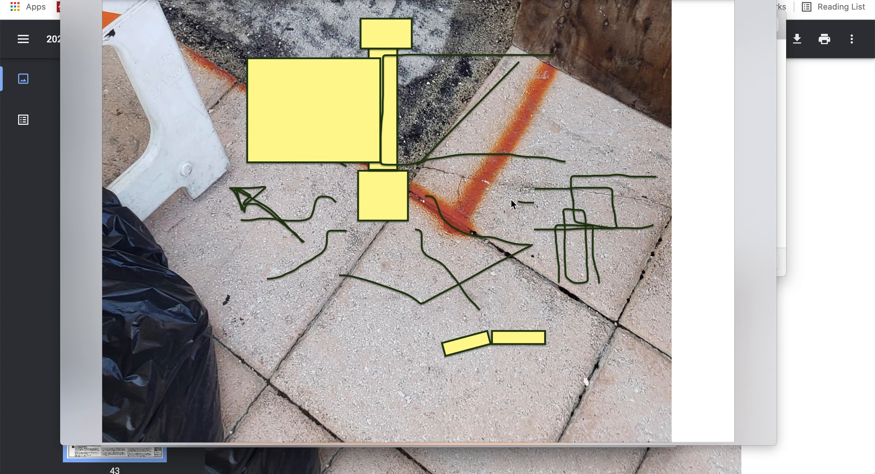
mouse_move(555, 186)
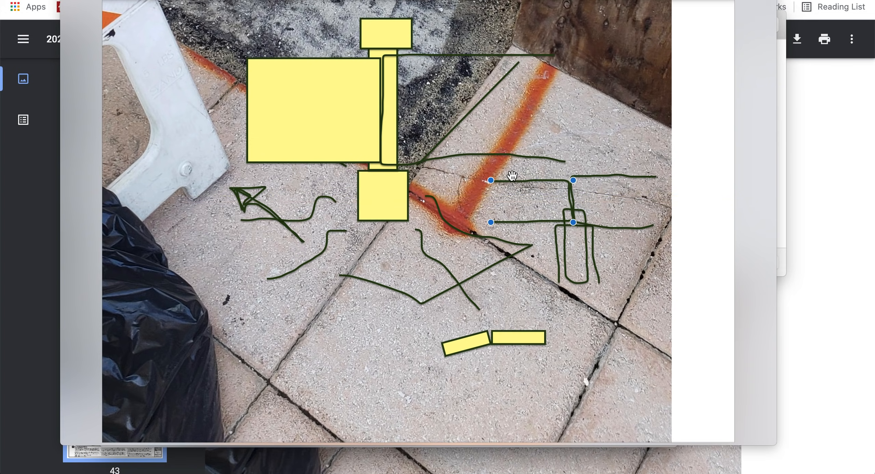
mouse_move(350, 153)
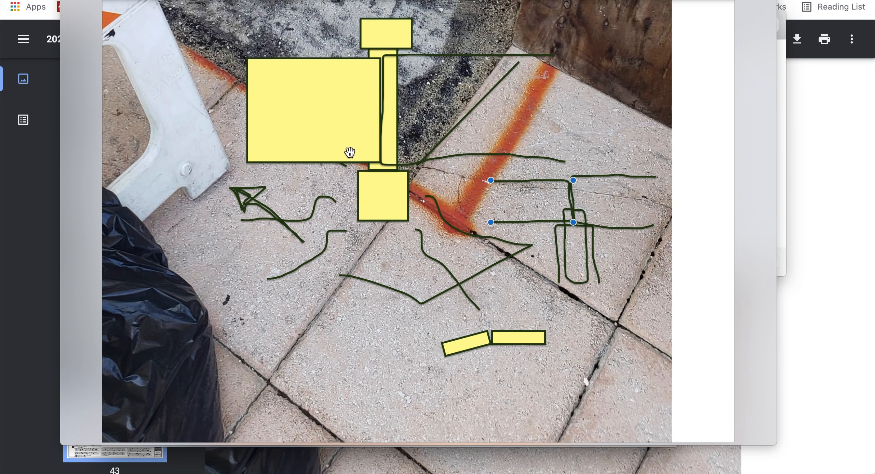
mouse_move(554, 201)
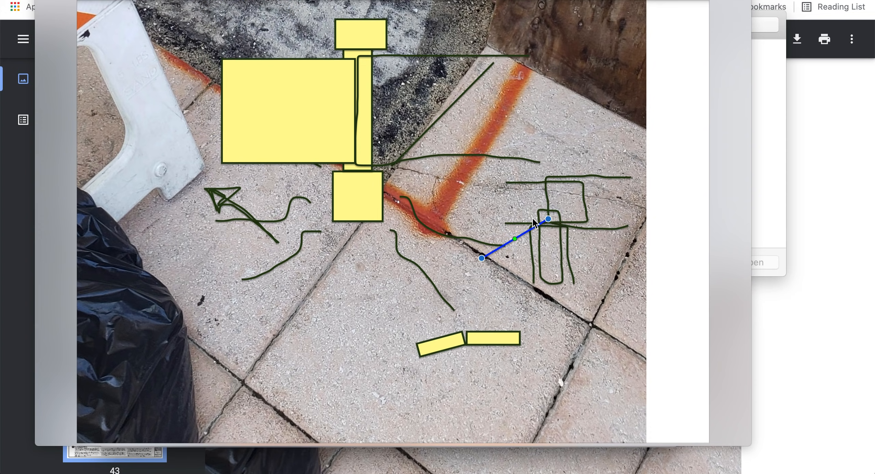
- Reposition the blue line's endpoint onto the crack beside the rust stain
left_click_drag(482, 257, 471, 262)
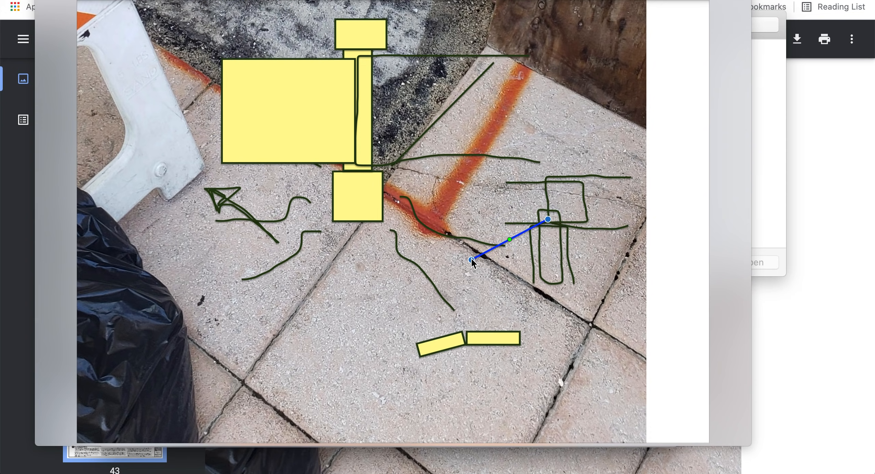
left_click_drag(472, 261, 468, 239)
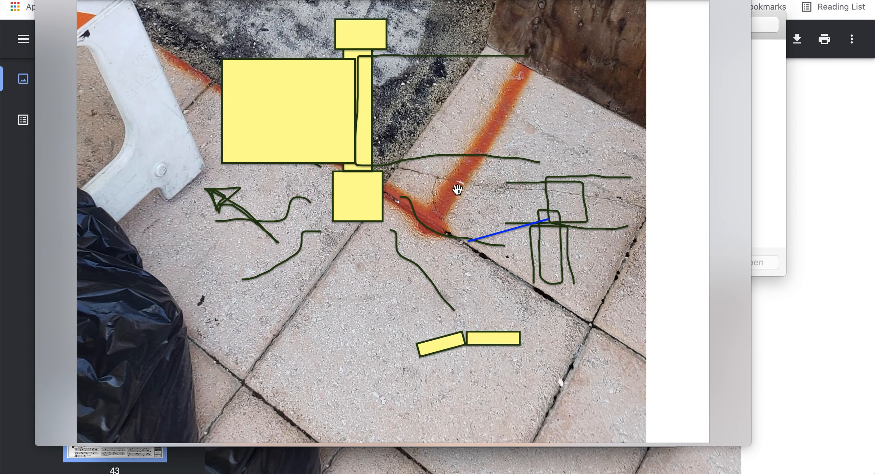
mouse_move(338, 73)
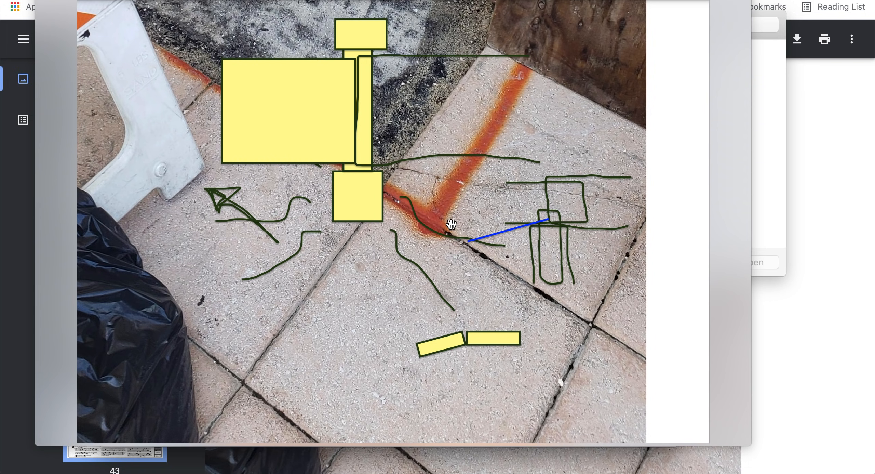
mouse_move(495, 237)
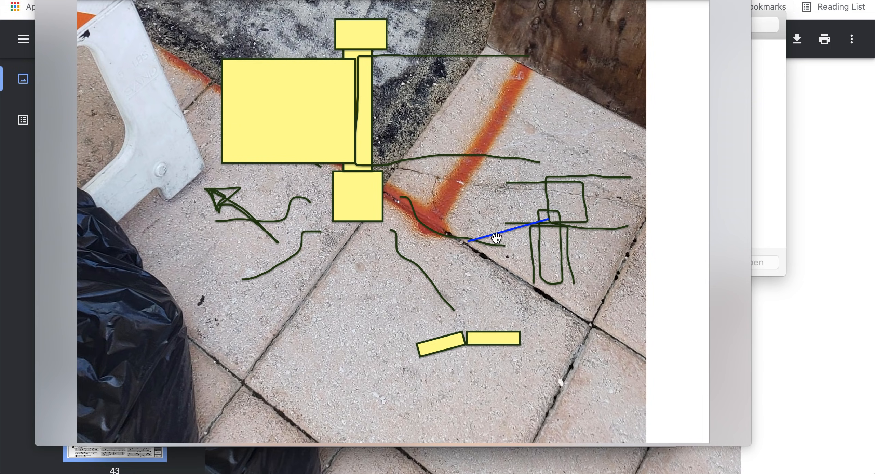
left_click(485, 226)
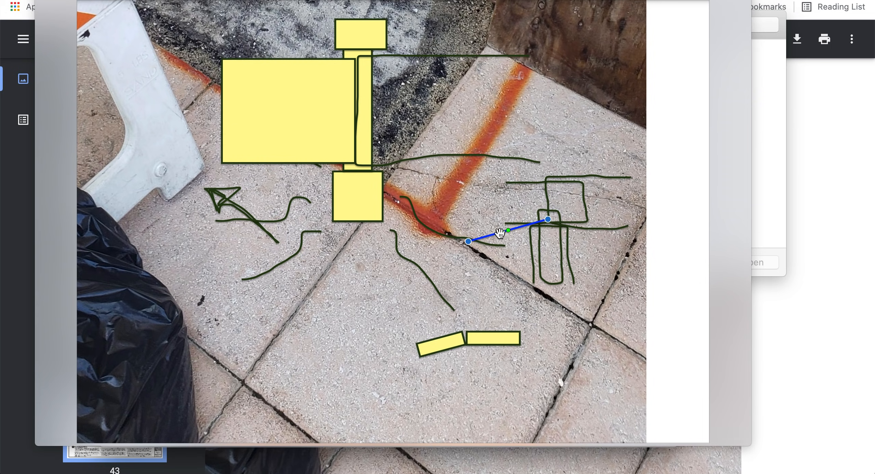
left_click_drag(467, 241, 452, 220)
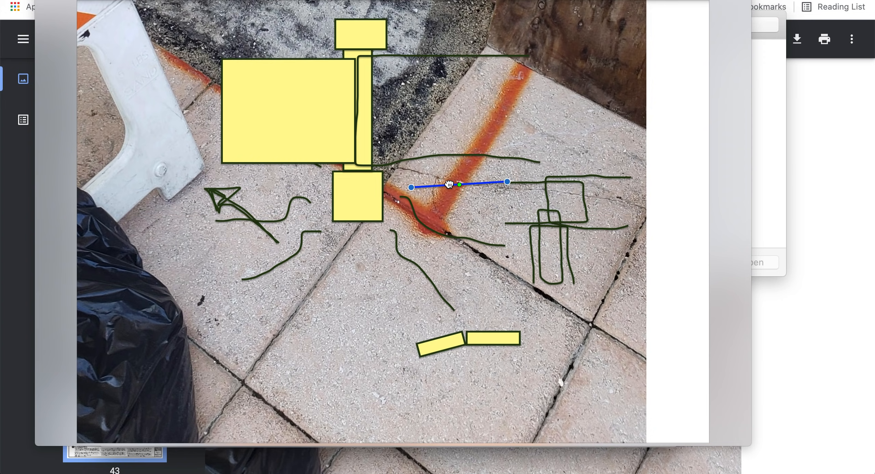
left_click_drag(449, 184, 487, 167)
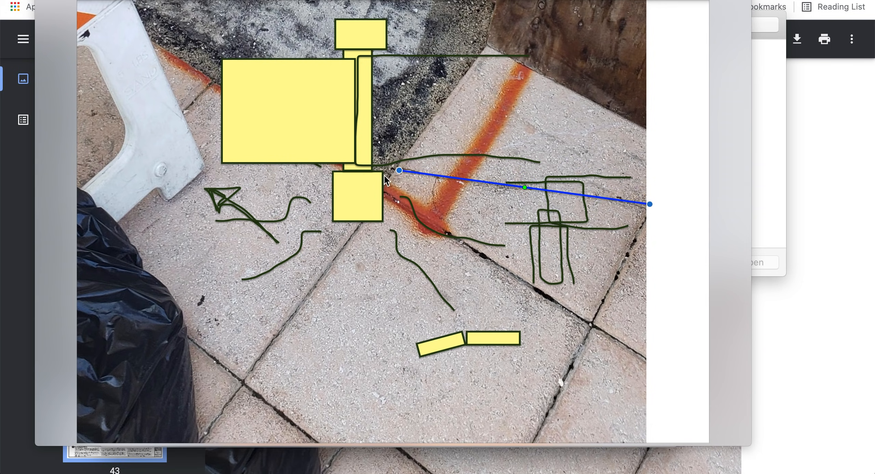
mouse_move(668, 190)
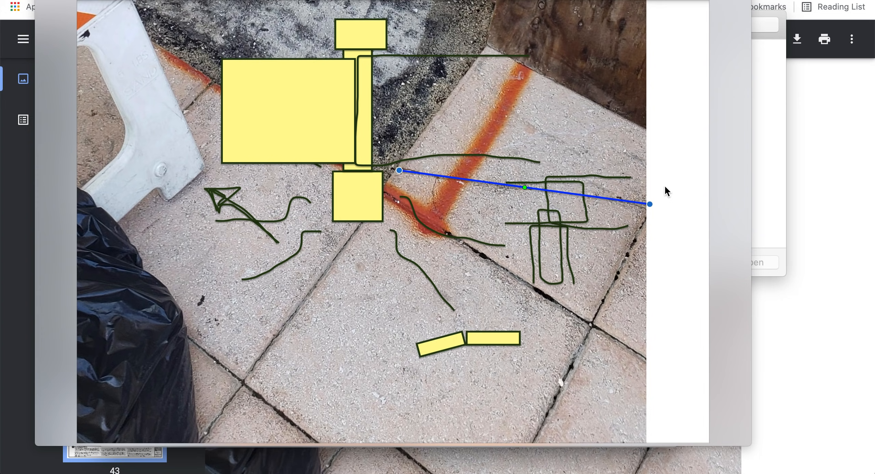
mouse_move(677, 205)
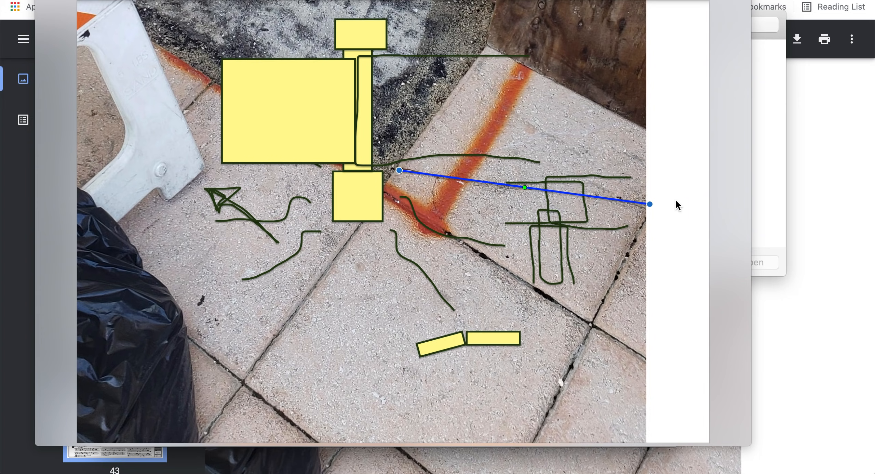
mouse_move(531, 230)
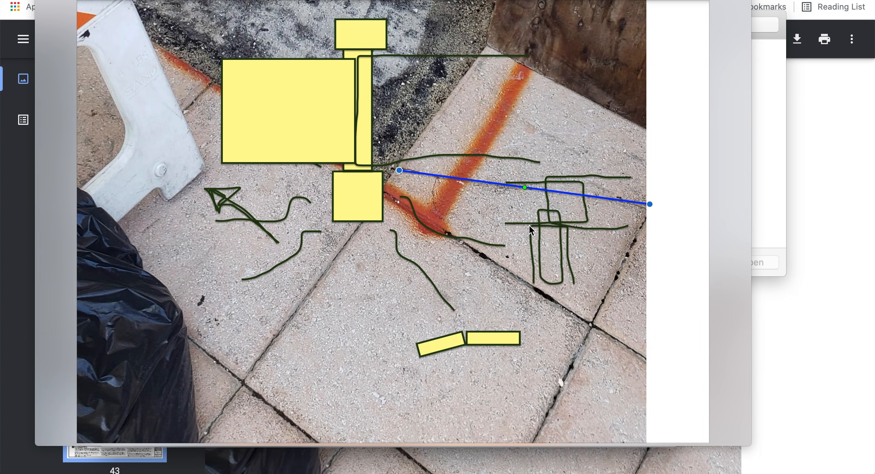
mouse_move(555, 226)
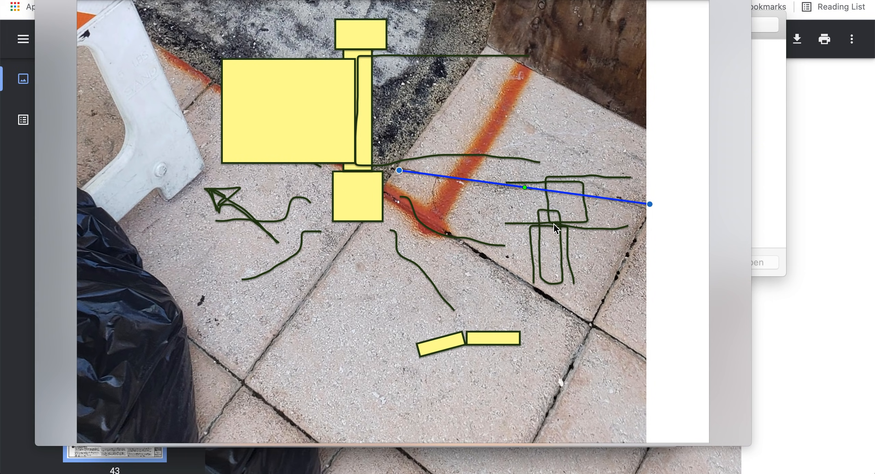
mouse_move(548, 180)
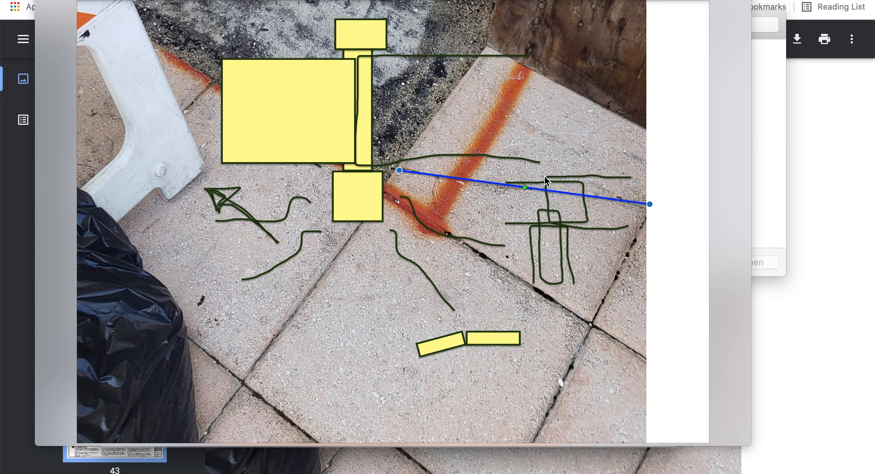
mouse_move(521, 193)
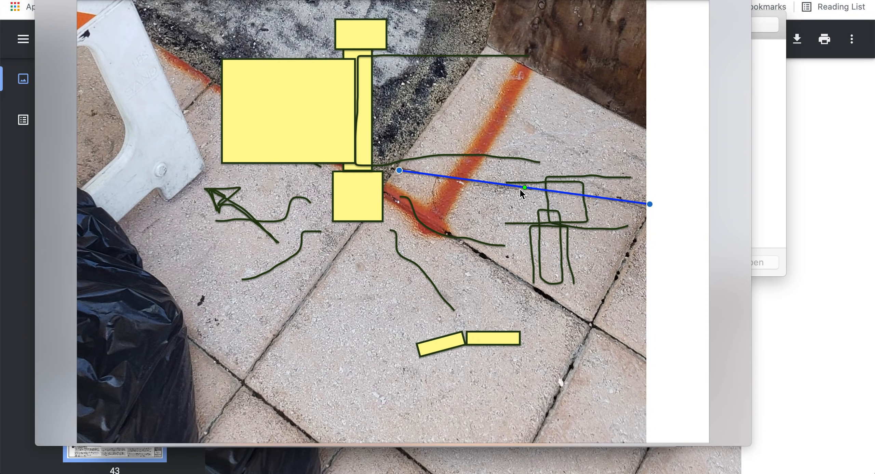
mouse_move(643, 254)
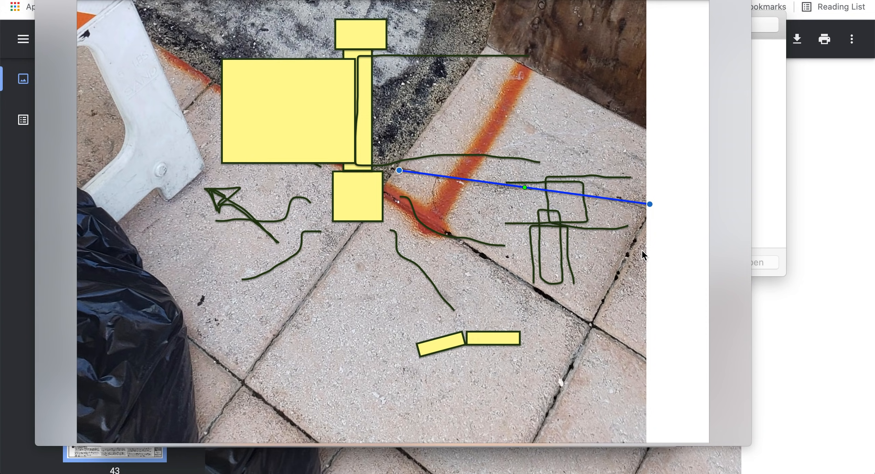
mouse_move(352, 259)
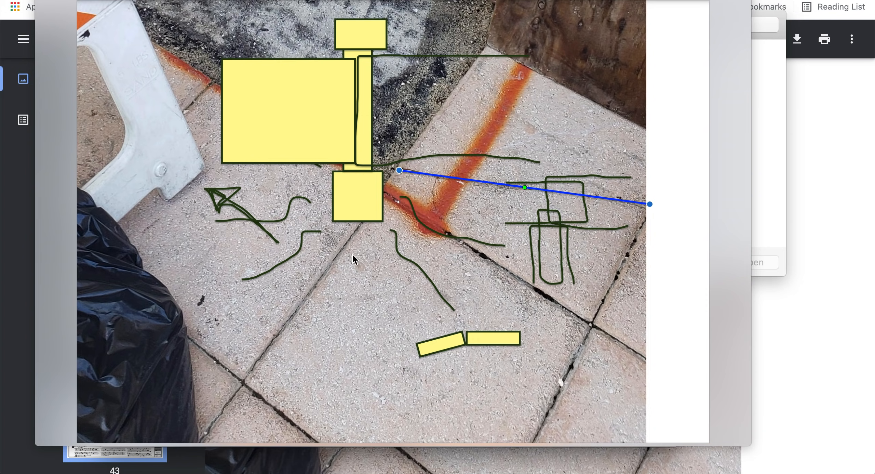
mouse_move(276, 342)
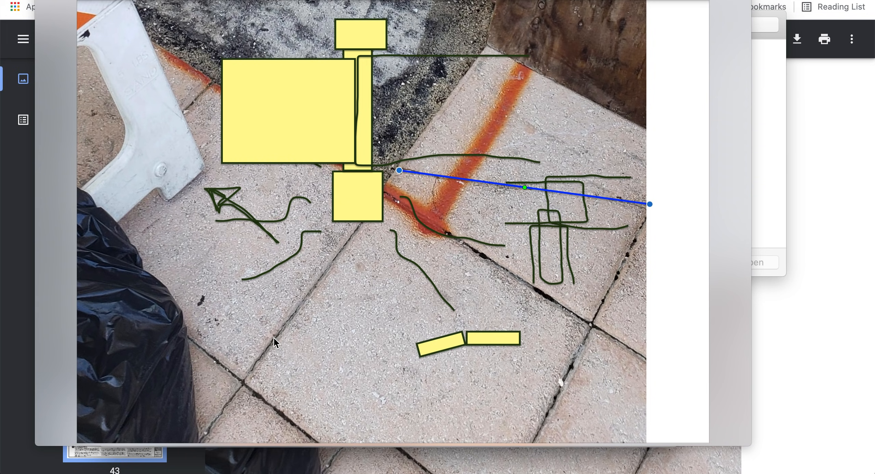
mouse_move(273, 347)
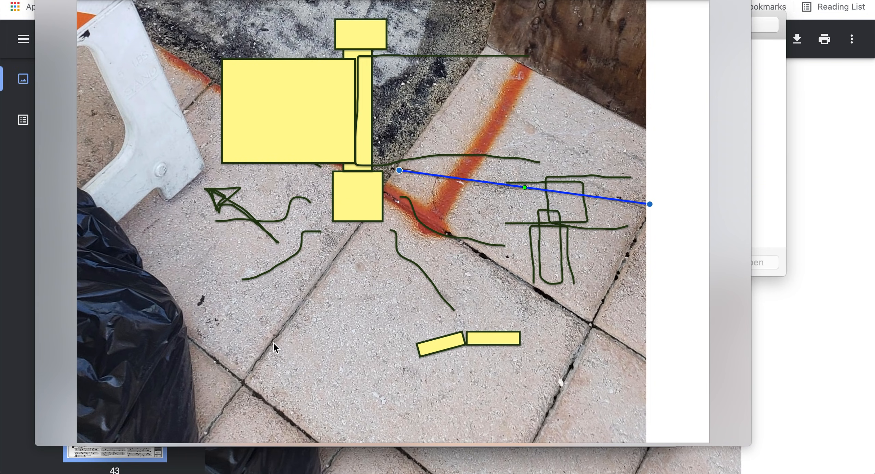
mouse_move(263, 341)
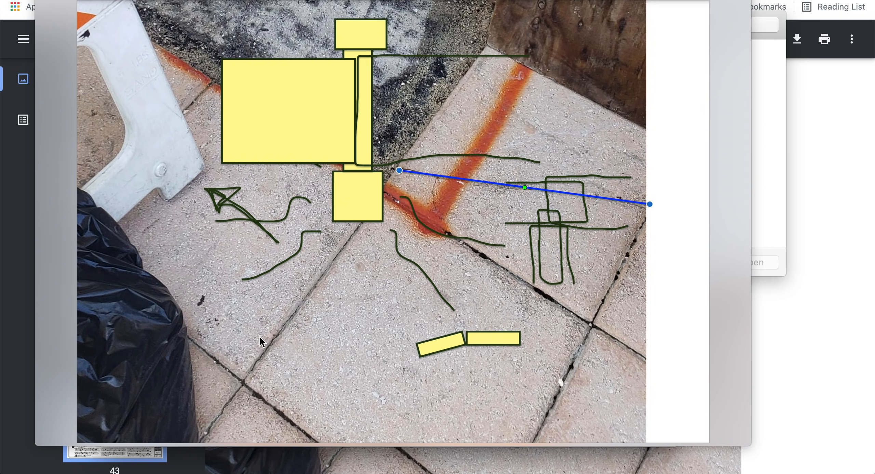
mouse_move(289, 339)
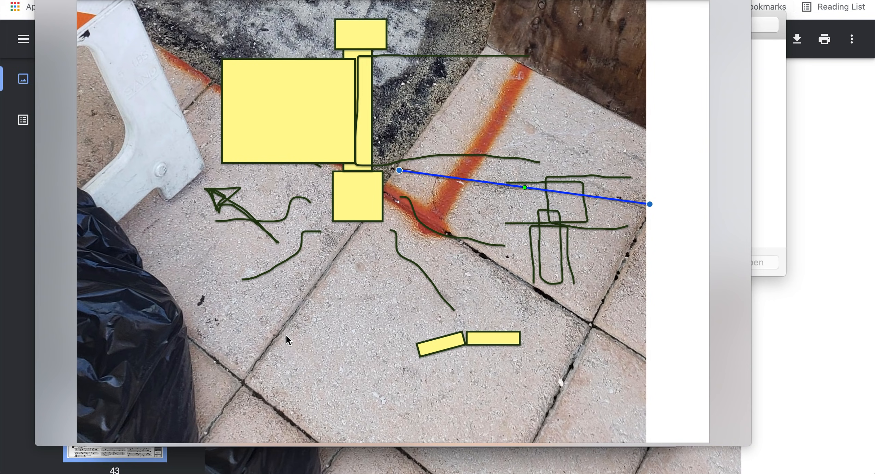
mouse_move(264, 367)
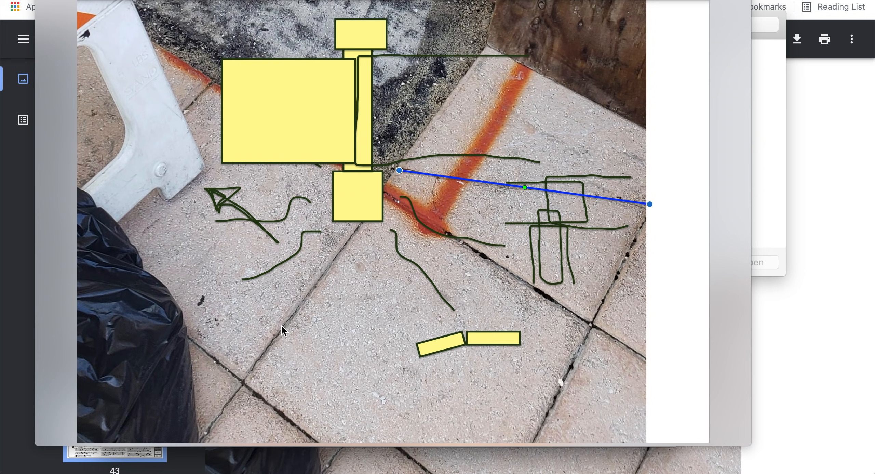
mouse_move(301, 275)
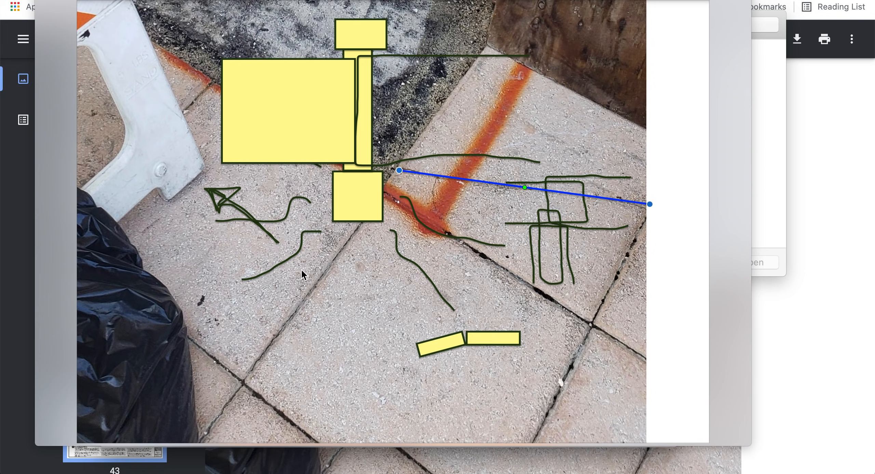
mouse_move(560, 395)
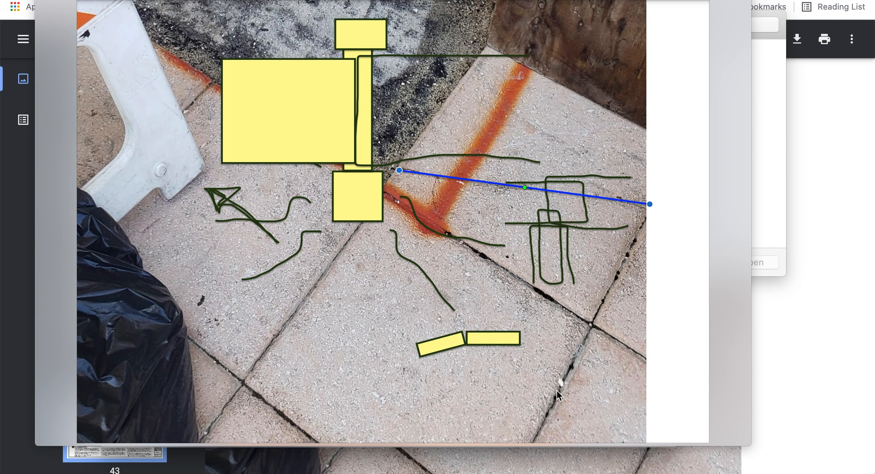
mouse_move(484, 340)
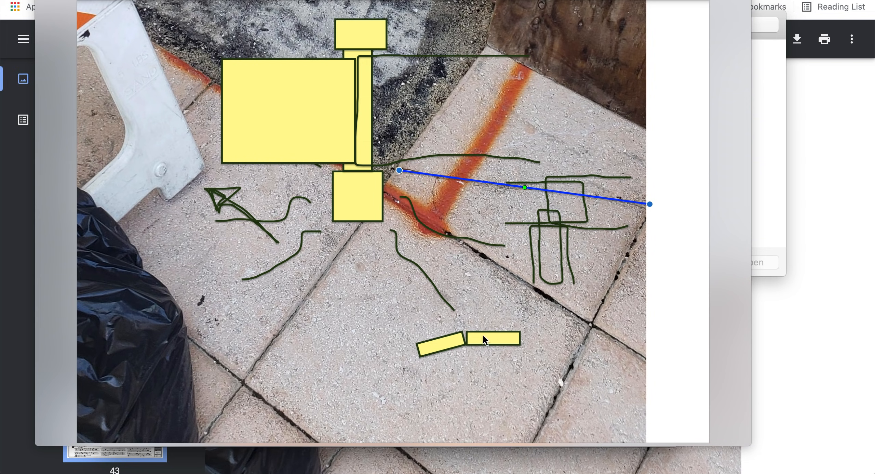
mouse_move(388, 313)
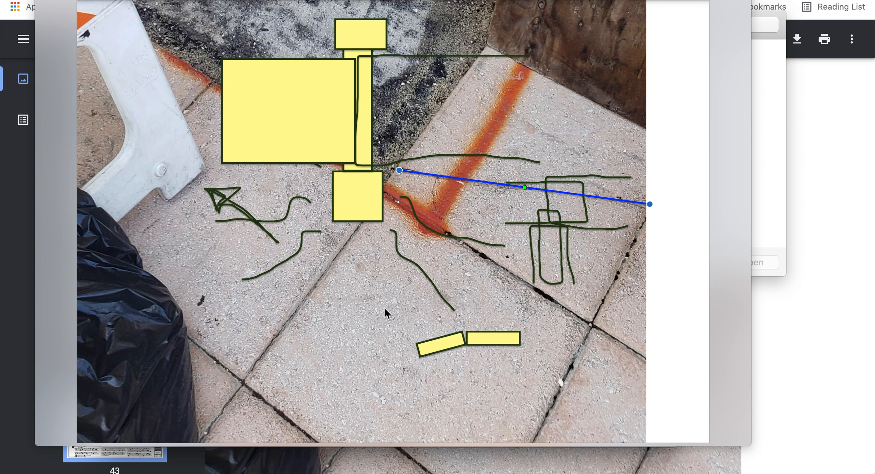
mouse_move(380, 249)
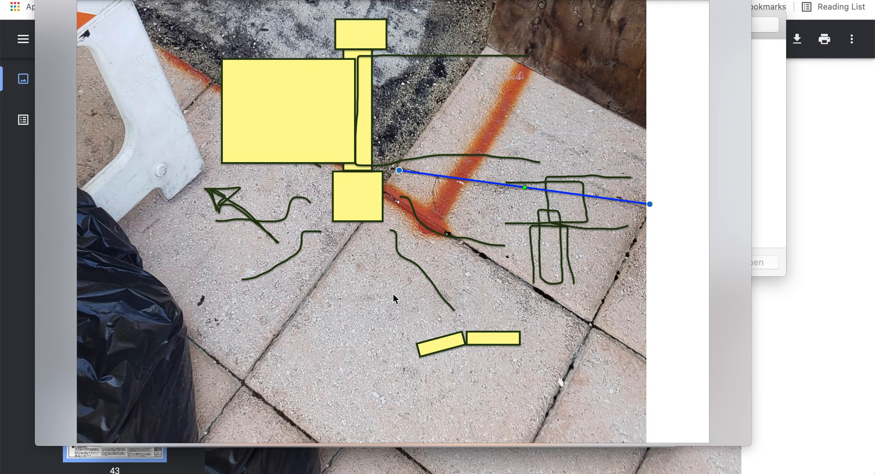
mouse_move(458, 342)
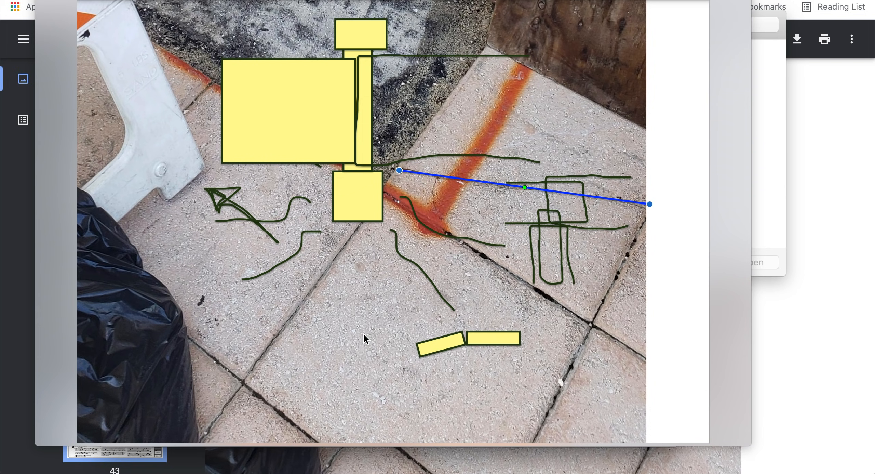
mouse_move(372, 311)
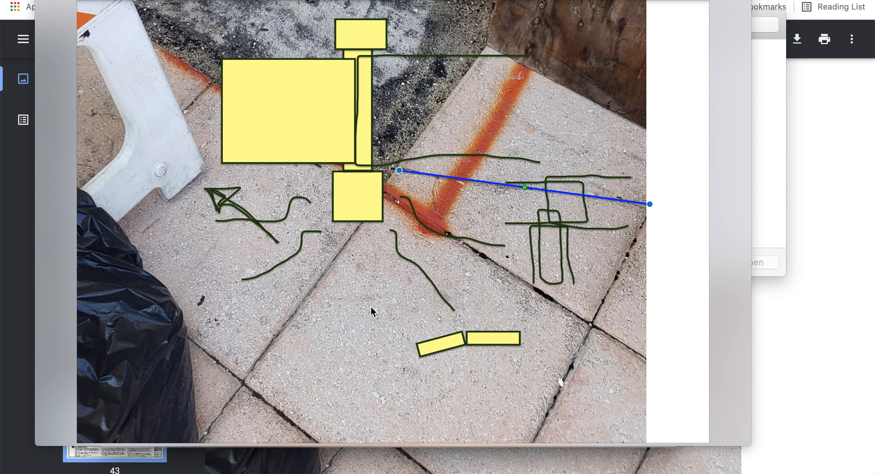
mouse_move(384, 292)
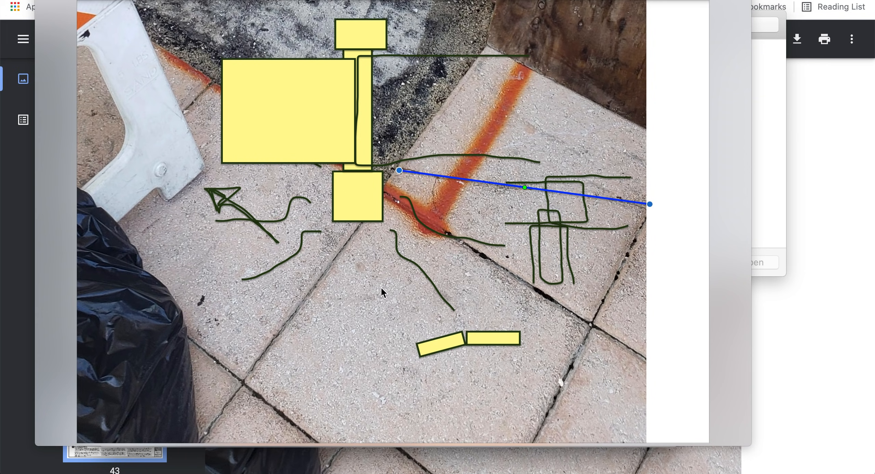
mouse_move(363, 267)
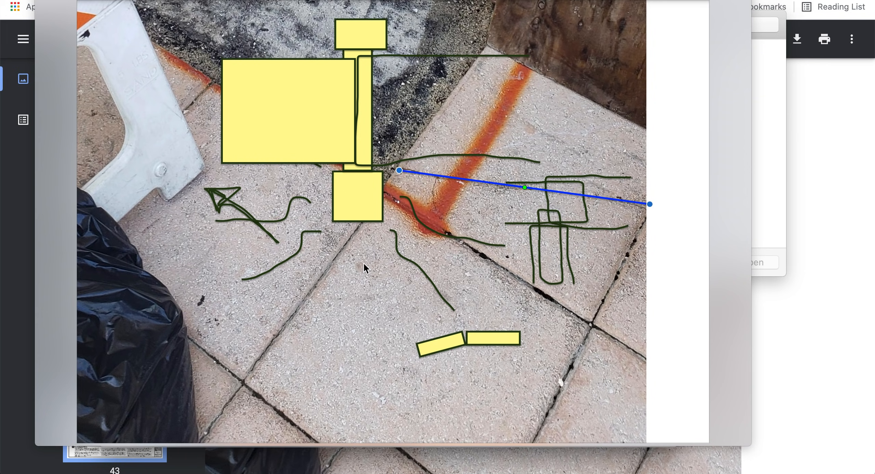
mouse_move(446, 344)
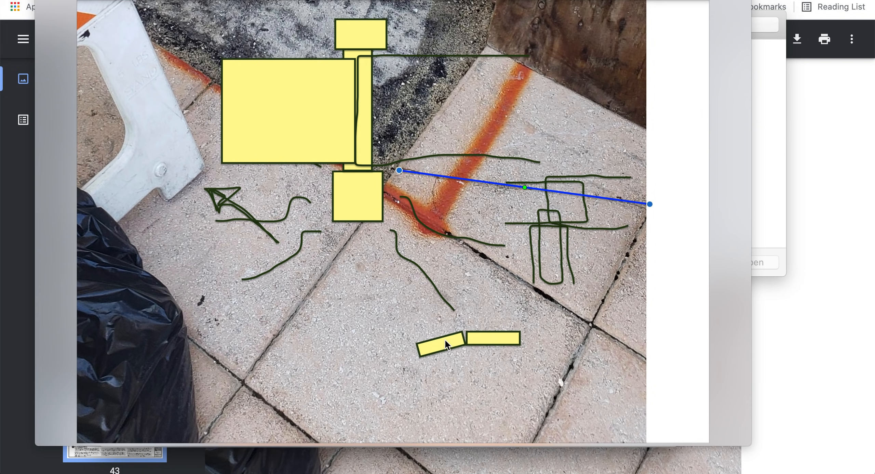
mouse_move(422, 342)
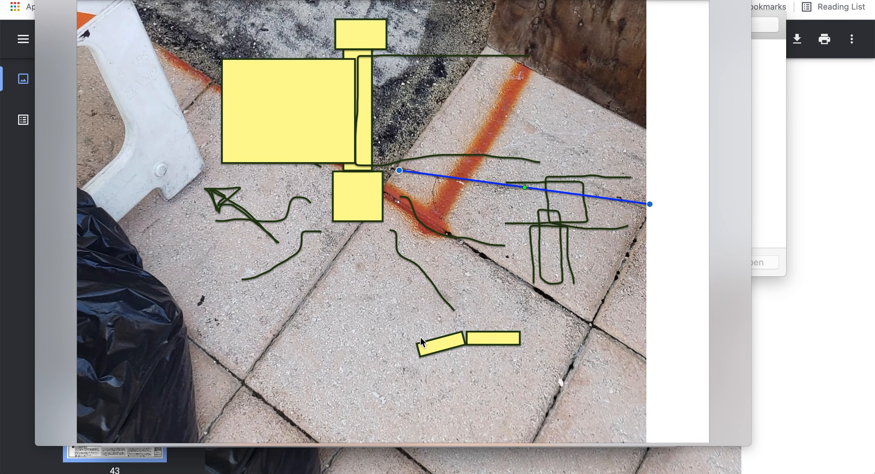
mouse_move(435, 316)
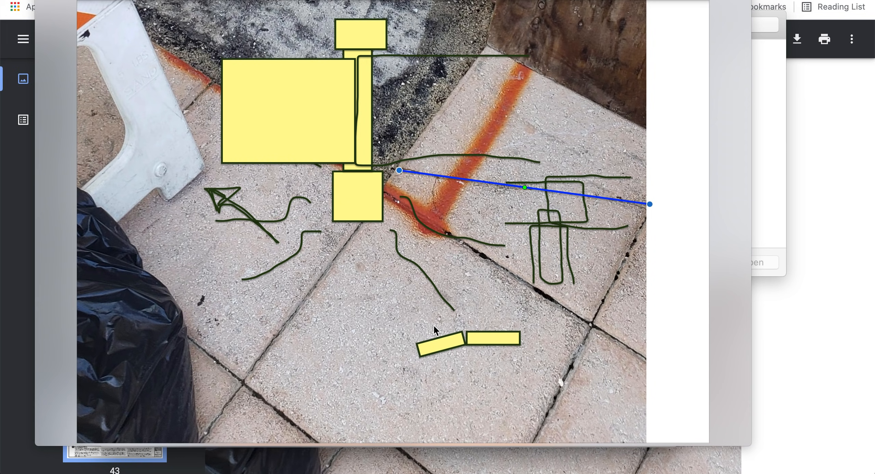
mouse_move(460, 345)
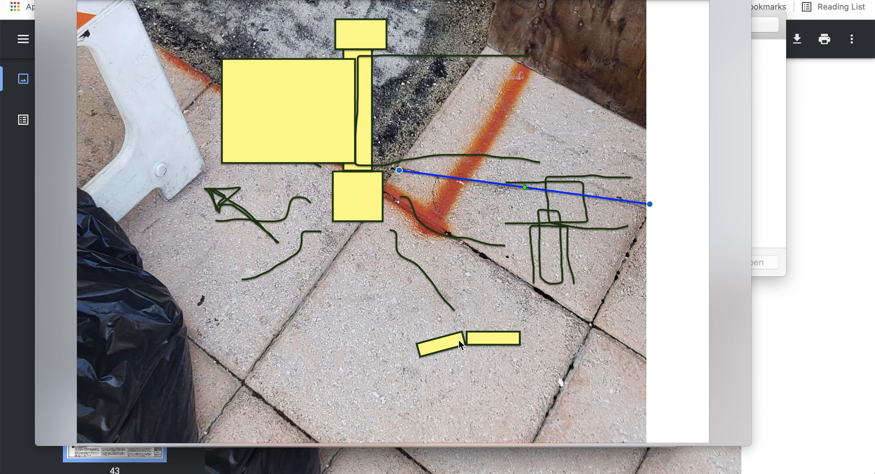